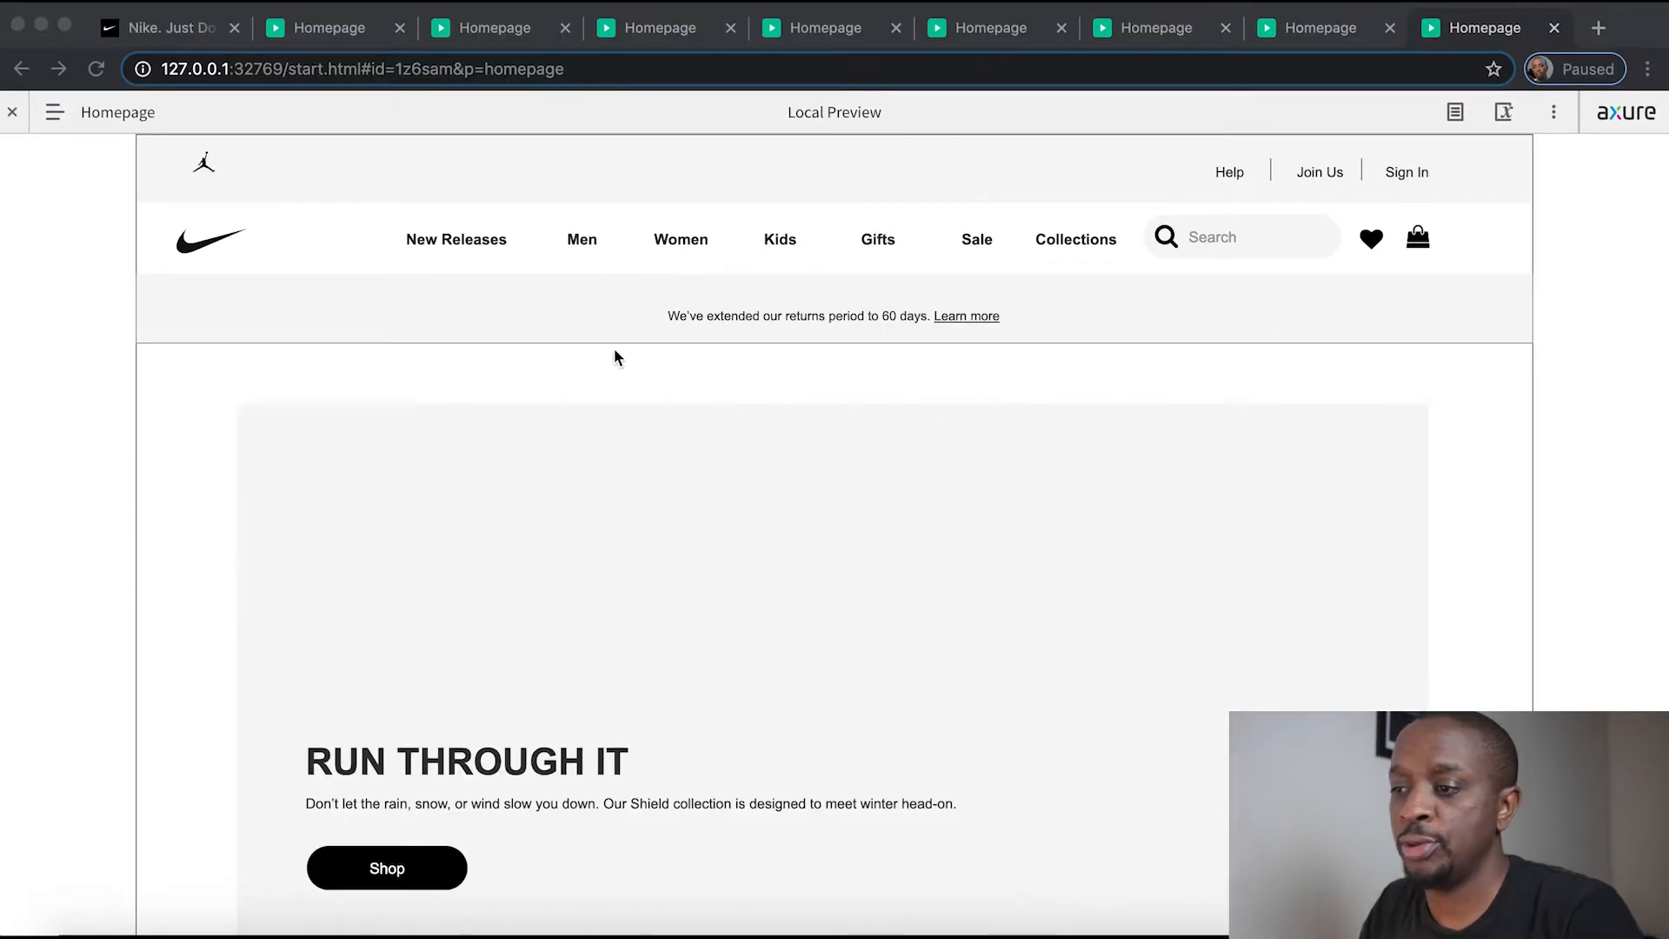
Bring up the live nike.com homepage in Chrome to compare with the prototype.
{"action": "left_click", "coordinate": [160, 28]}
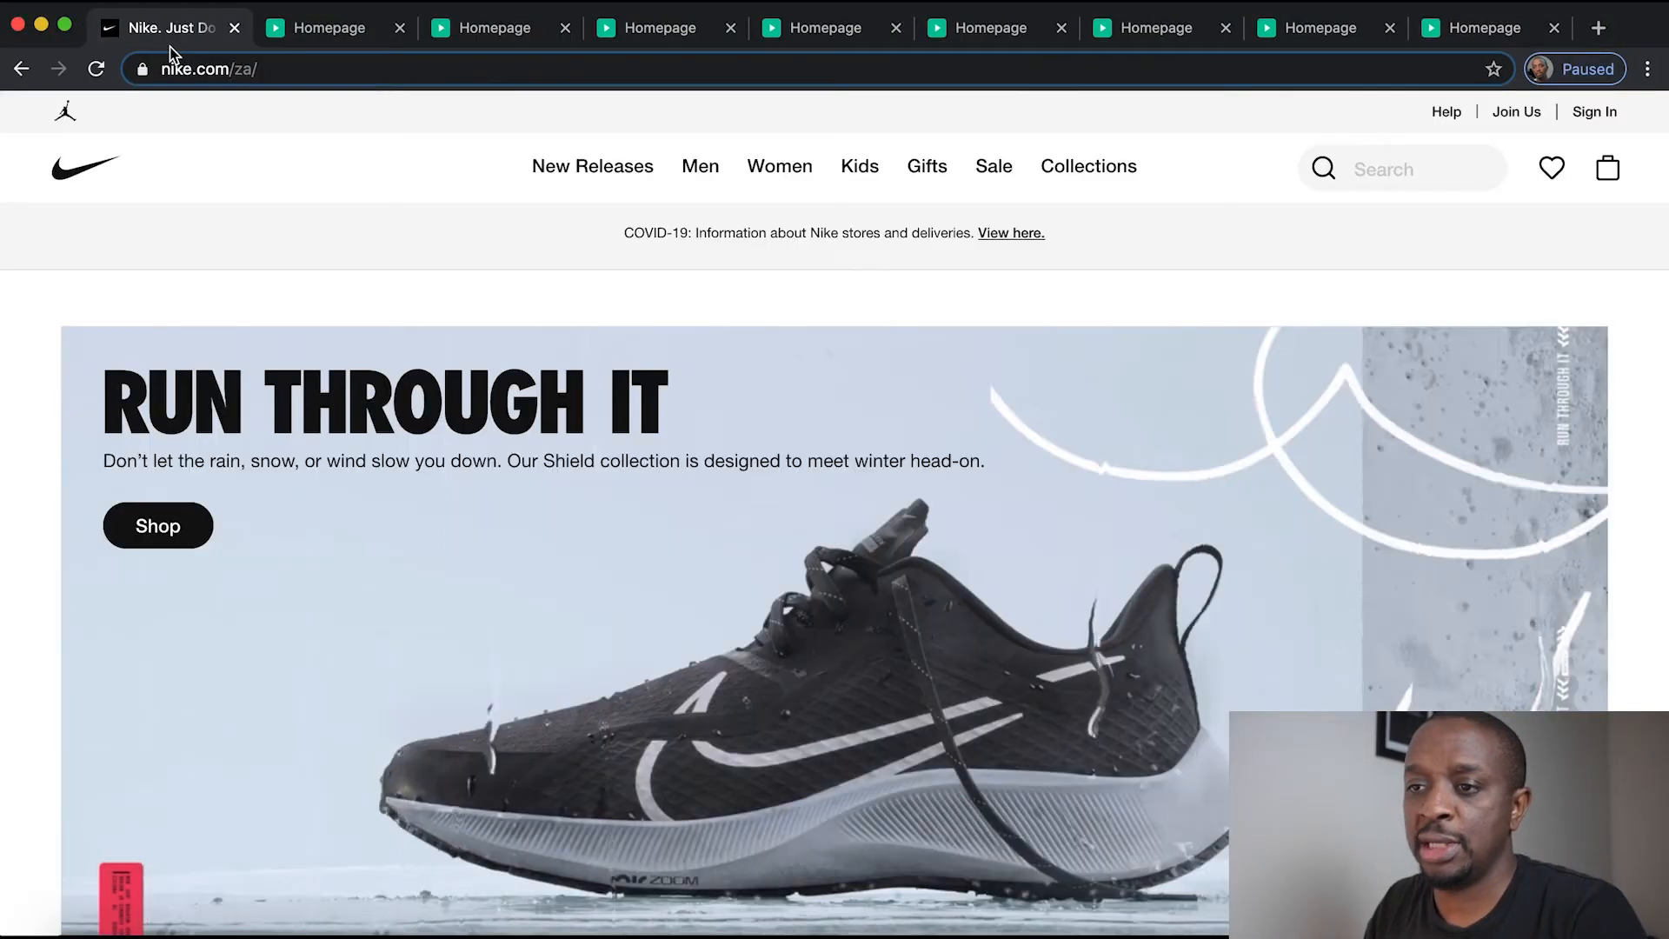
{"action": "mouse_move", "coordinate": [958, 918]}
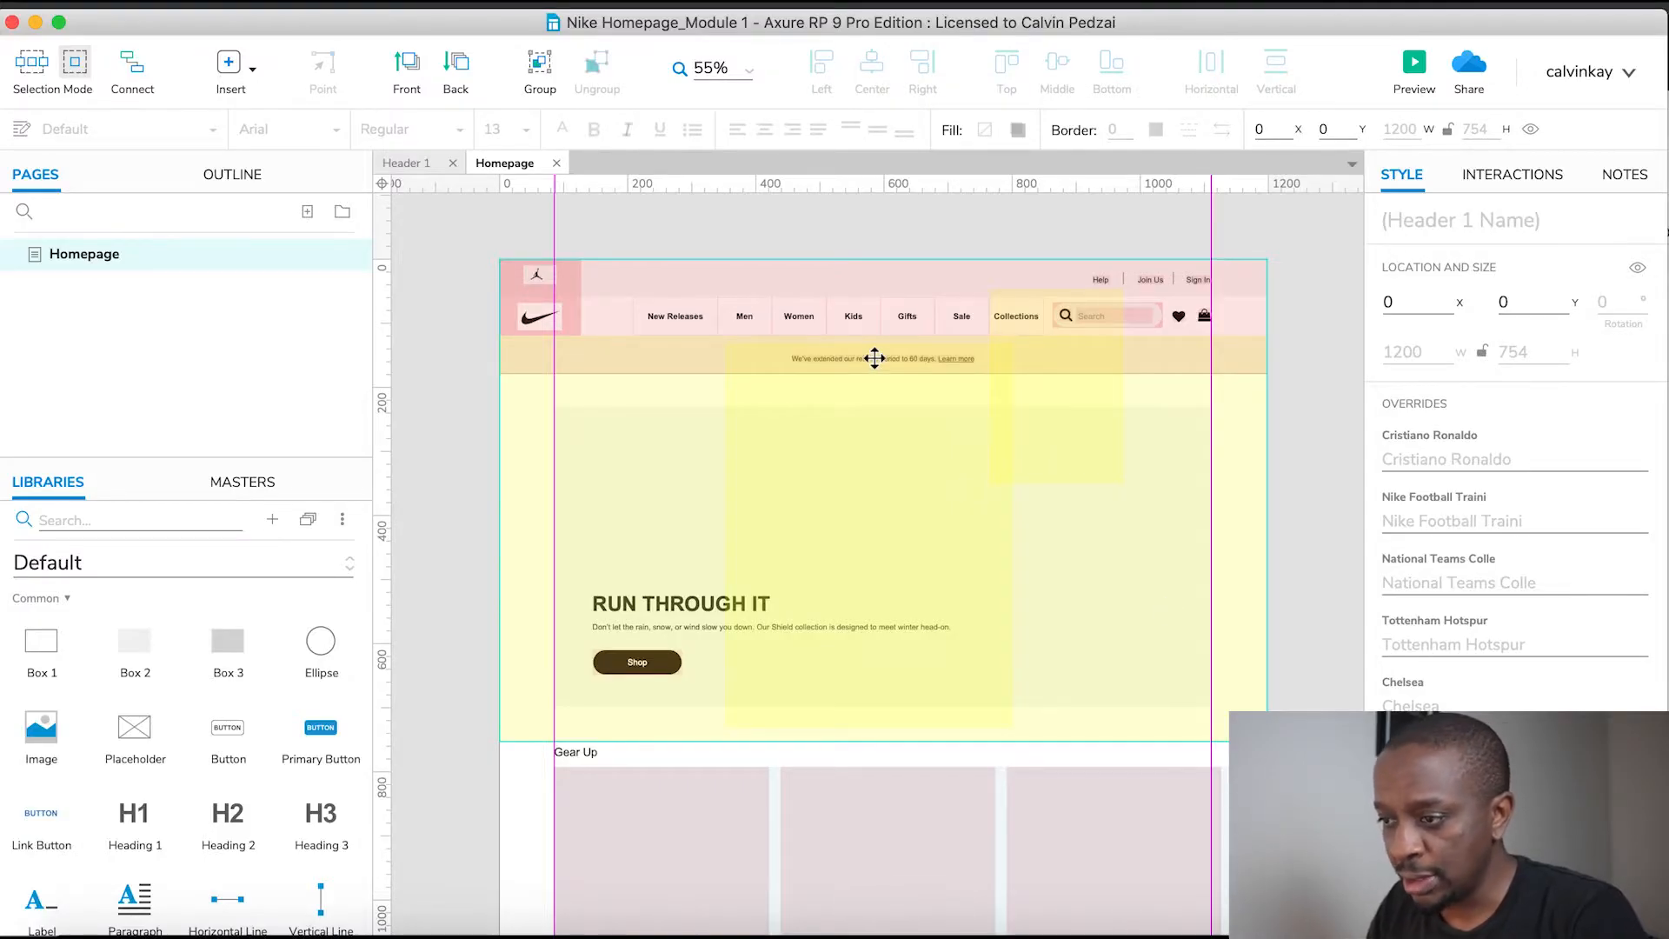
Open the HeaderSliderRibbon master from the homepage's returns-notice ribbon.
{"action": "left_click", "coordinate": [873, 358]}
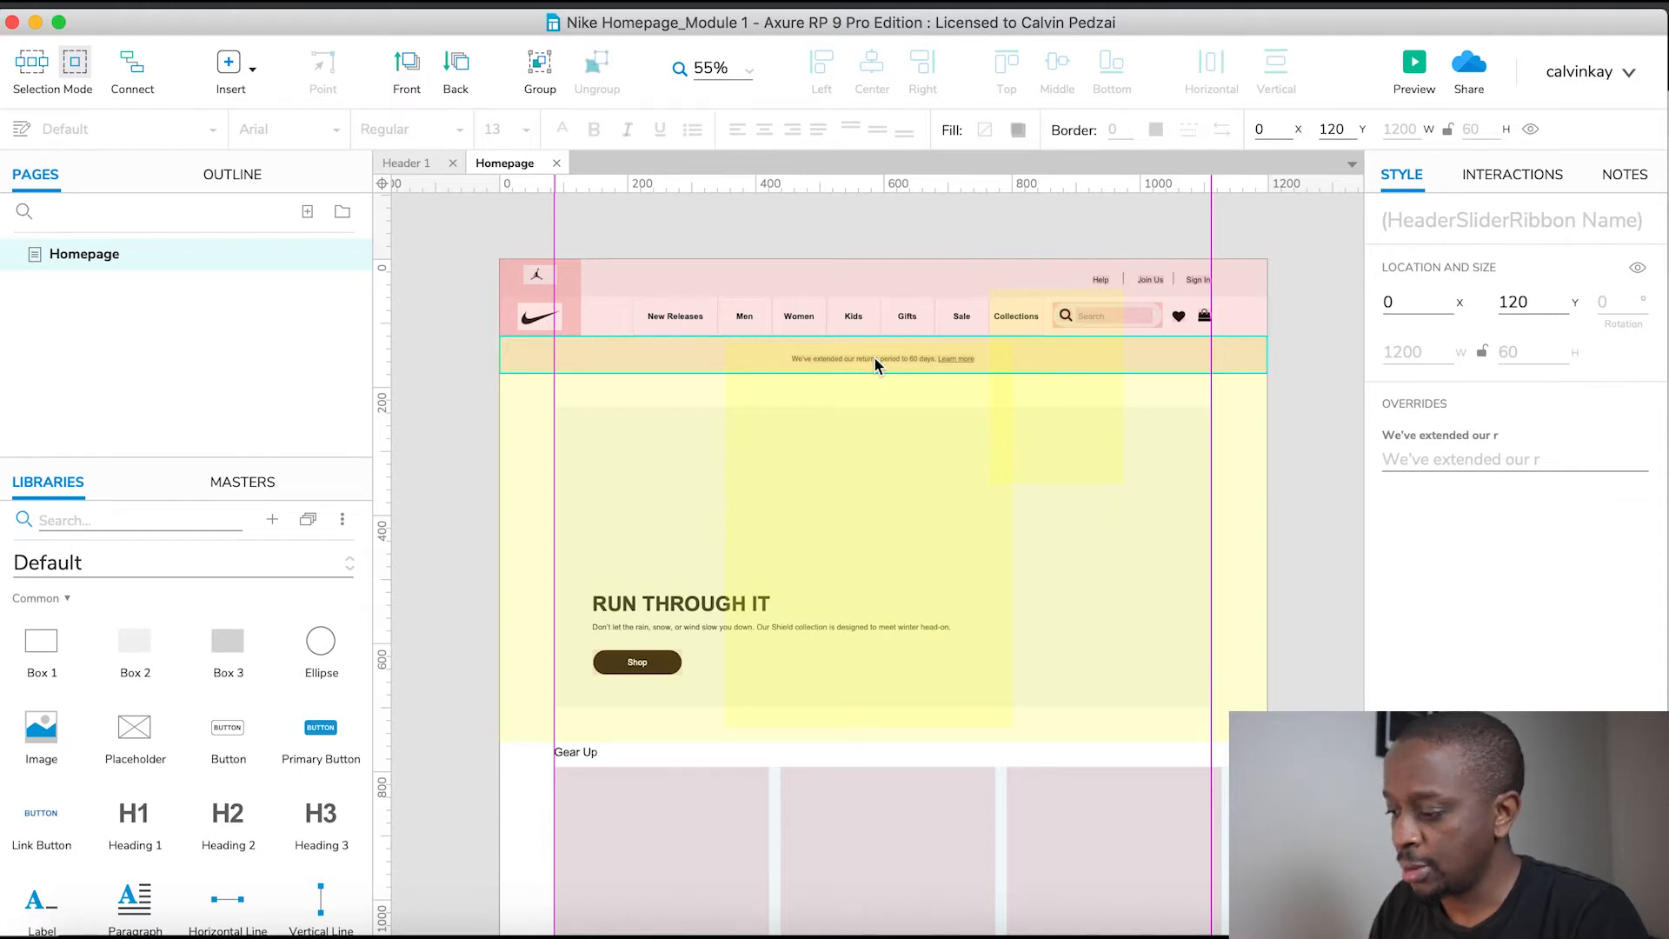
{"action": "double_click", "coordinate": [876, 358]}
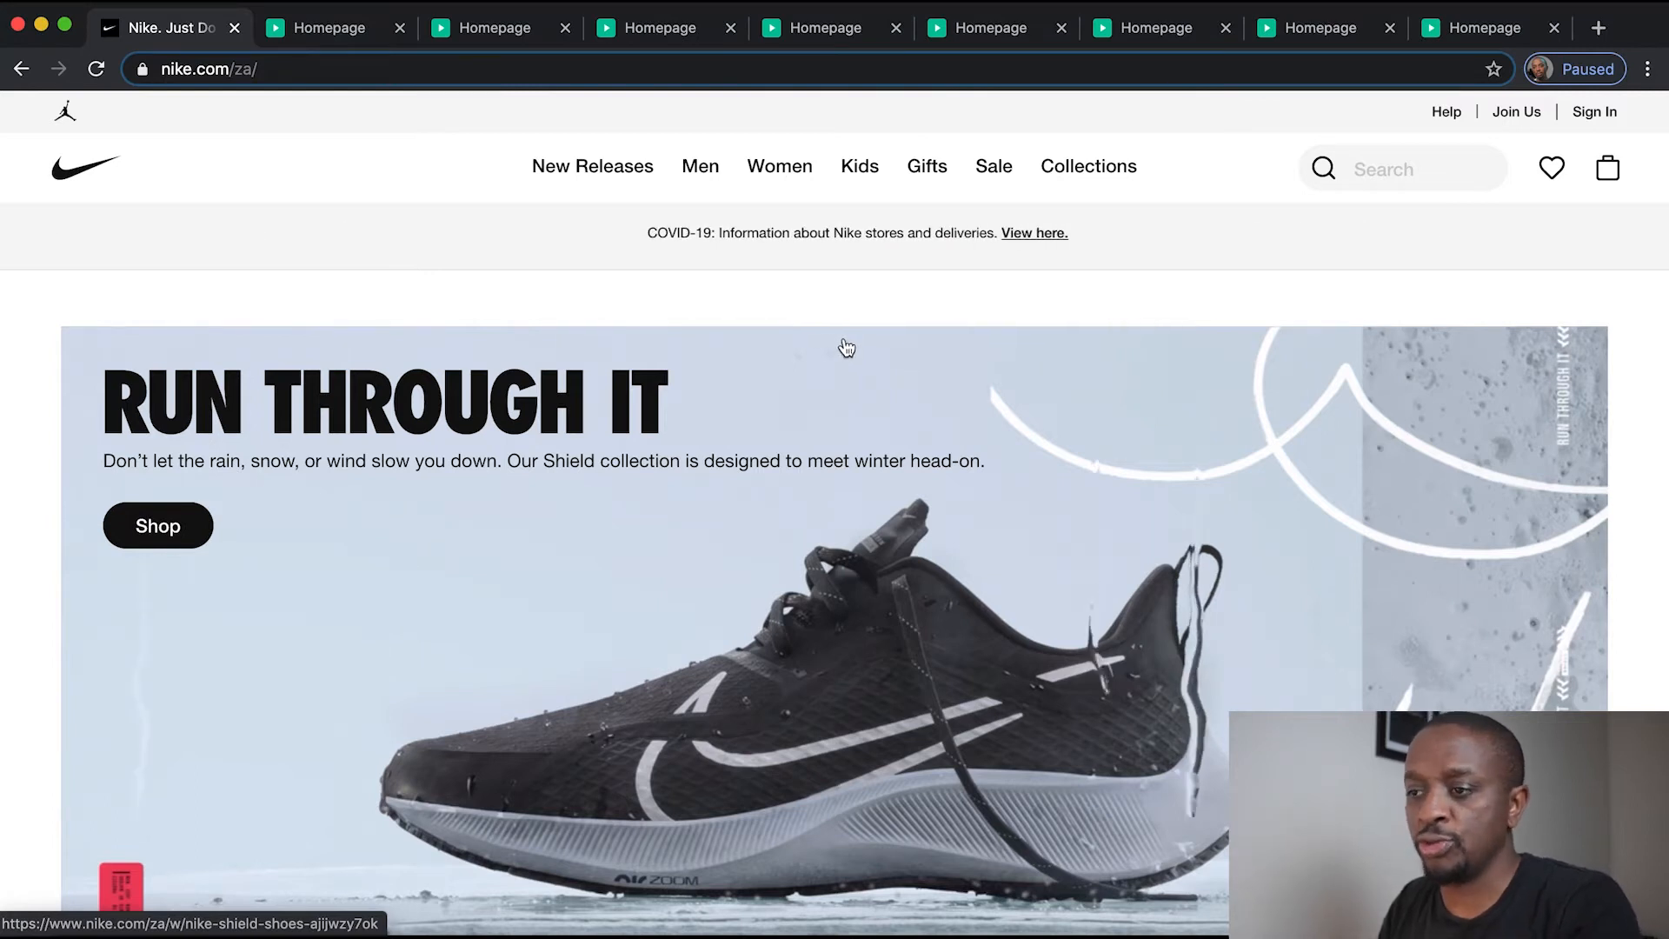
{"action": "mouse_move", "coordinate": [421, 250]}
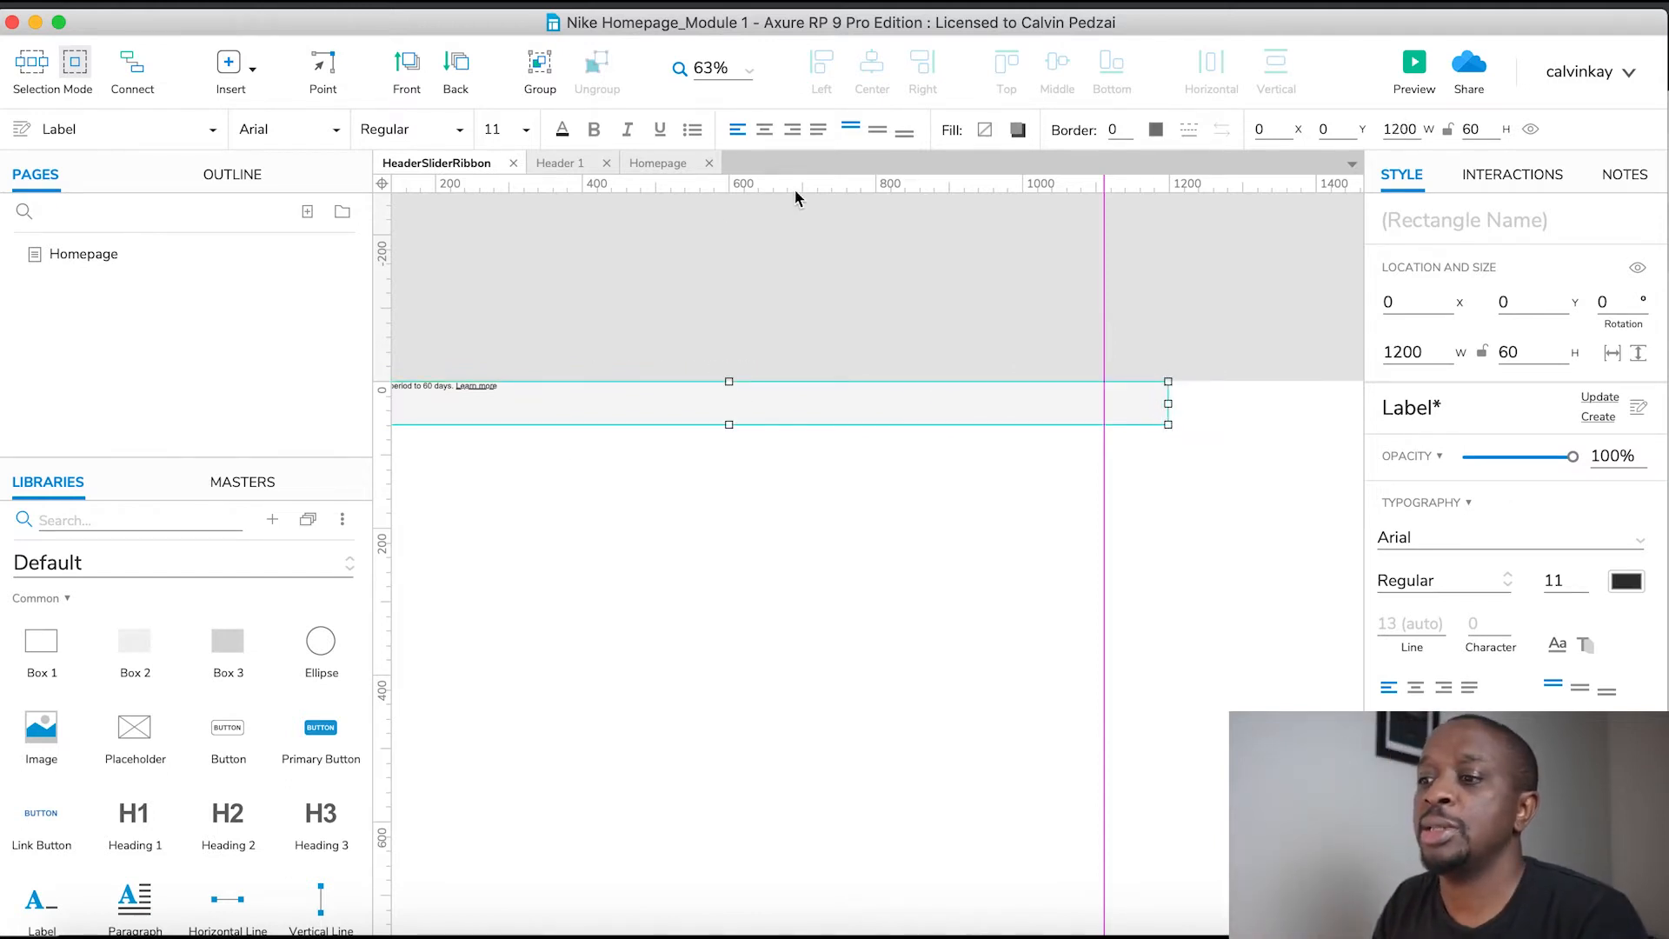
Align the returns-notice label to the horizontal centre of the 1200-wide ribbon.
{"action": "left_click", "coordinate": [763, 129]}
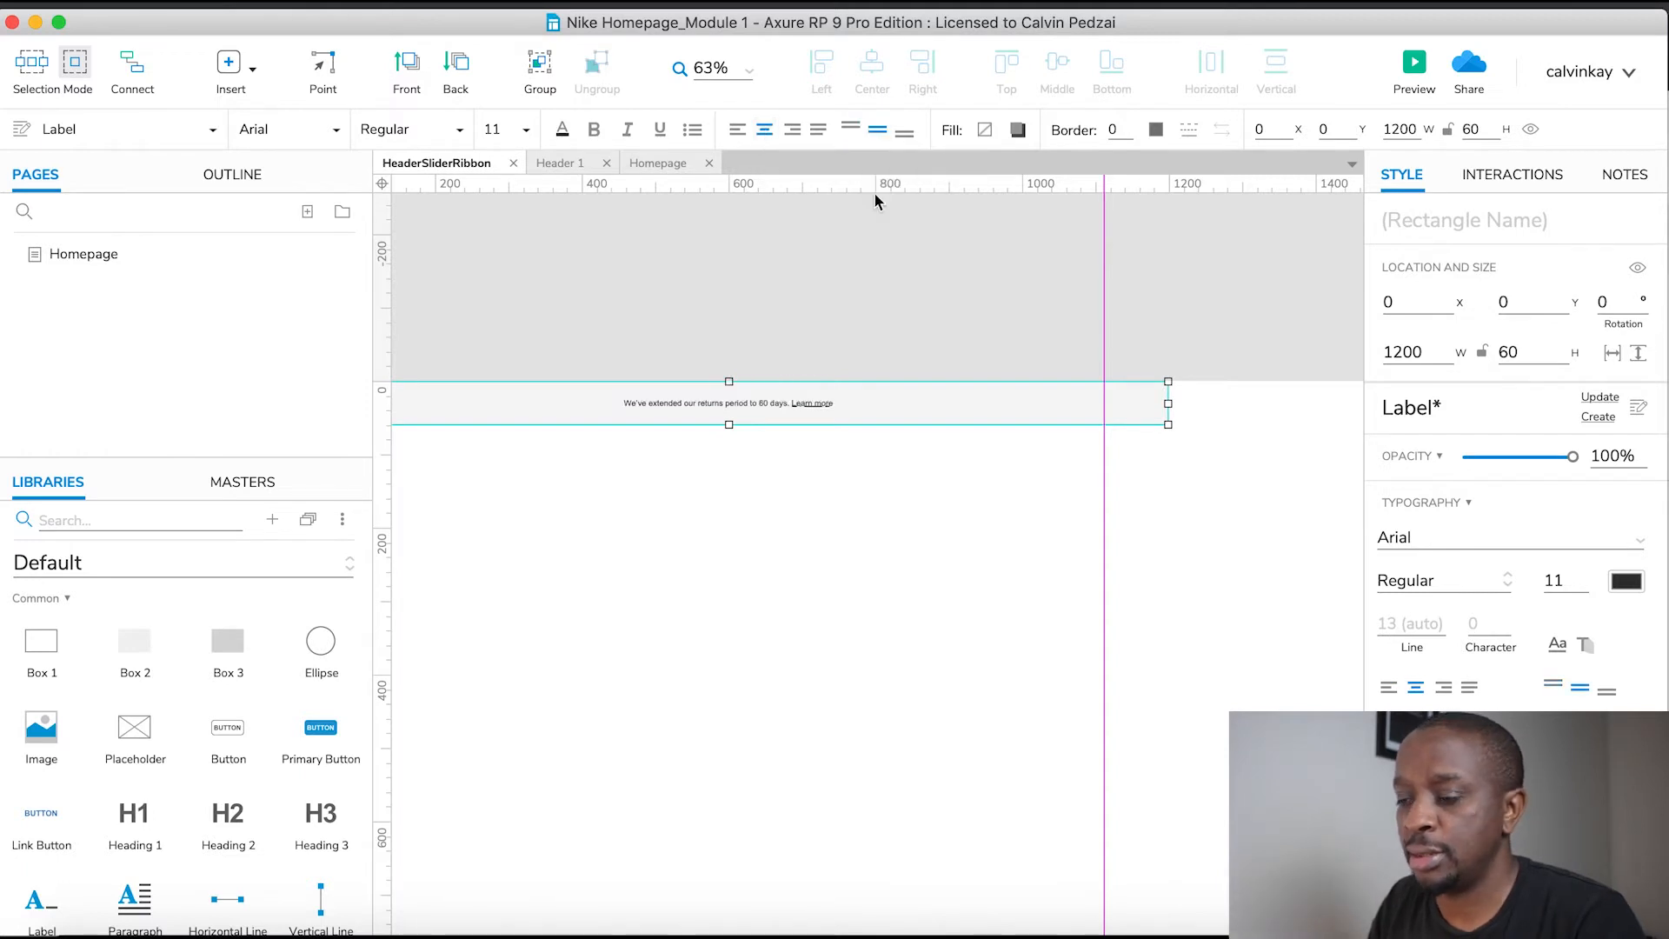
{"action": "mouse_move", "coordinate": [751, 413]}
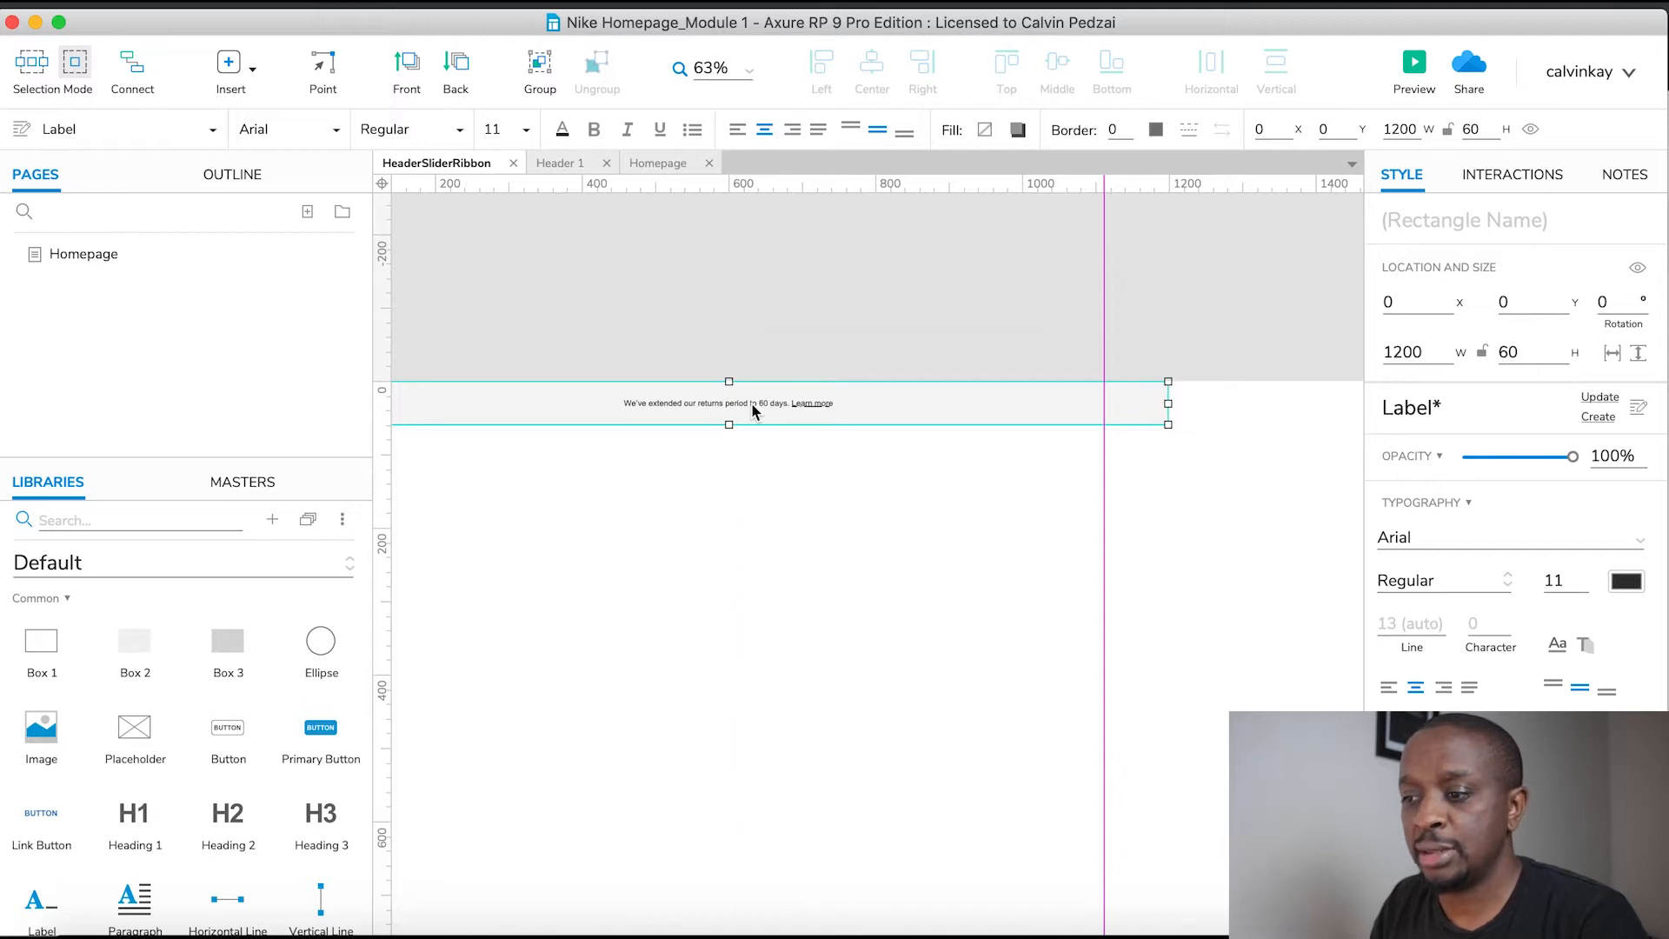
Convert the ribbon label into the SliderRibbon dynamic panel and enter State1.
{"action": "right_click", "coordinate": [756, 410]}
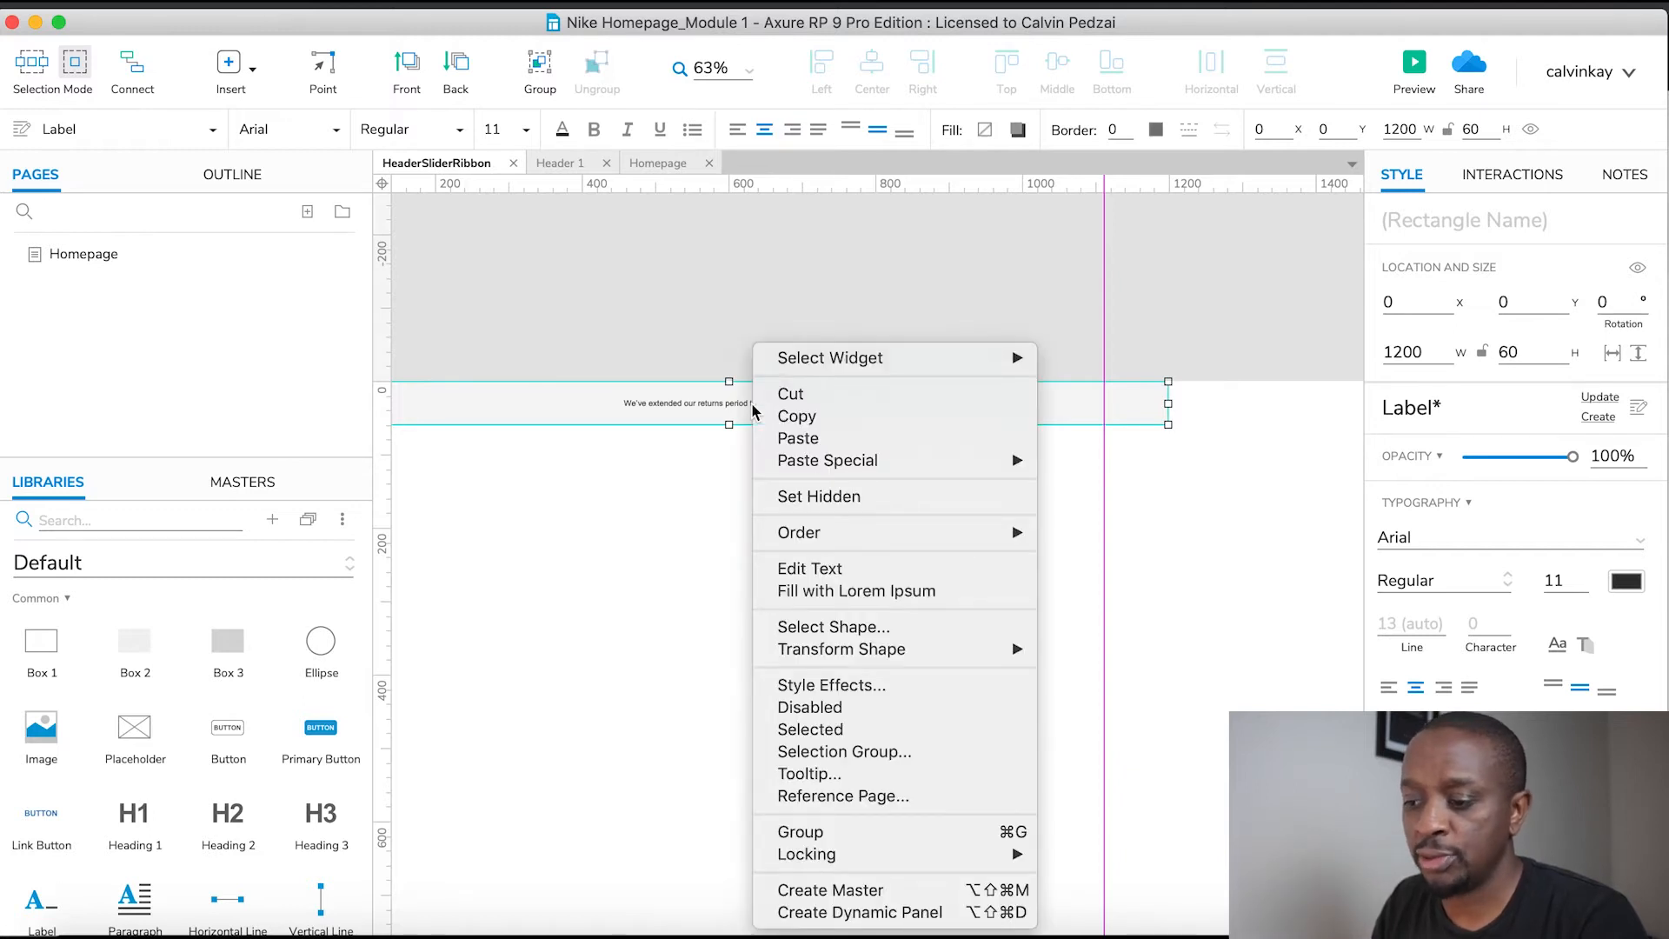
{"action": "left_click", "coordinate": [860, 913]}
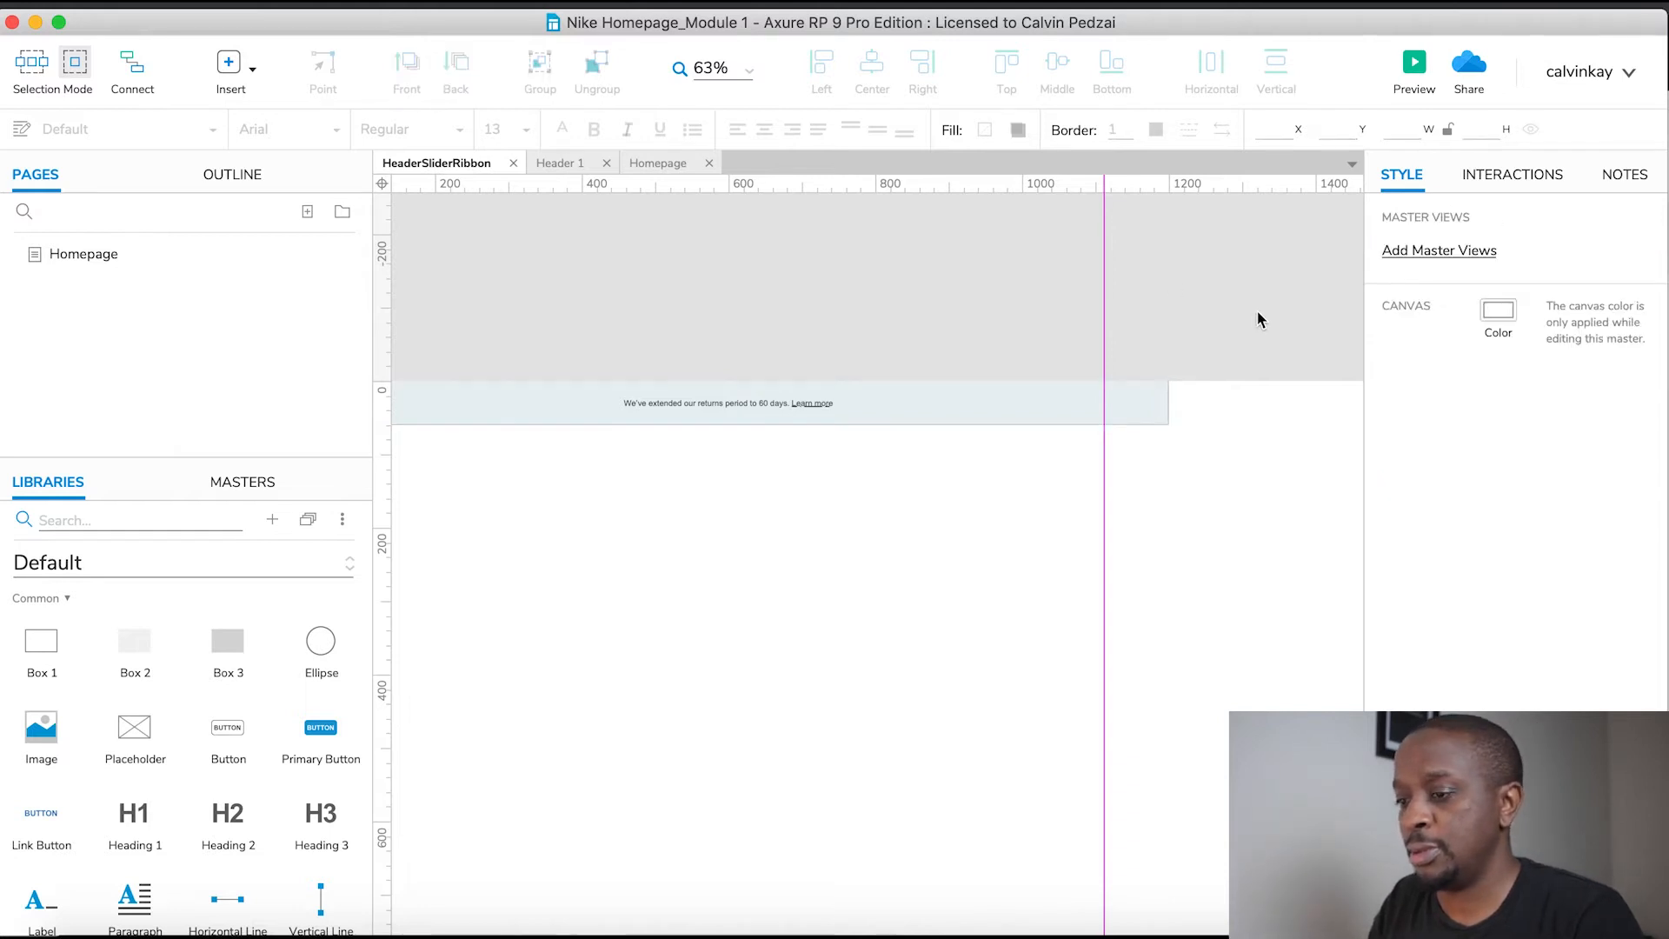
{"action": "left_click", "coordinate": [756, 401]}
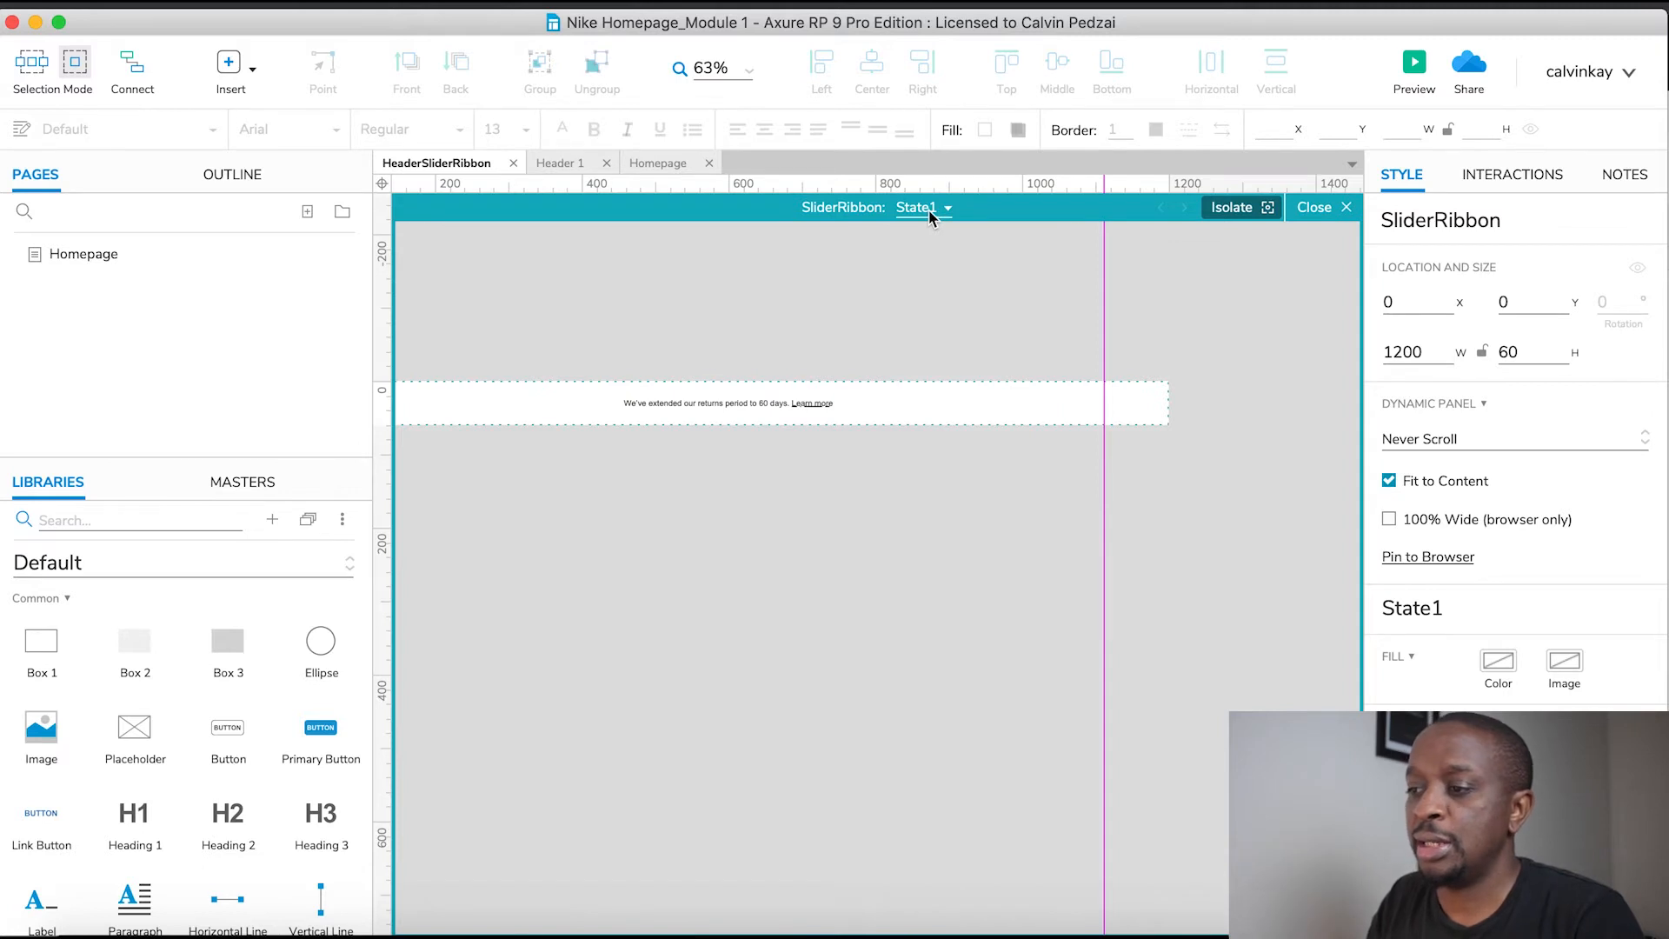
Add an empty State2, then select the returns-notice label in State1 for reuse.
{"action": "left_click", "coordinate": [946, 206]}
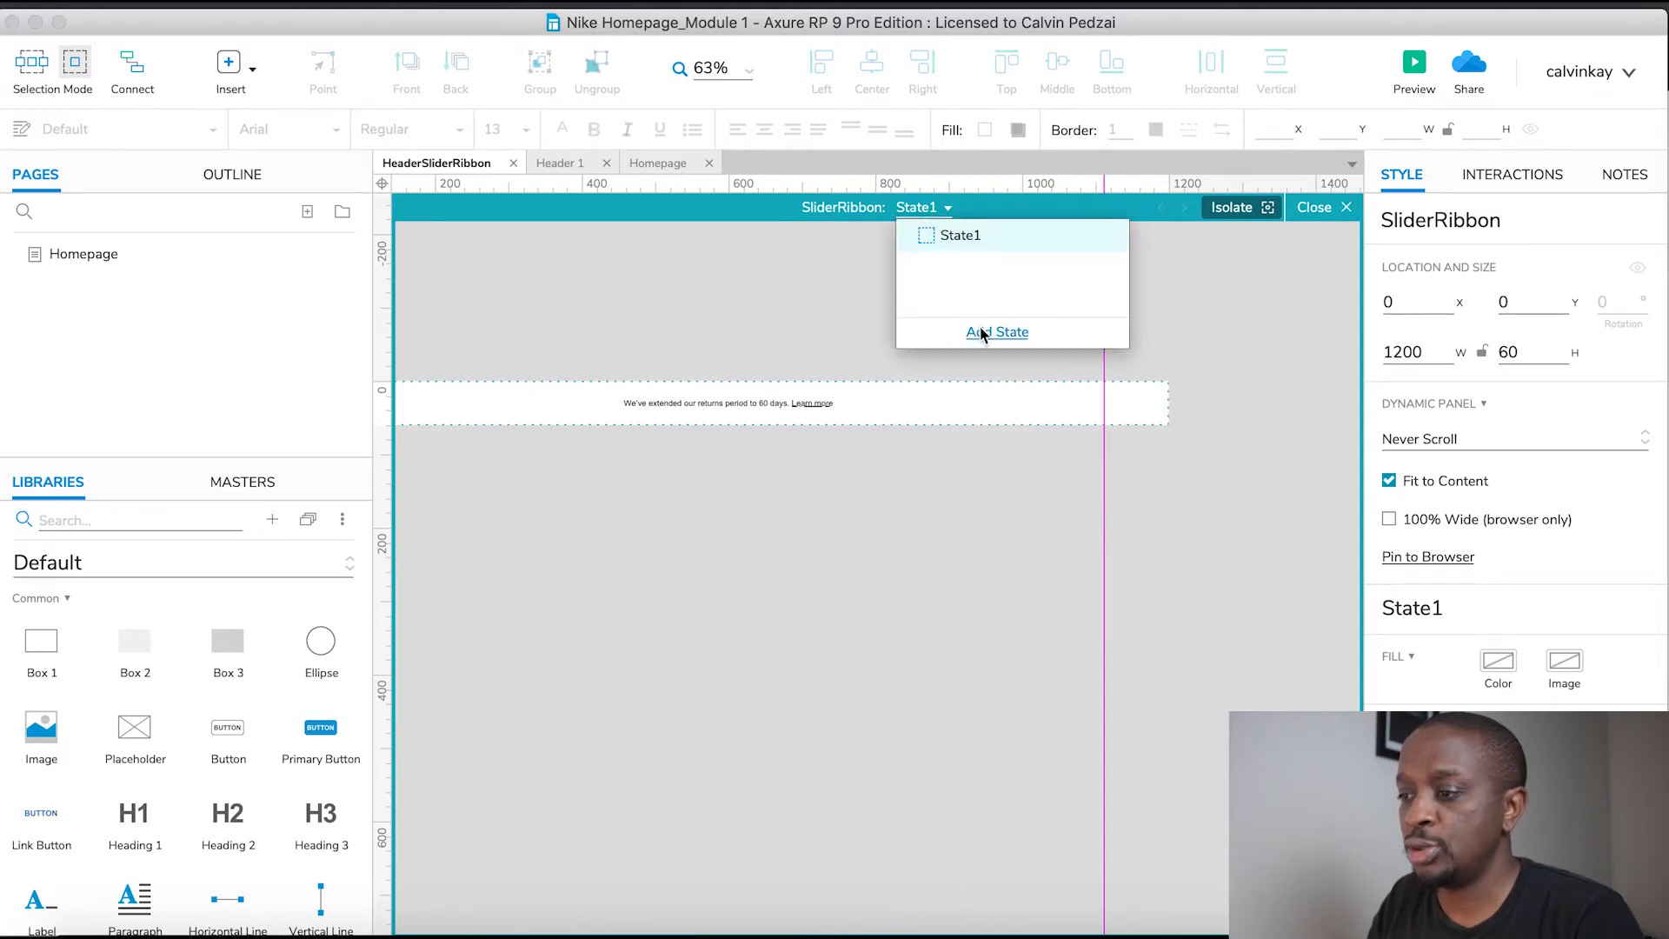
{"action": "left_click", "coordinate": [996, 330]}
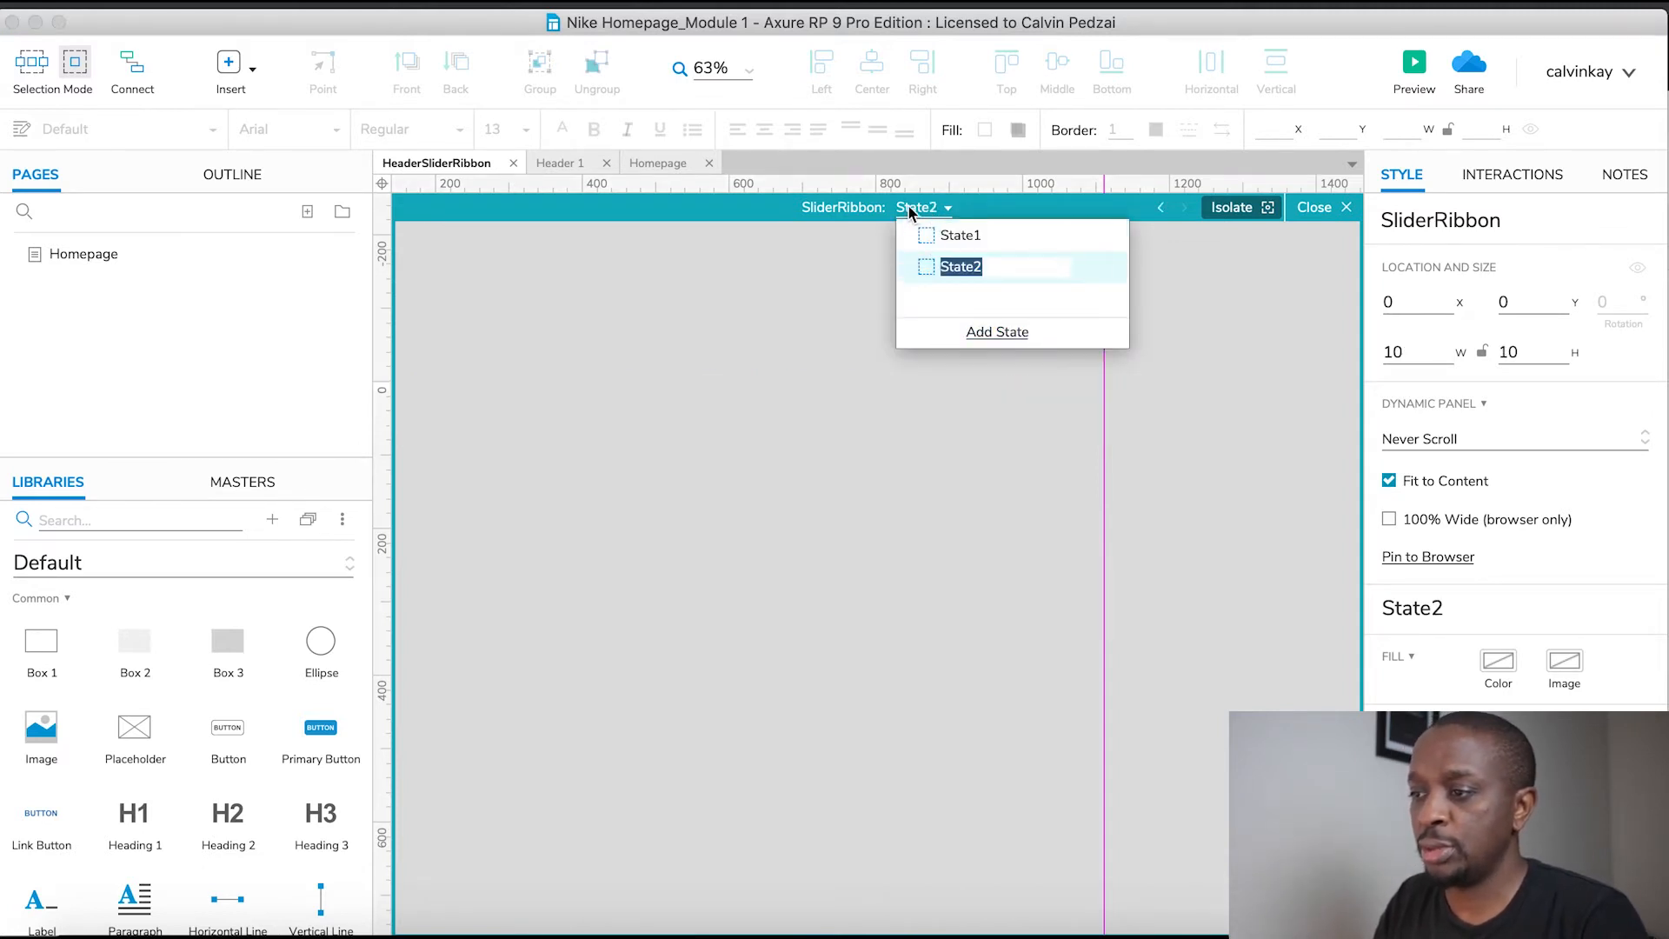
{"action": "left_click", "coordinate": [960, 235]}
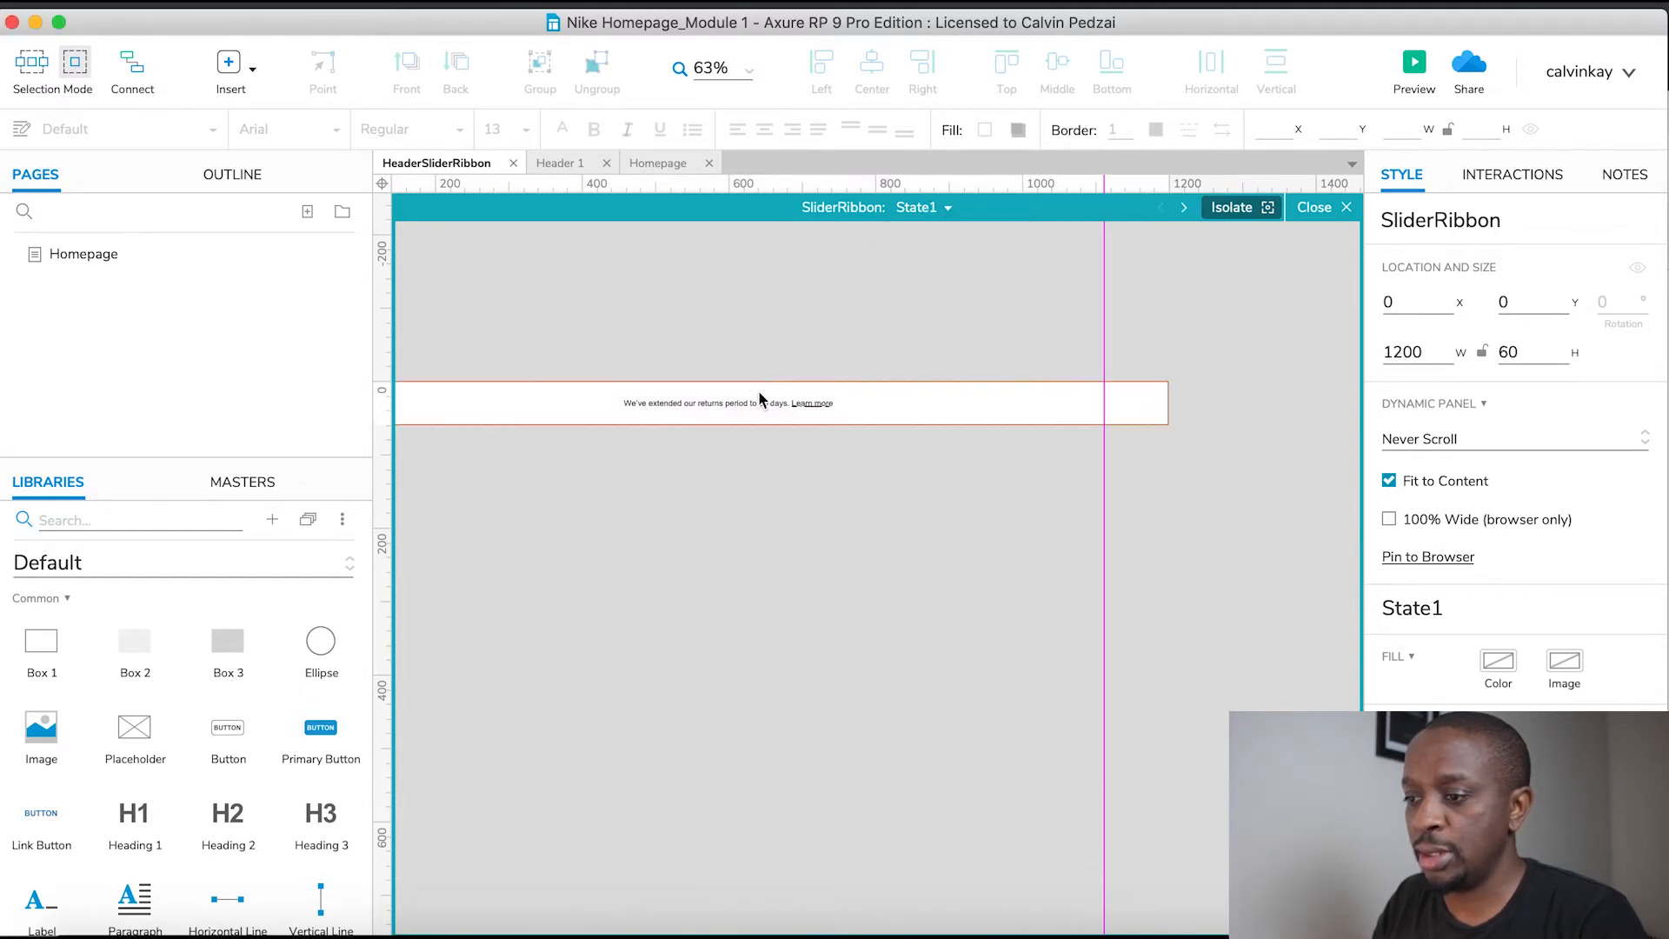
{"action": "left_click", "coordinate": [726, 402]}
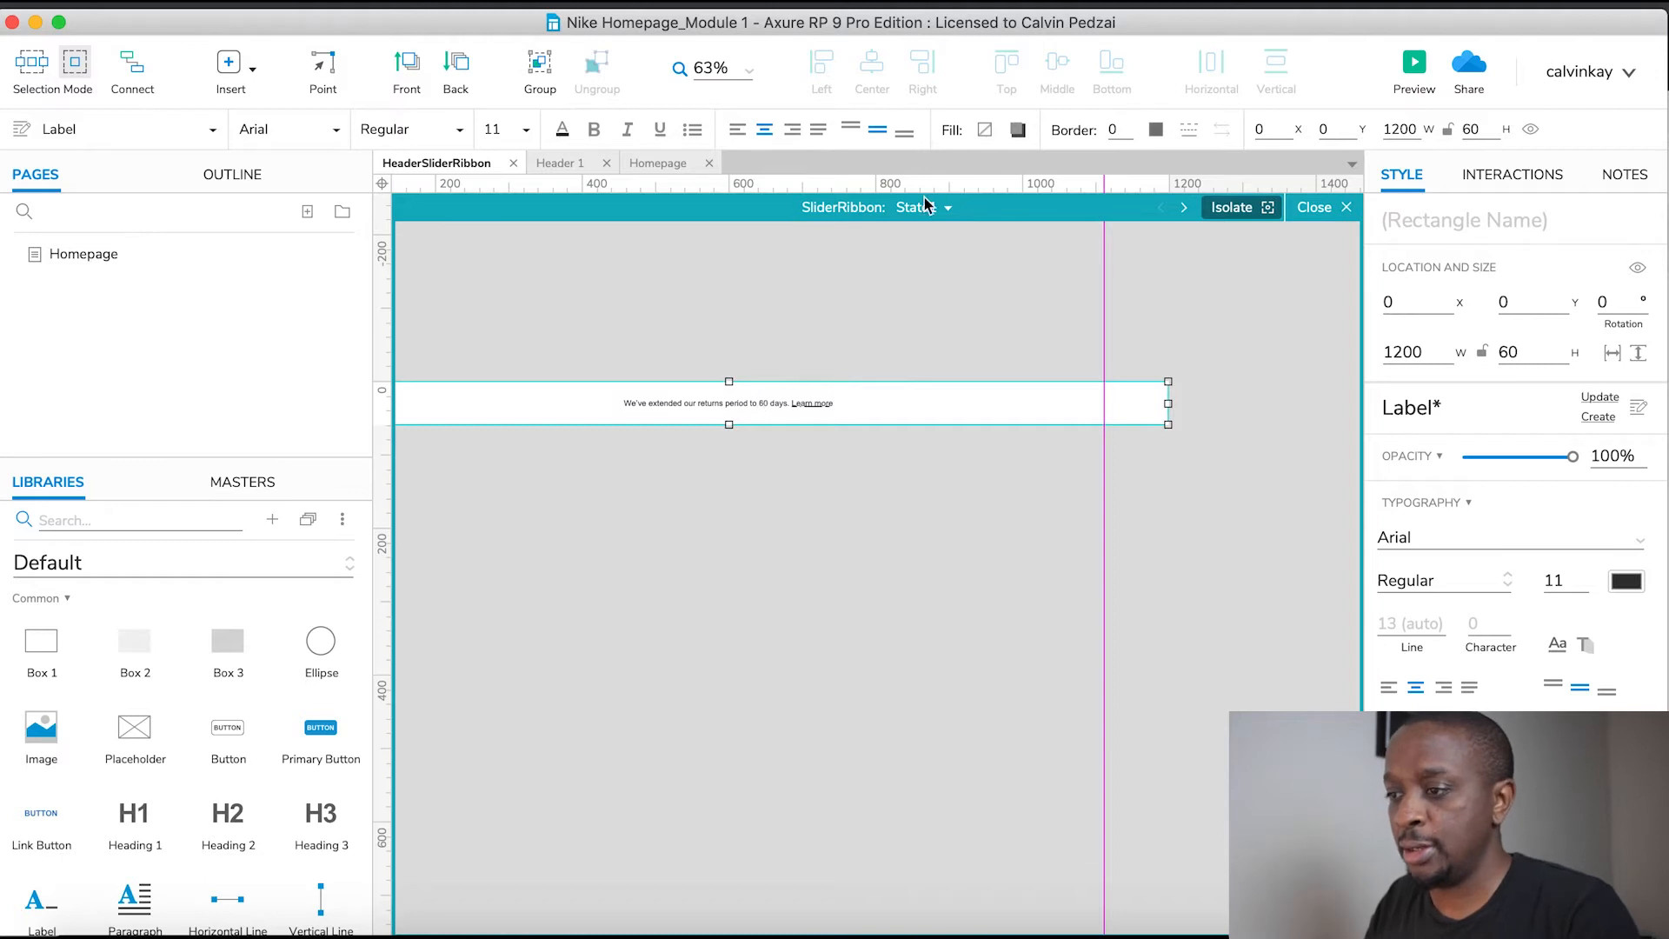
Fill State2 with the COVID-19 Nike stores notice, underline View here, and close the states.
{"action": "left_click", "coordinate": [1182, 207]}
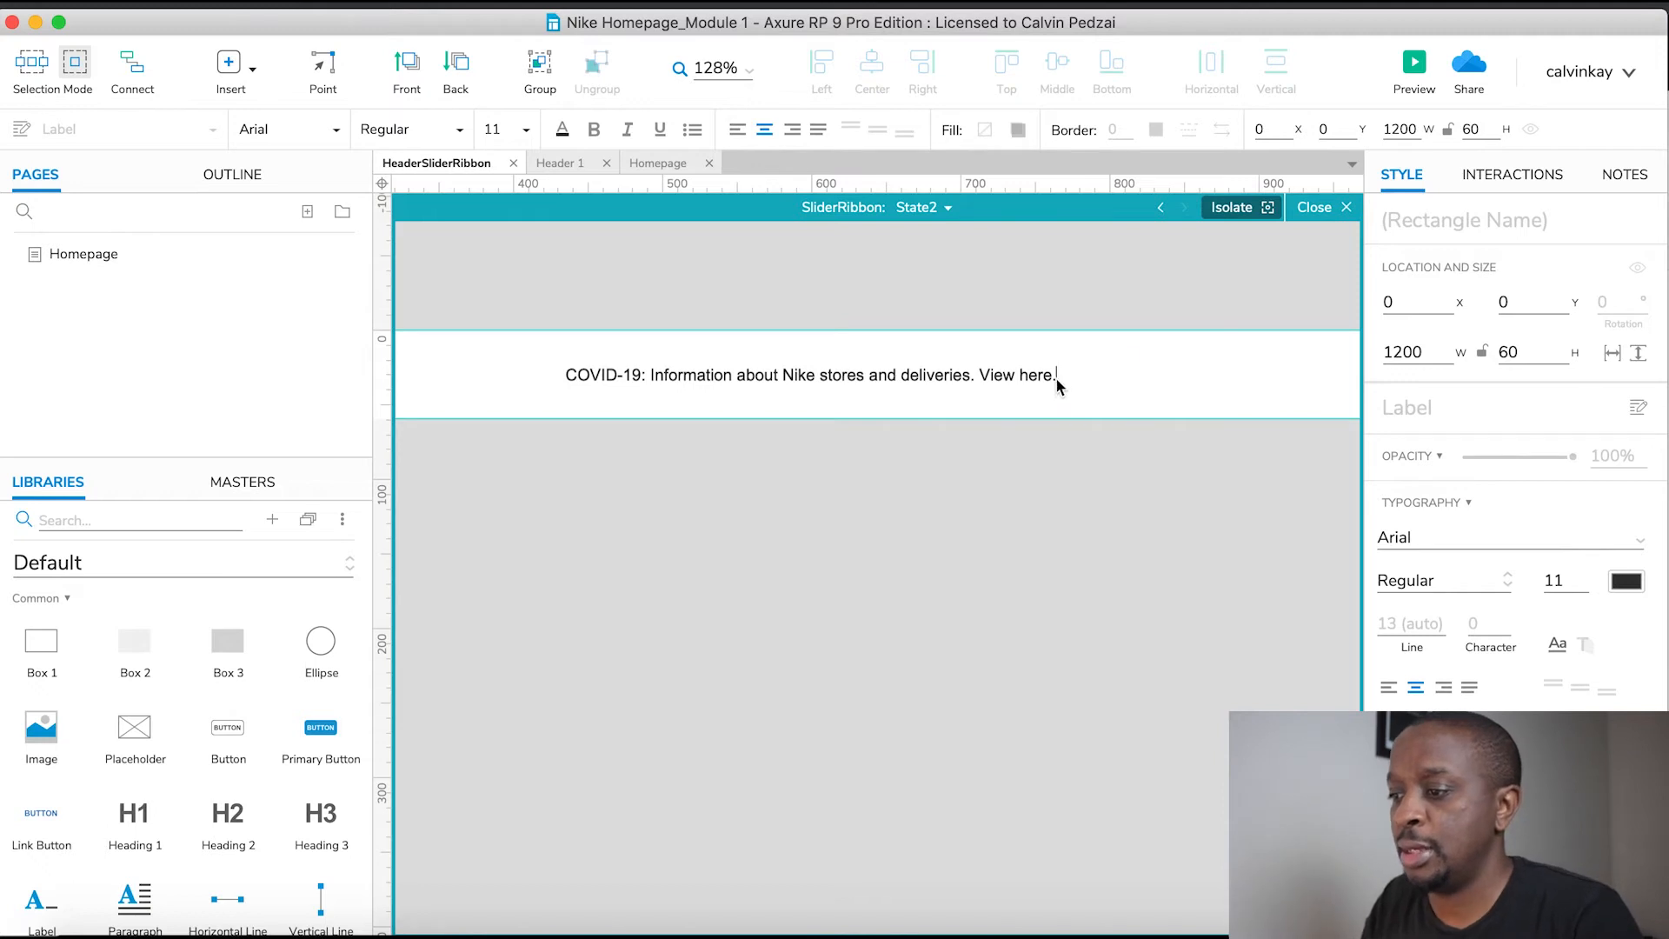
{"action": "double_click", "coordinate": [1017, 375]}
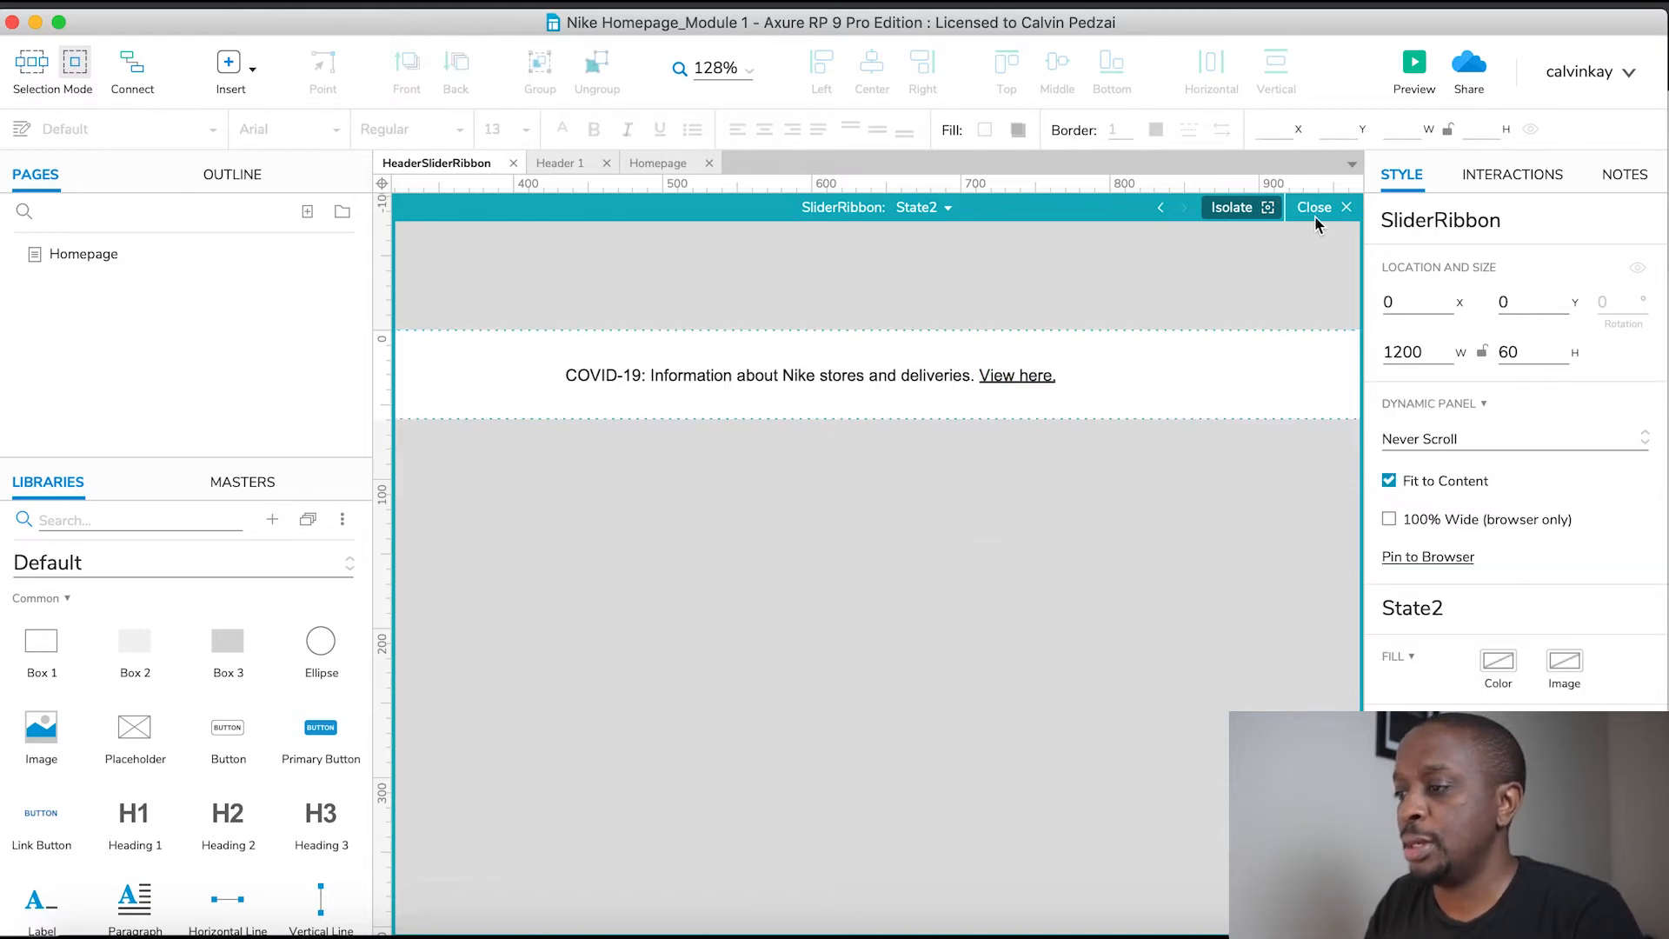
{"action": "left_click", "coordinate": [1314, 207]}
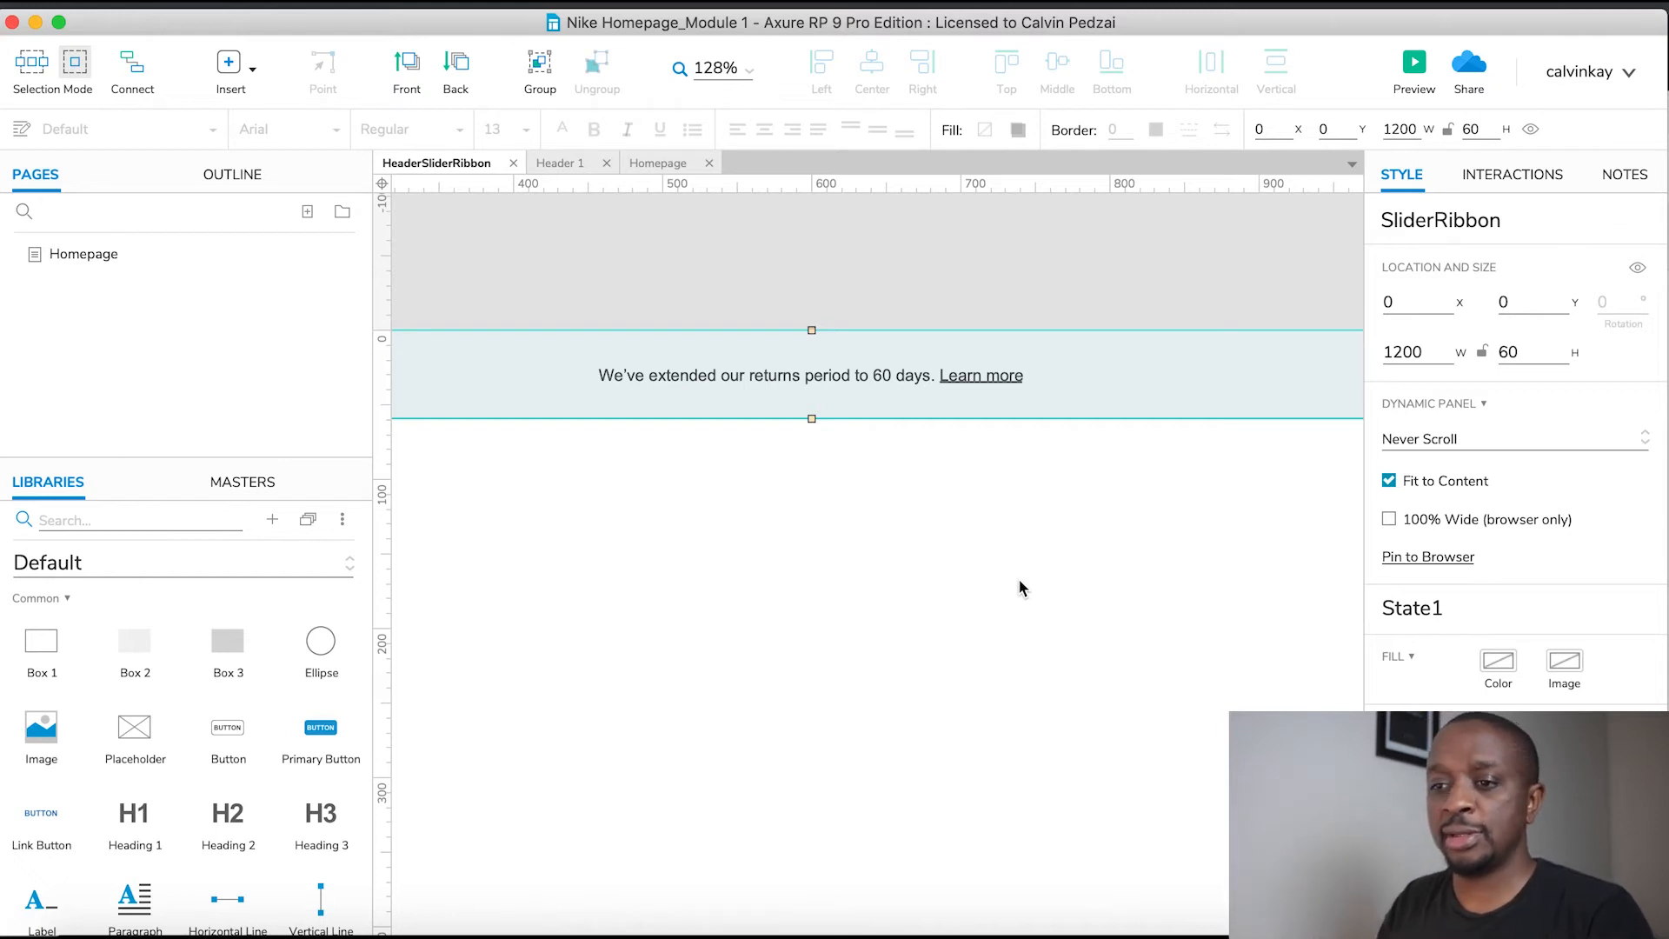
{"action": "mouse_move", "coordinate": [692, 523]}
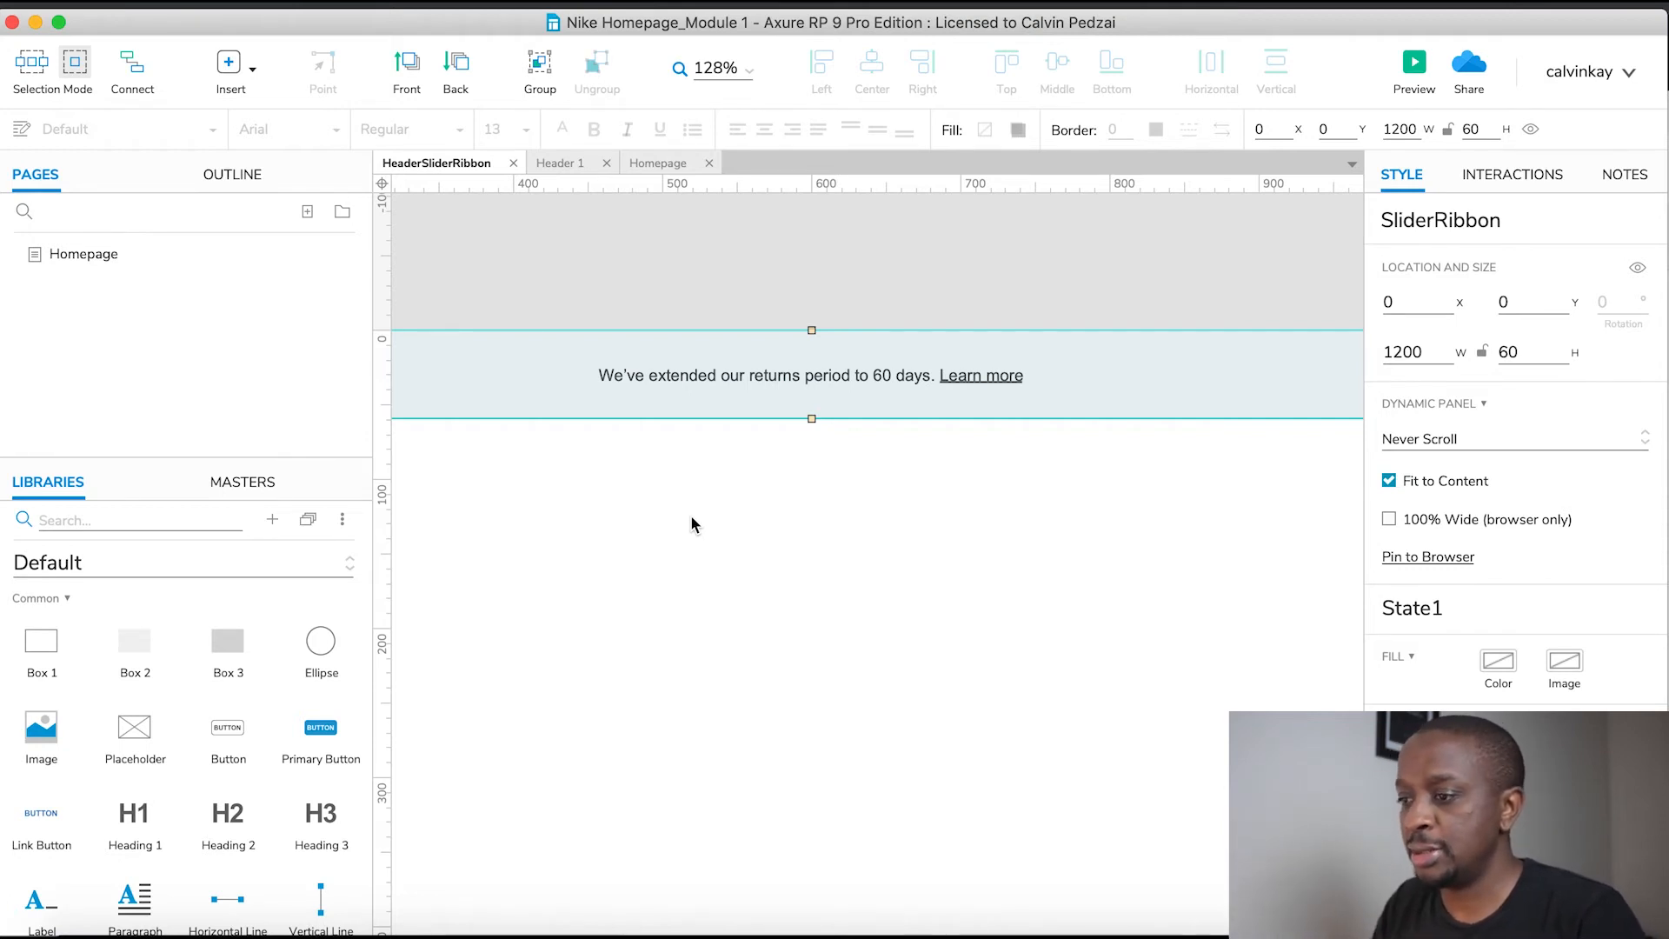
Create a new interaction on SliderRibbon triggered by the Loaded event.
{"action": "left_click", "coordinate": [1511, 174]}
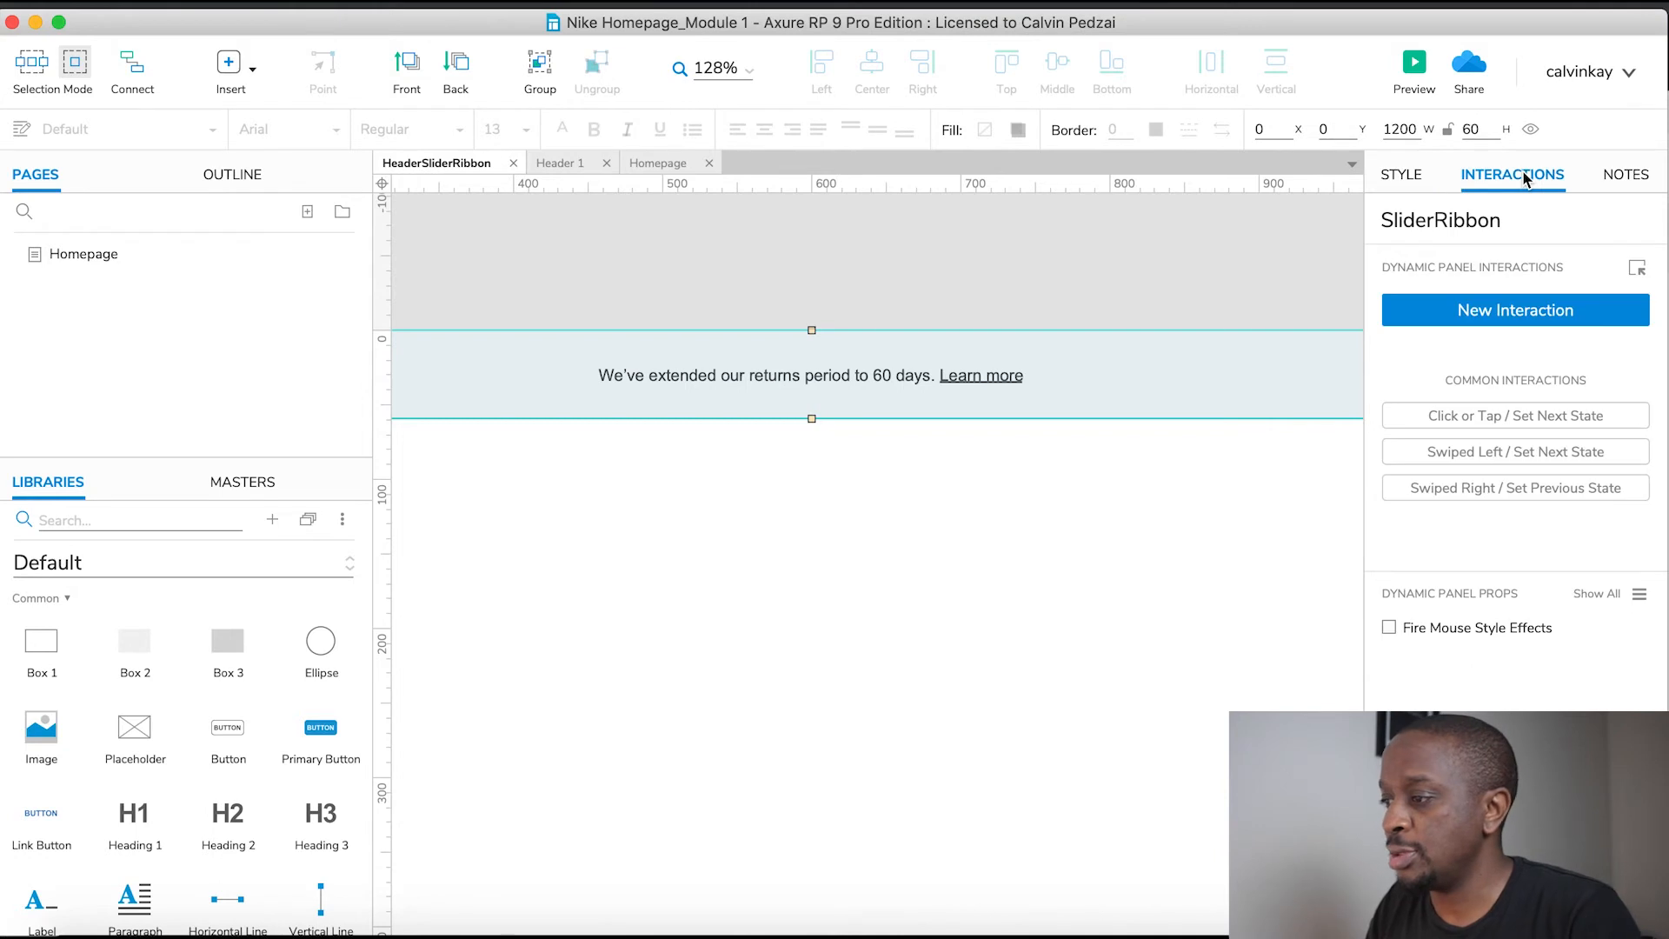
{"action": "left_click", "coordinate": [1513, 310]}
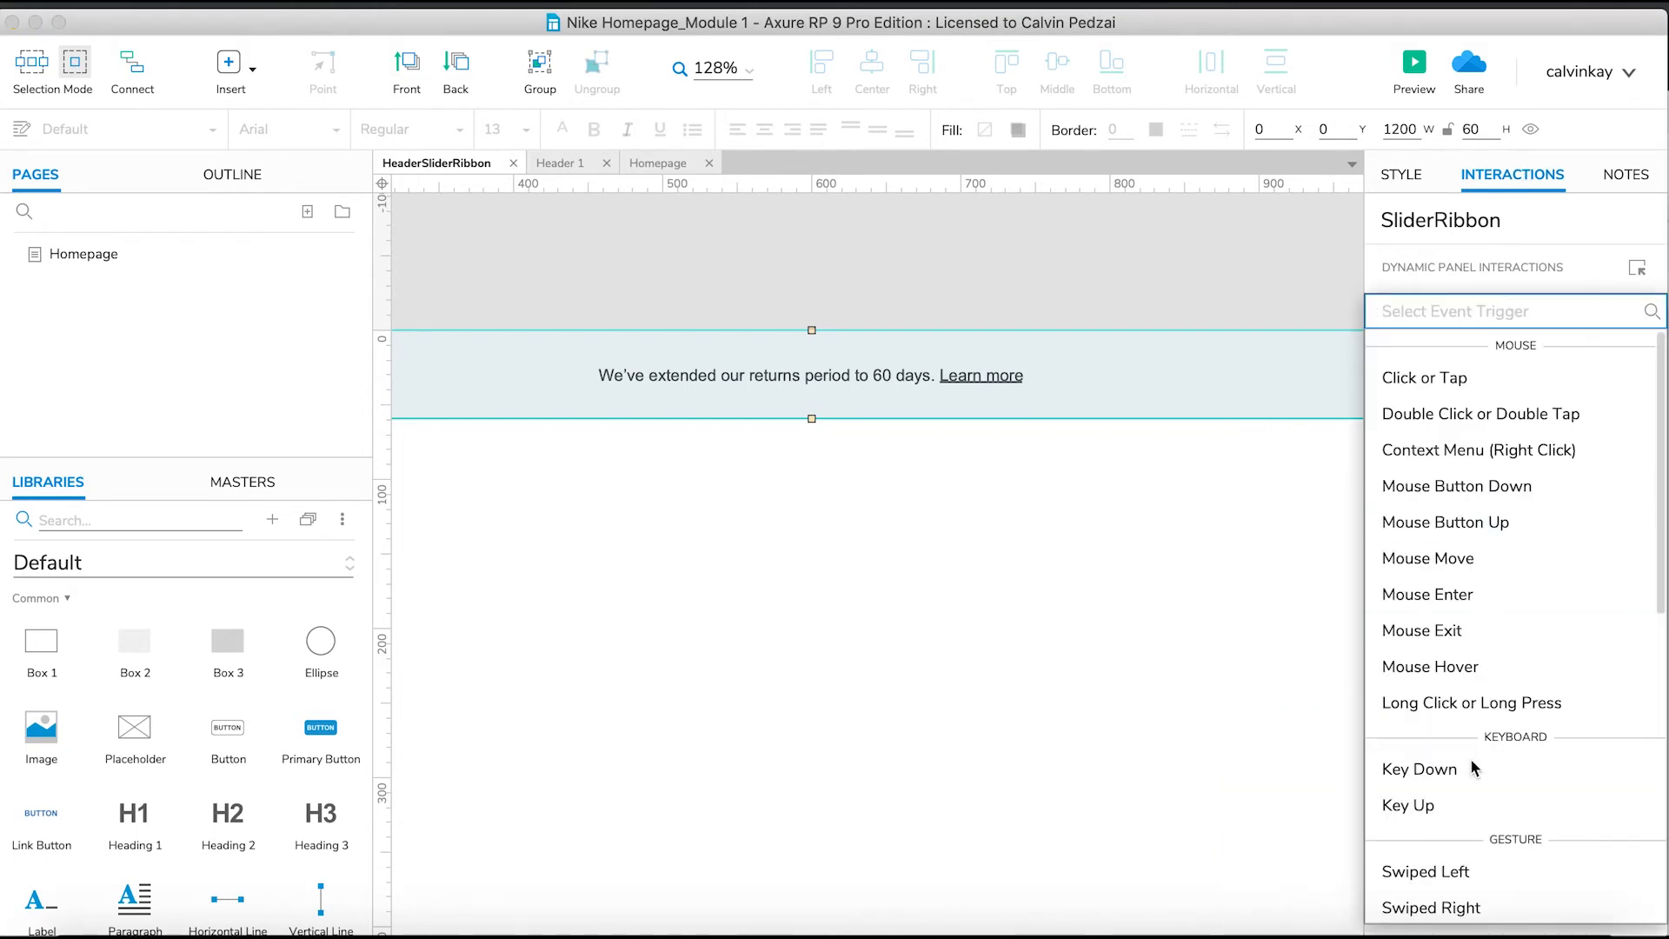
{"action": "scroll", "scroll_direction": "down", "scroll_amount": 3}
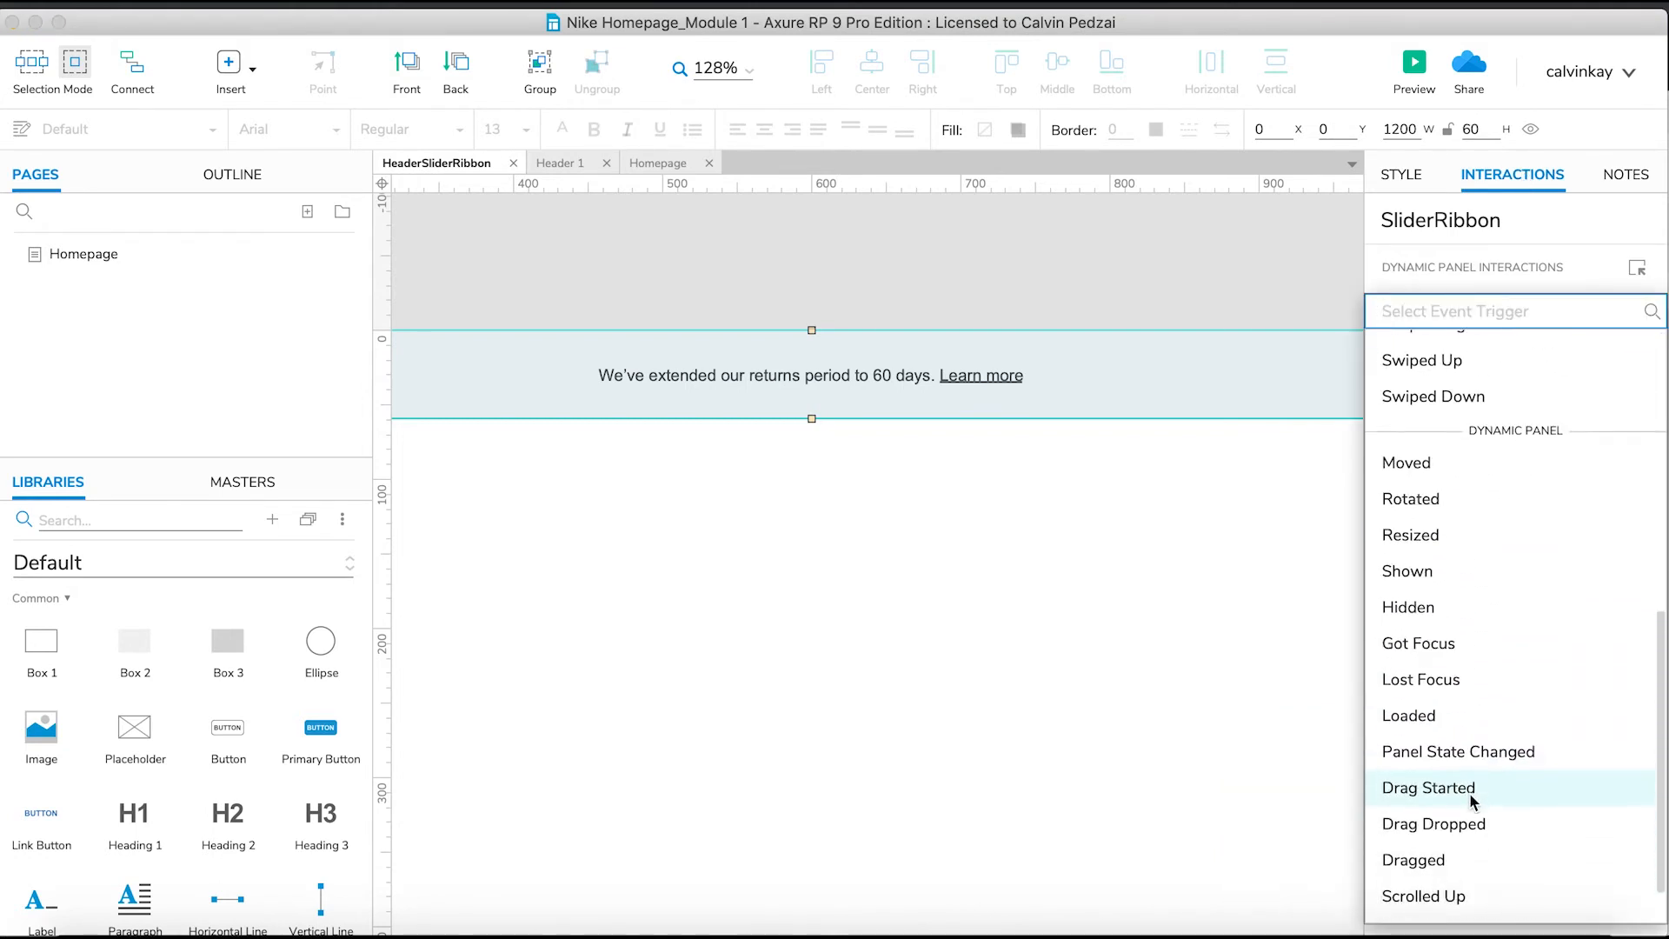
{"action": "scroll", "scroll_direction": "down", "scroll_amount": 3}
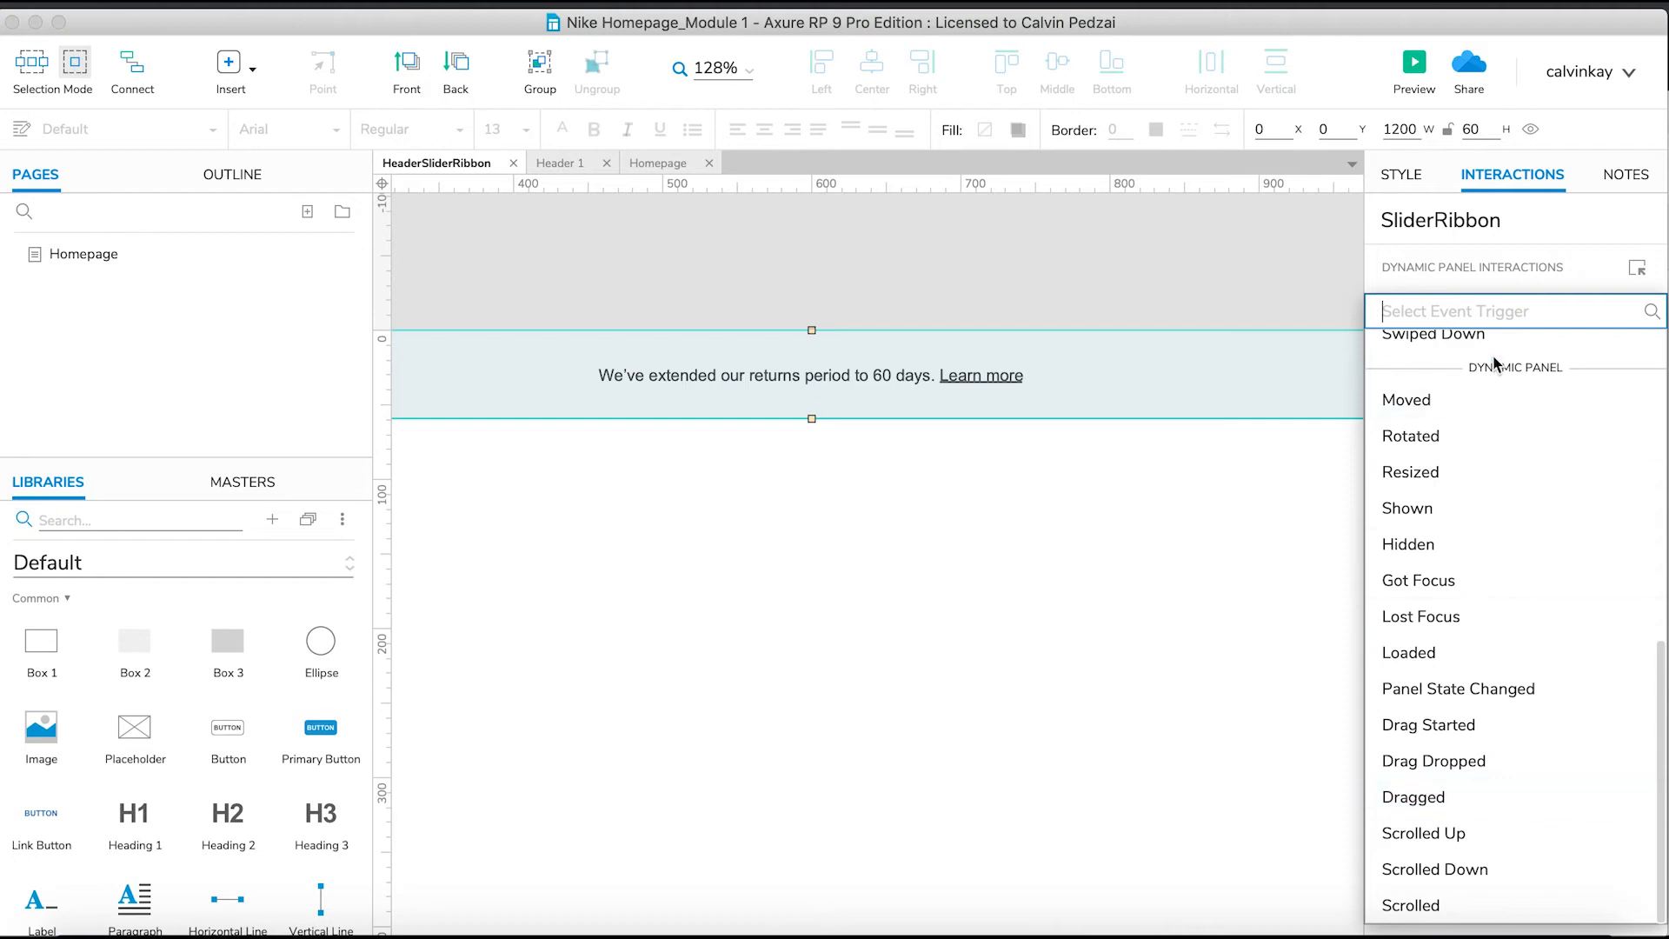
{"action": "mouse_move", "coordinate": [1424, 434]}
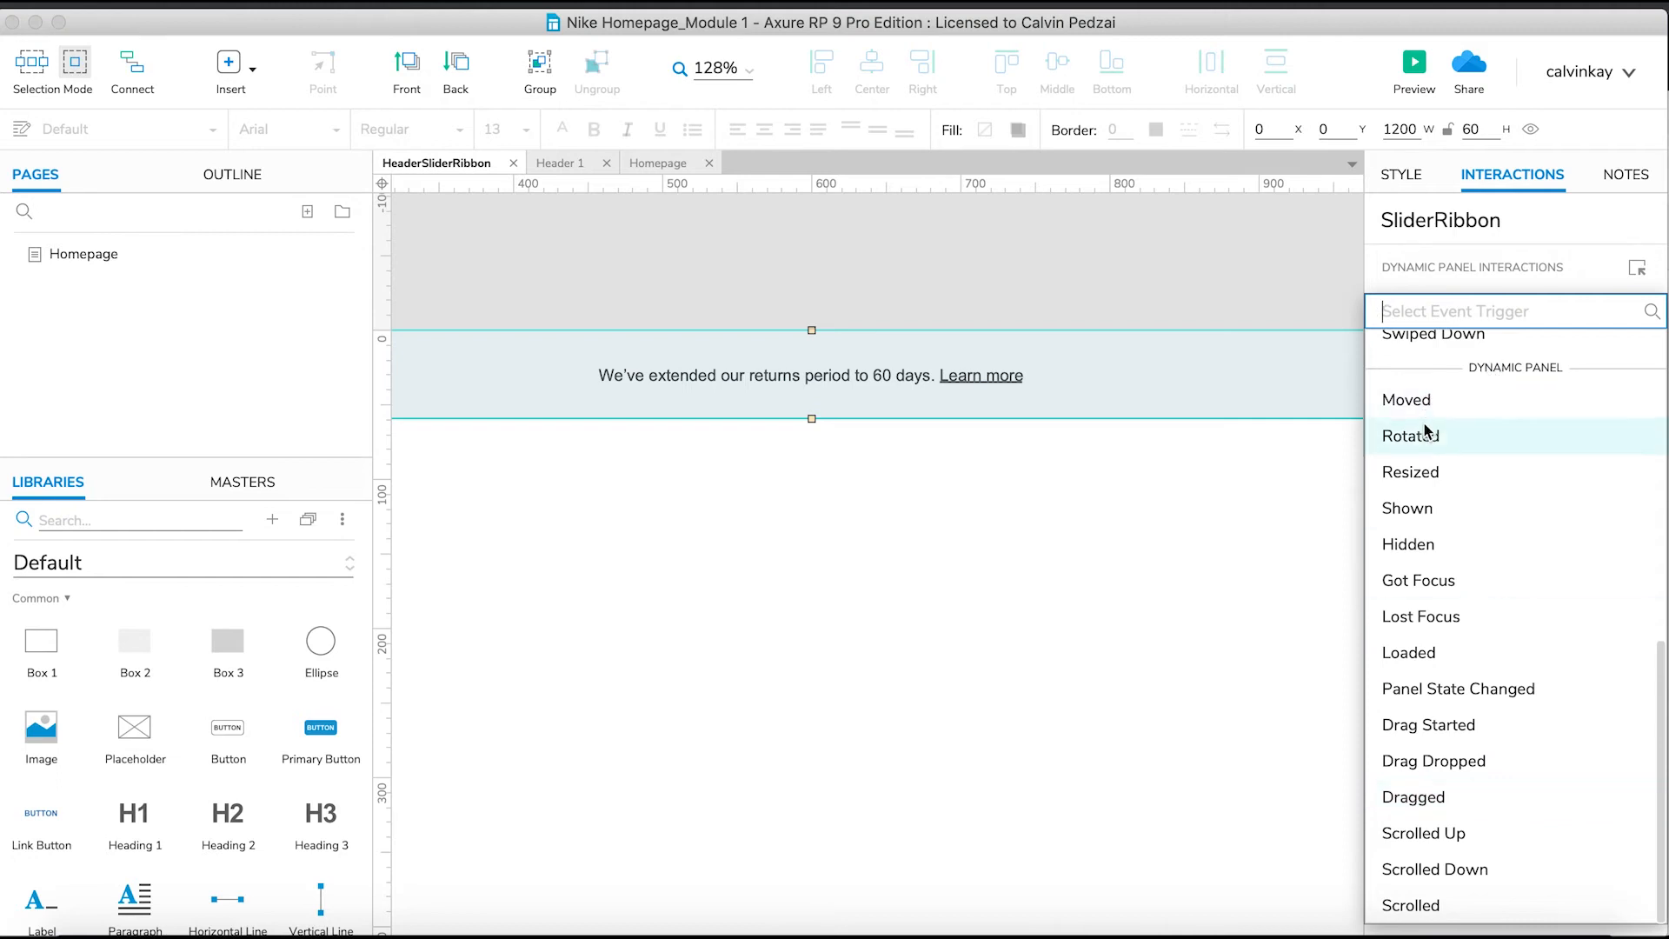
{"action": "mouse_move", "coordinate": [1448, 581]}
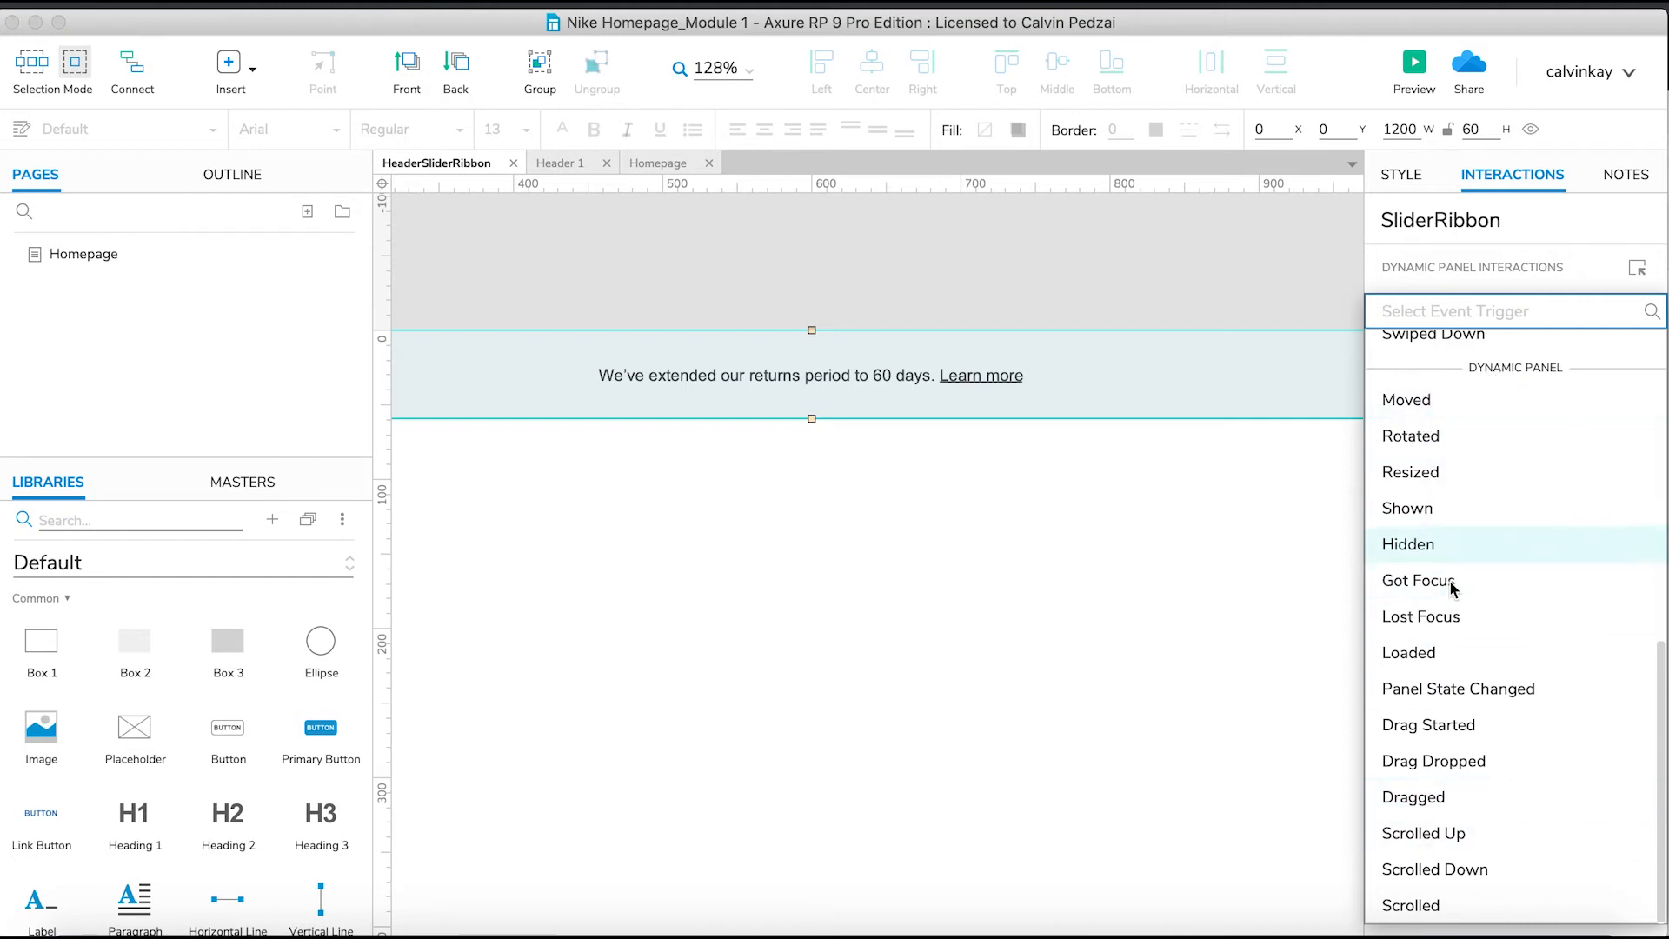
{"action": "mouse_move", "coordinate": [1426, 652]}
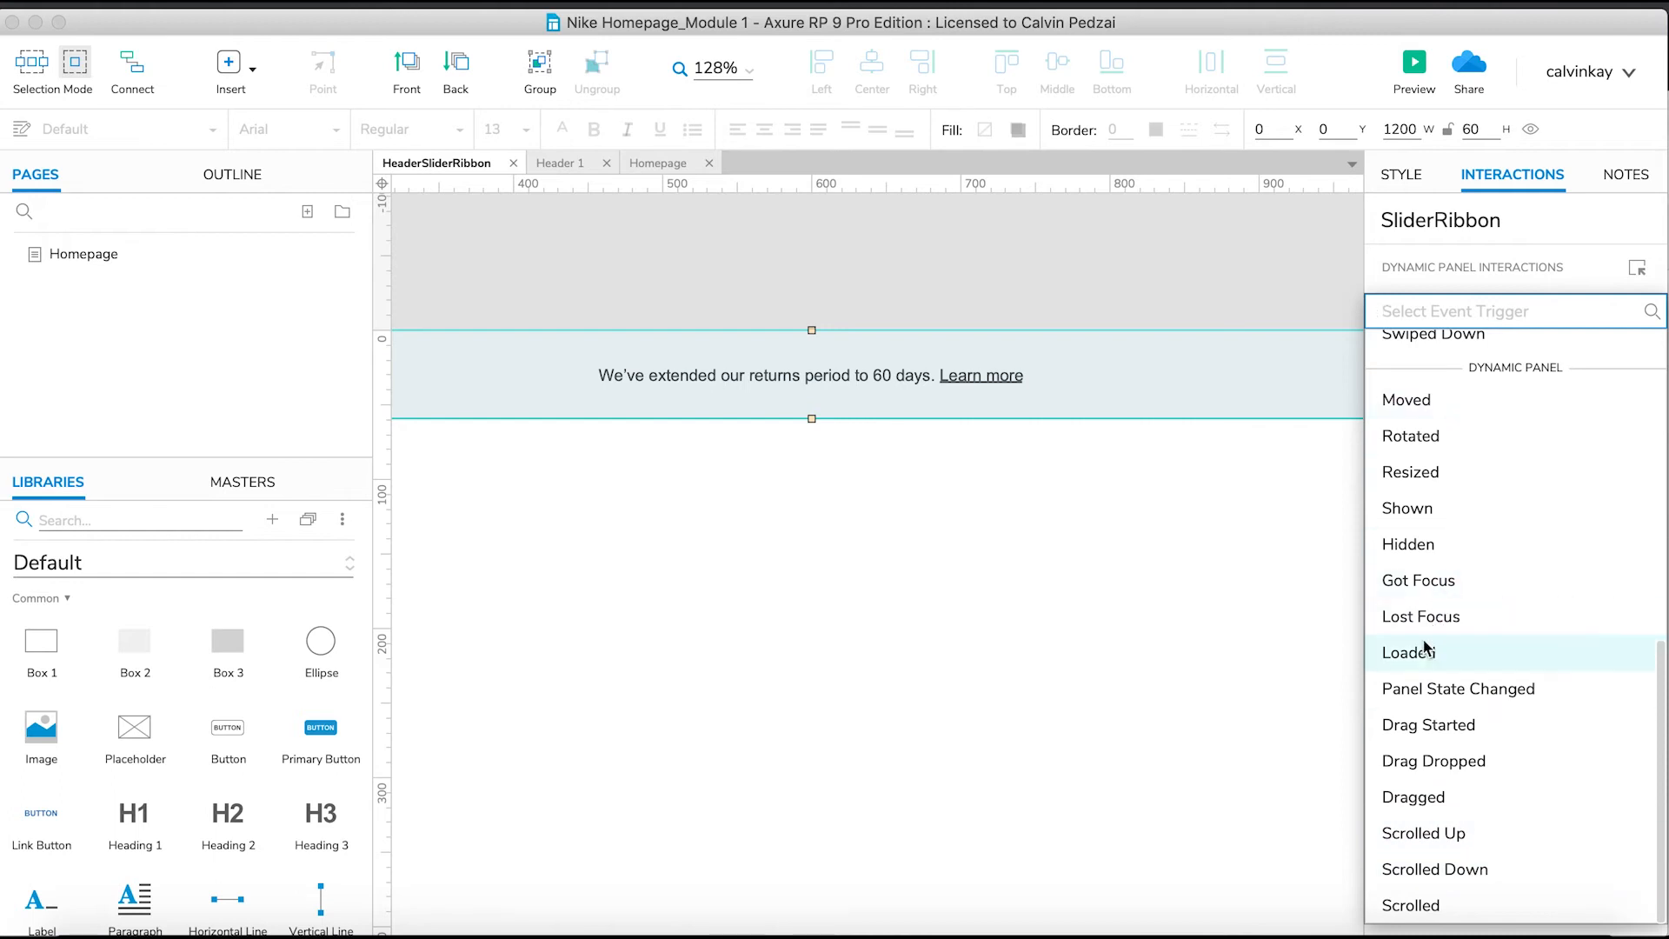
{"action": "mouse_move", "coordinate": [1410, 652]}
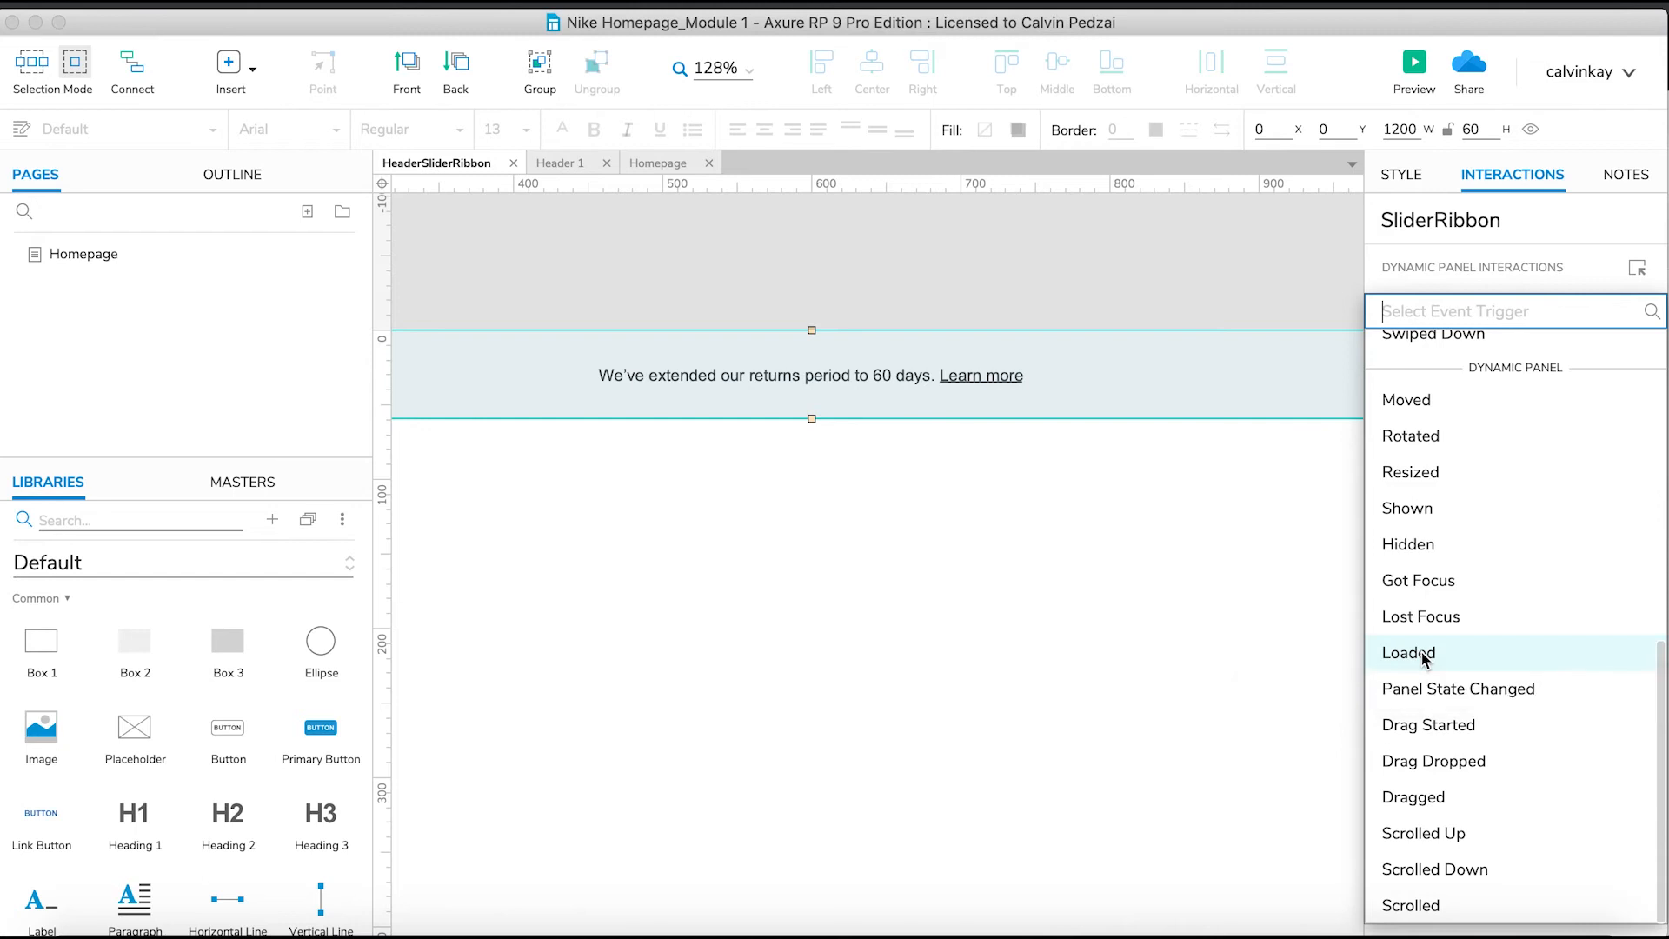
{"action": "left_click", "coordinate": [1407, 652]}
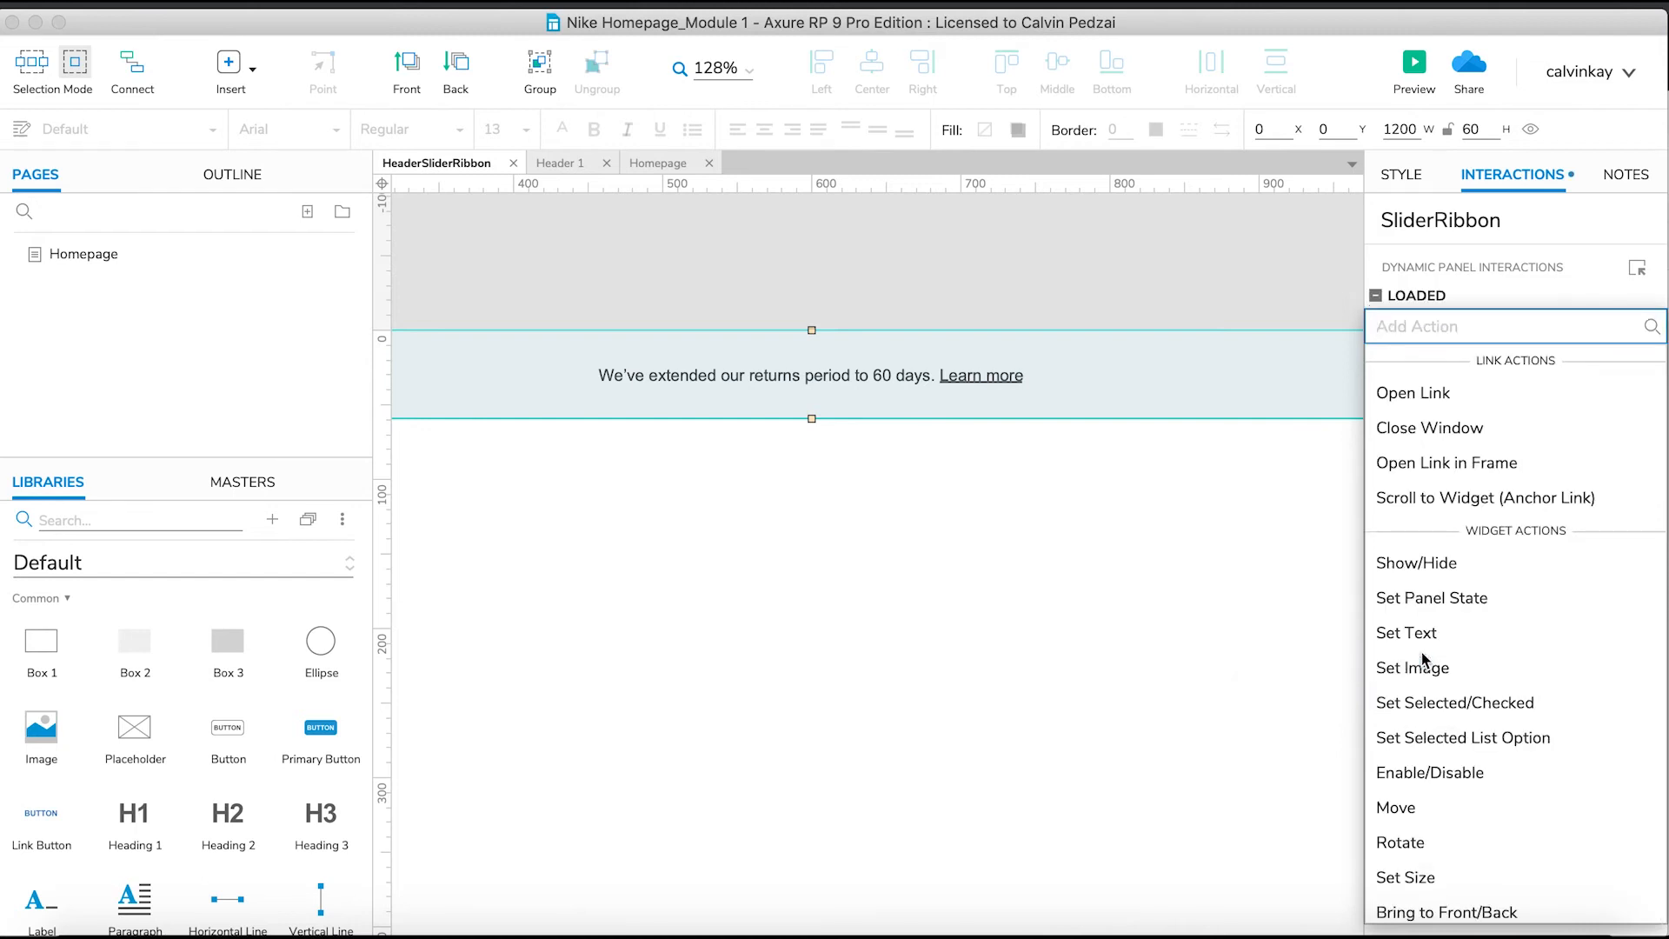
Add a Set Panel State action targeting SliderRibbon with state Next.
{"action": "left_click", "coordinate": [1490, 325]}
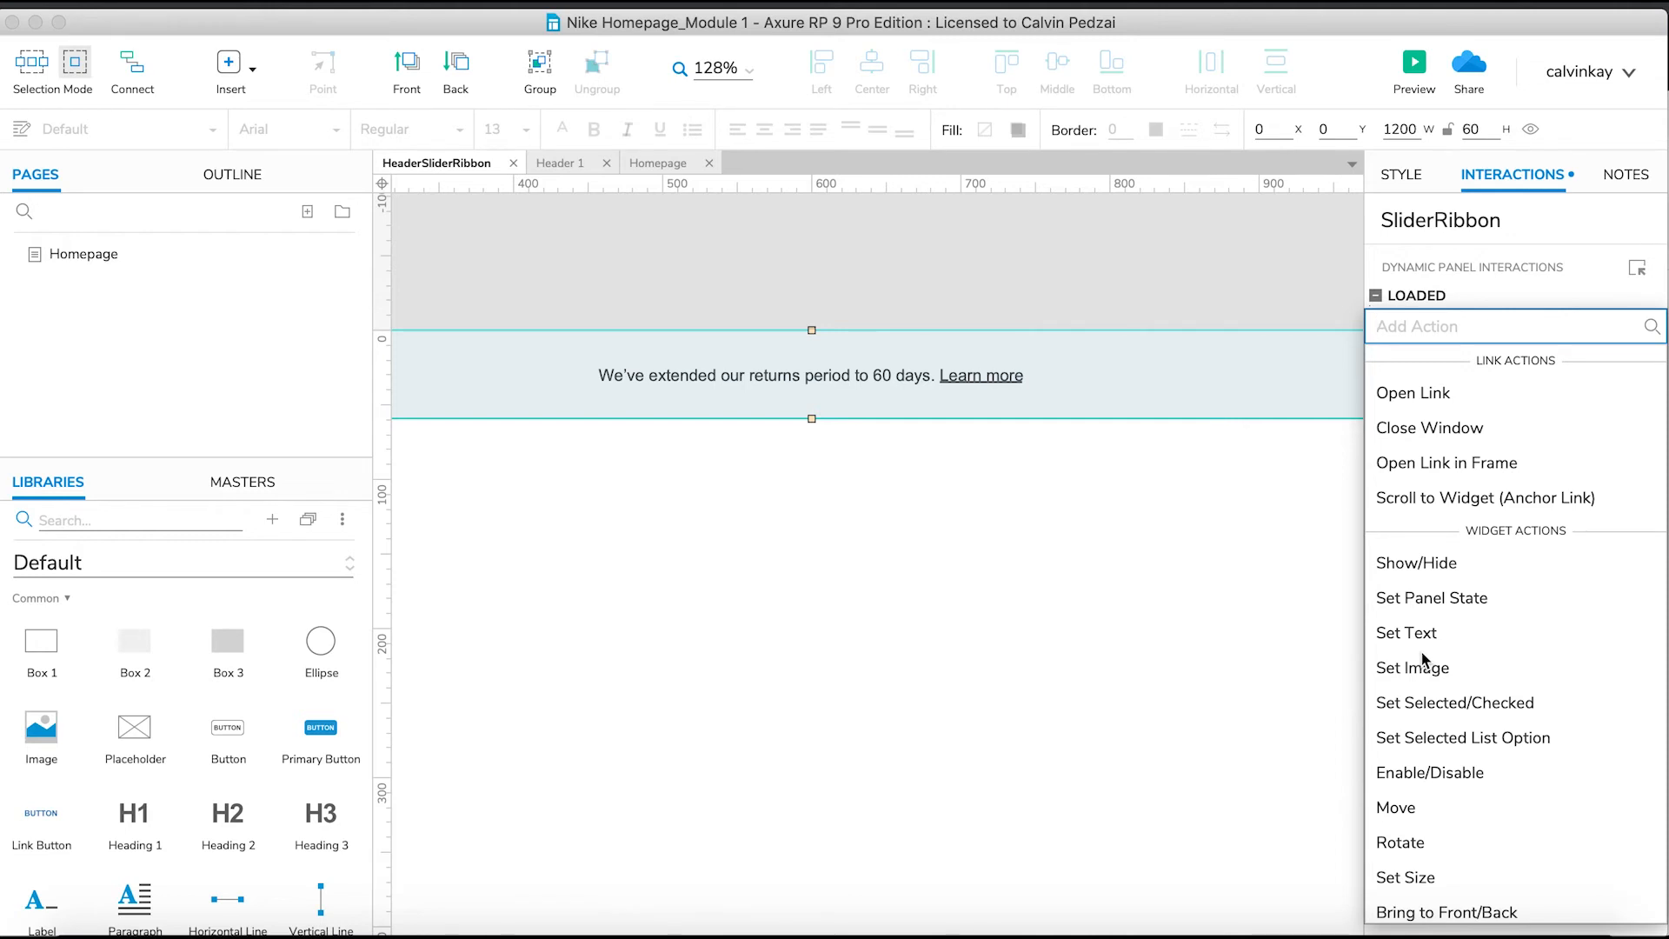
{"action": "mouse_move", "coordinate": [1431, 597]}
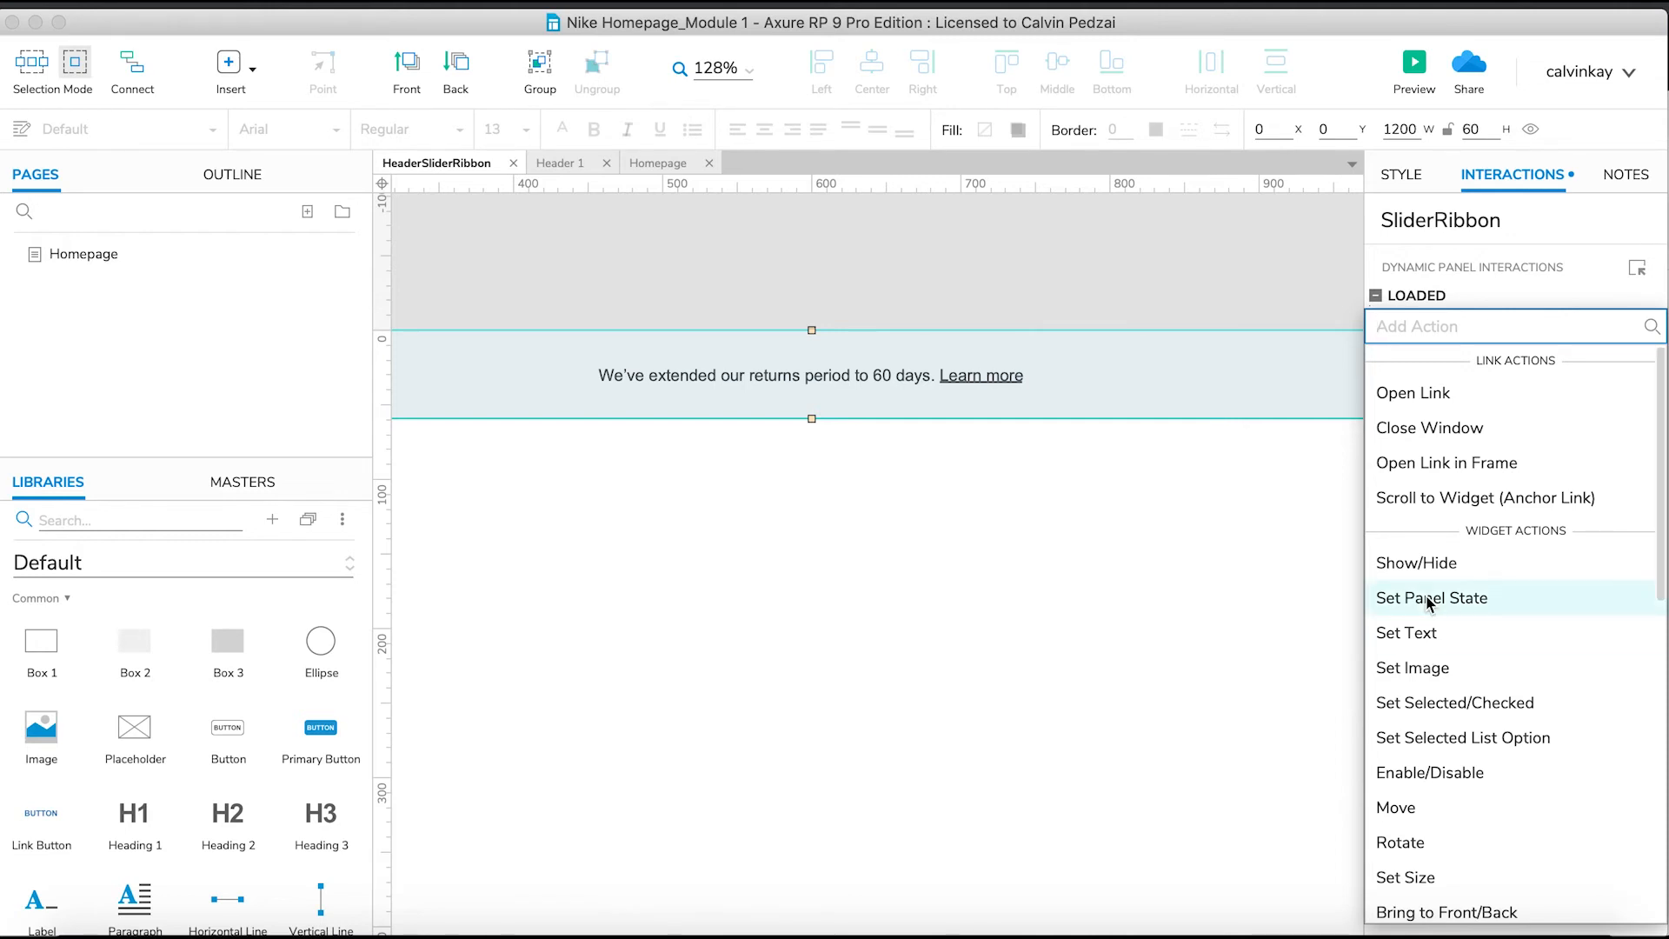
{"action": "left_click", "coordinate": [1430, 597]}
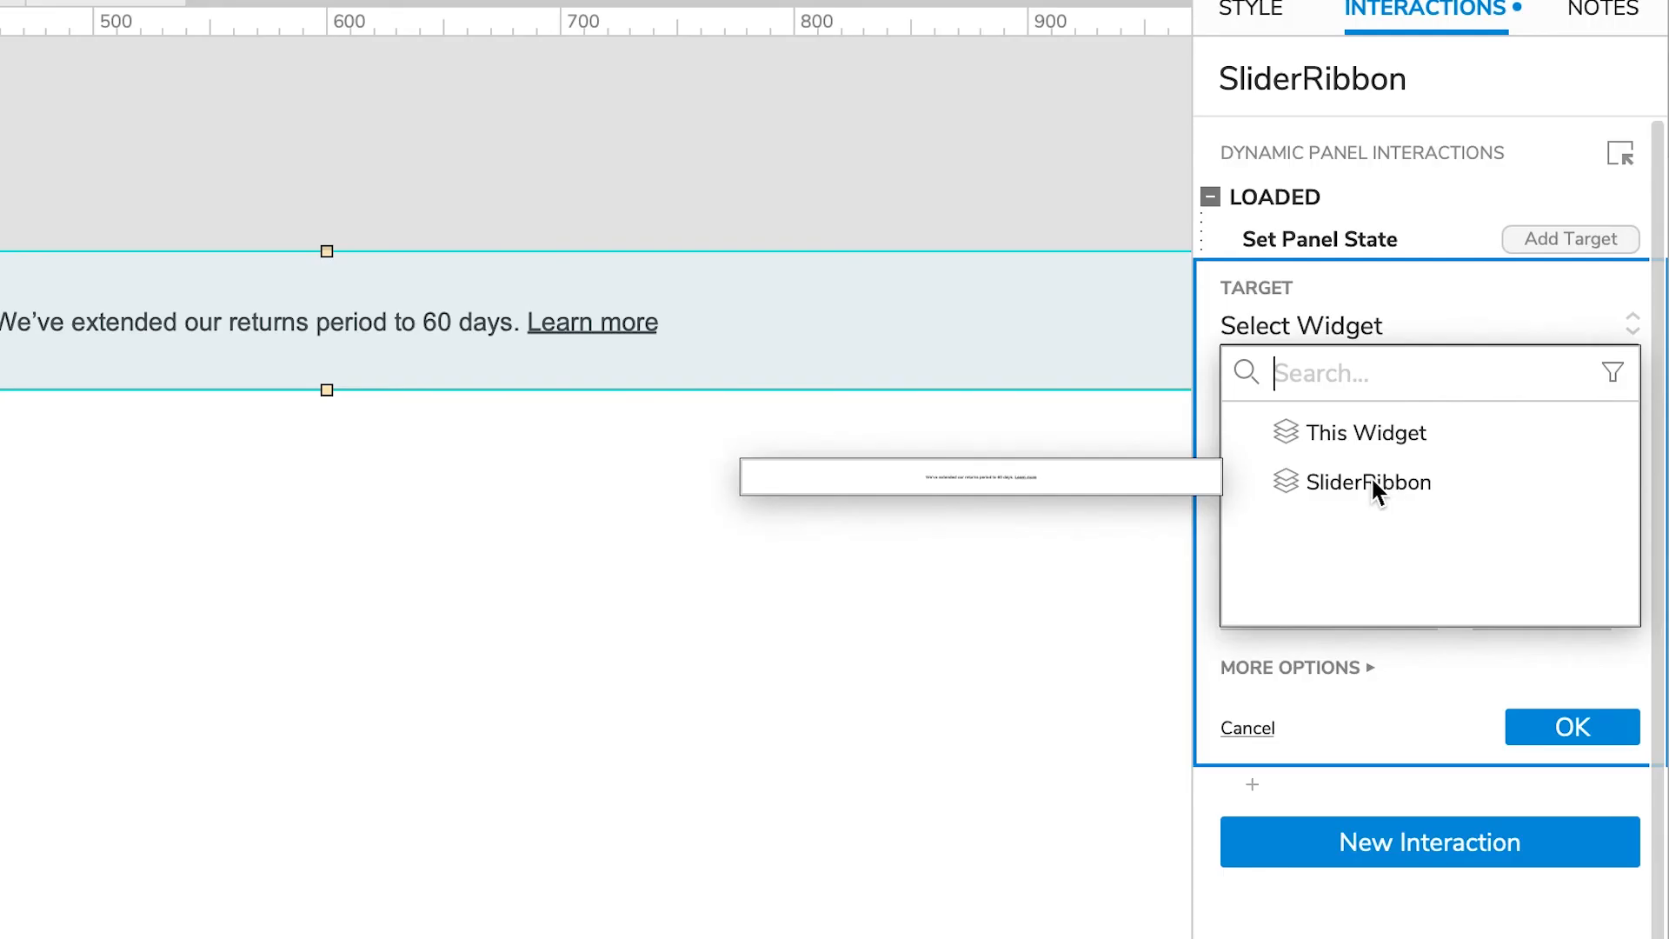
{"action": "left_click", "coordinate": [1370, 482]}
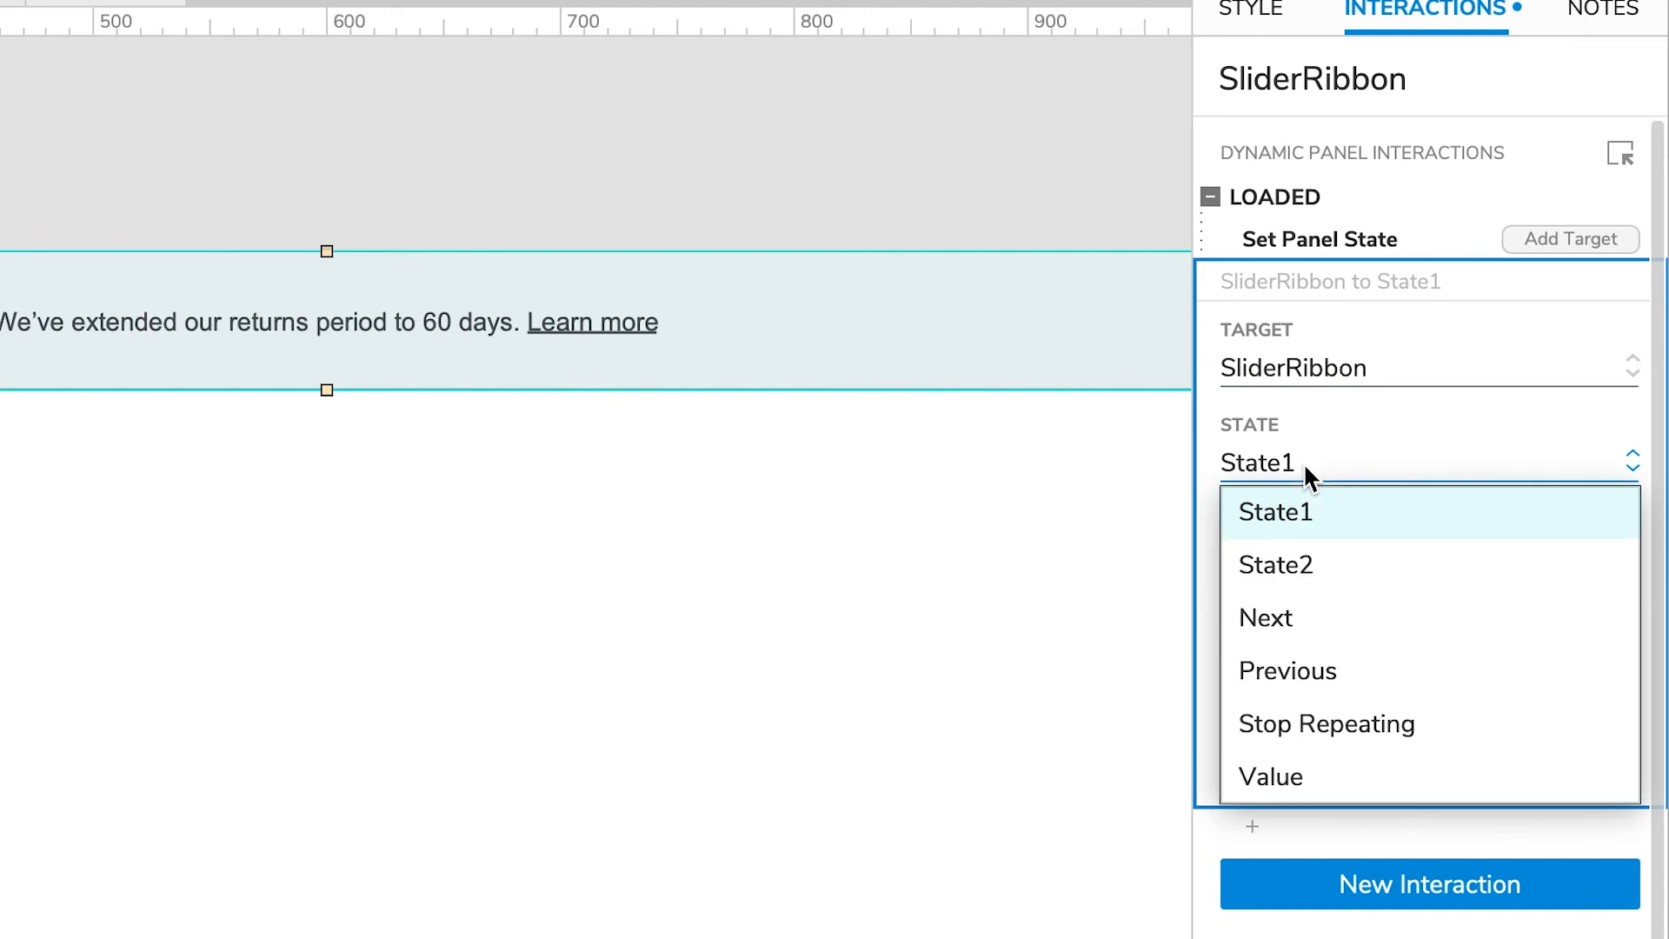
{"action": "mouse_move", "coordinate": [1307, 581]}
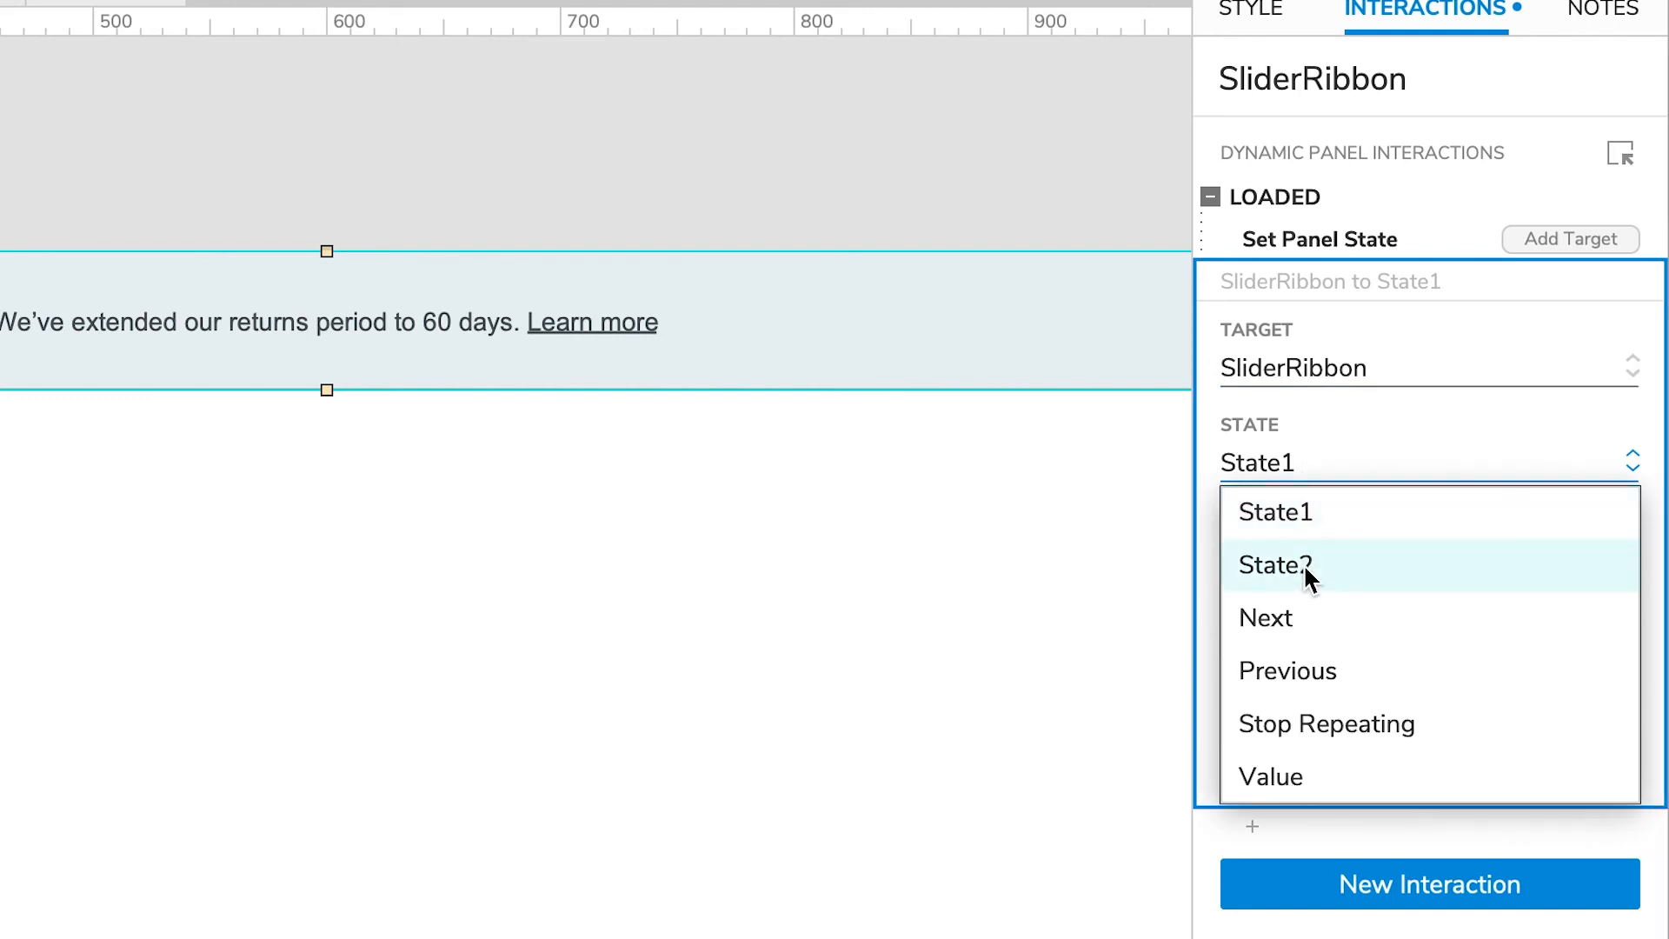
{"action": "mouse_move", "coordinate": [1312, 607]}
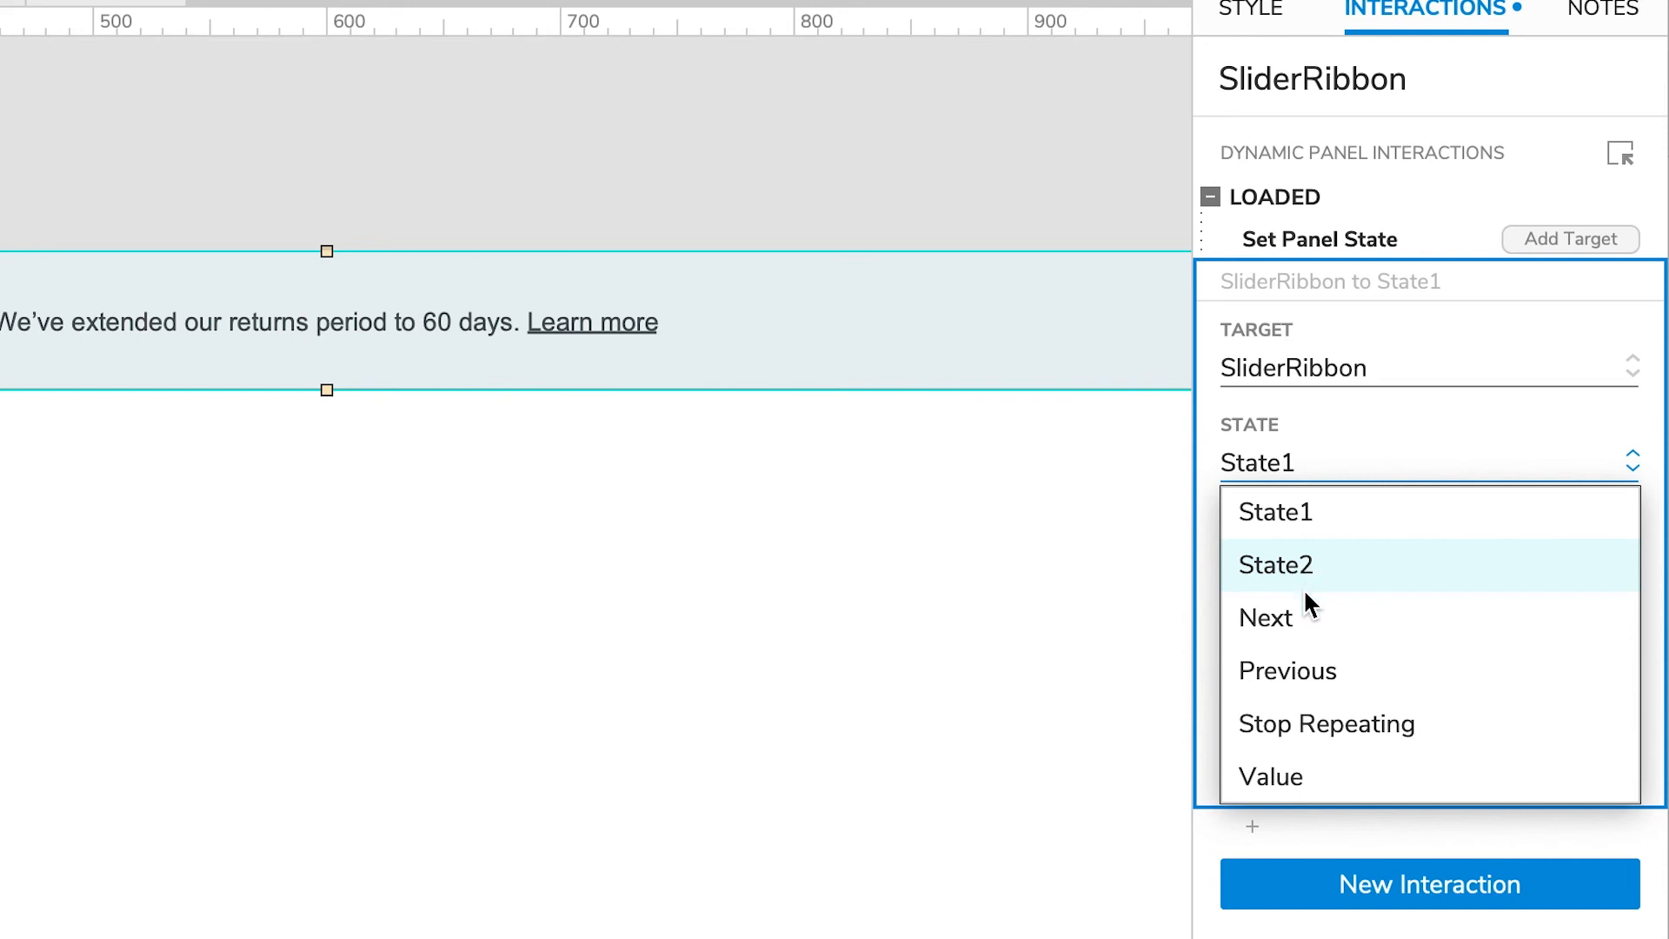
{"action": "left_click", "coordinate": [1266, 617]}
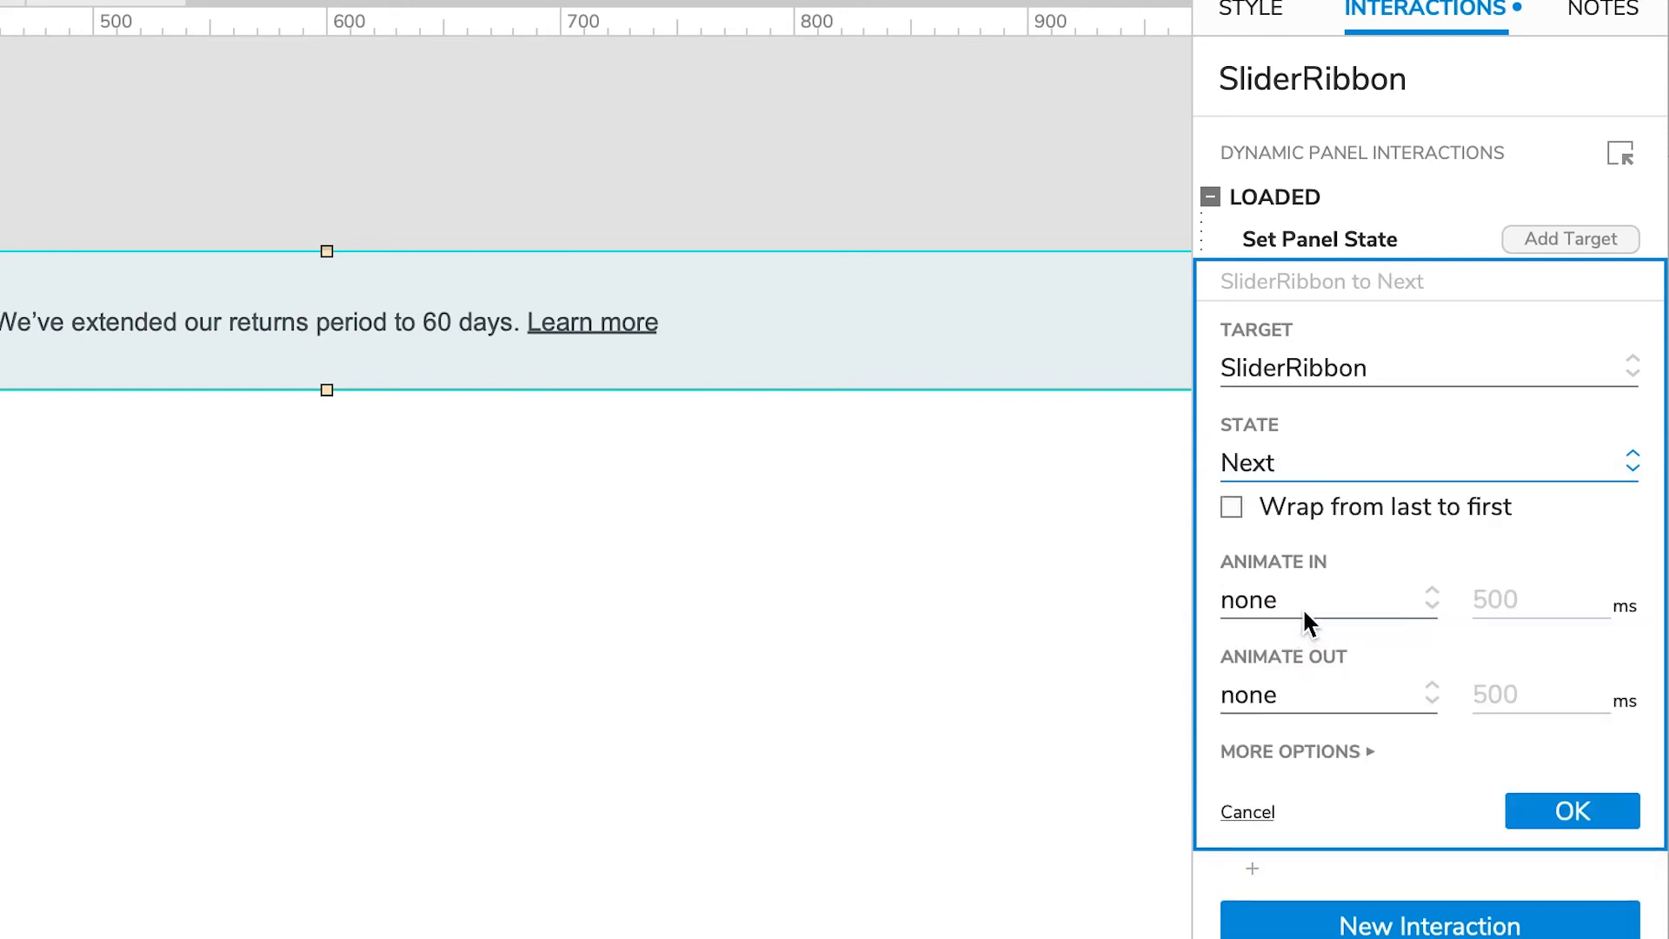
Enable wrap from last to first with slide left 500 ms in and out, and show more options.
{"action": "left_click", "coordinate": [1231, 506]}
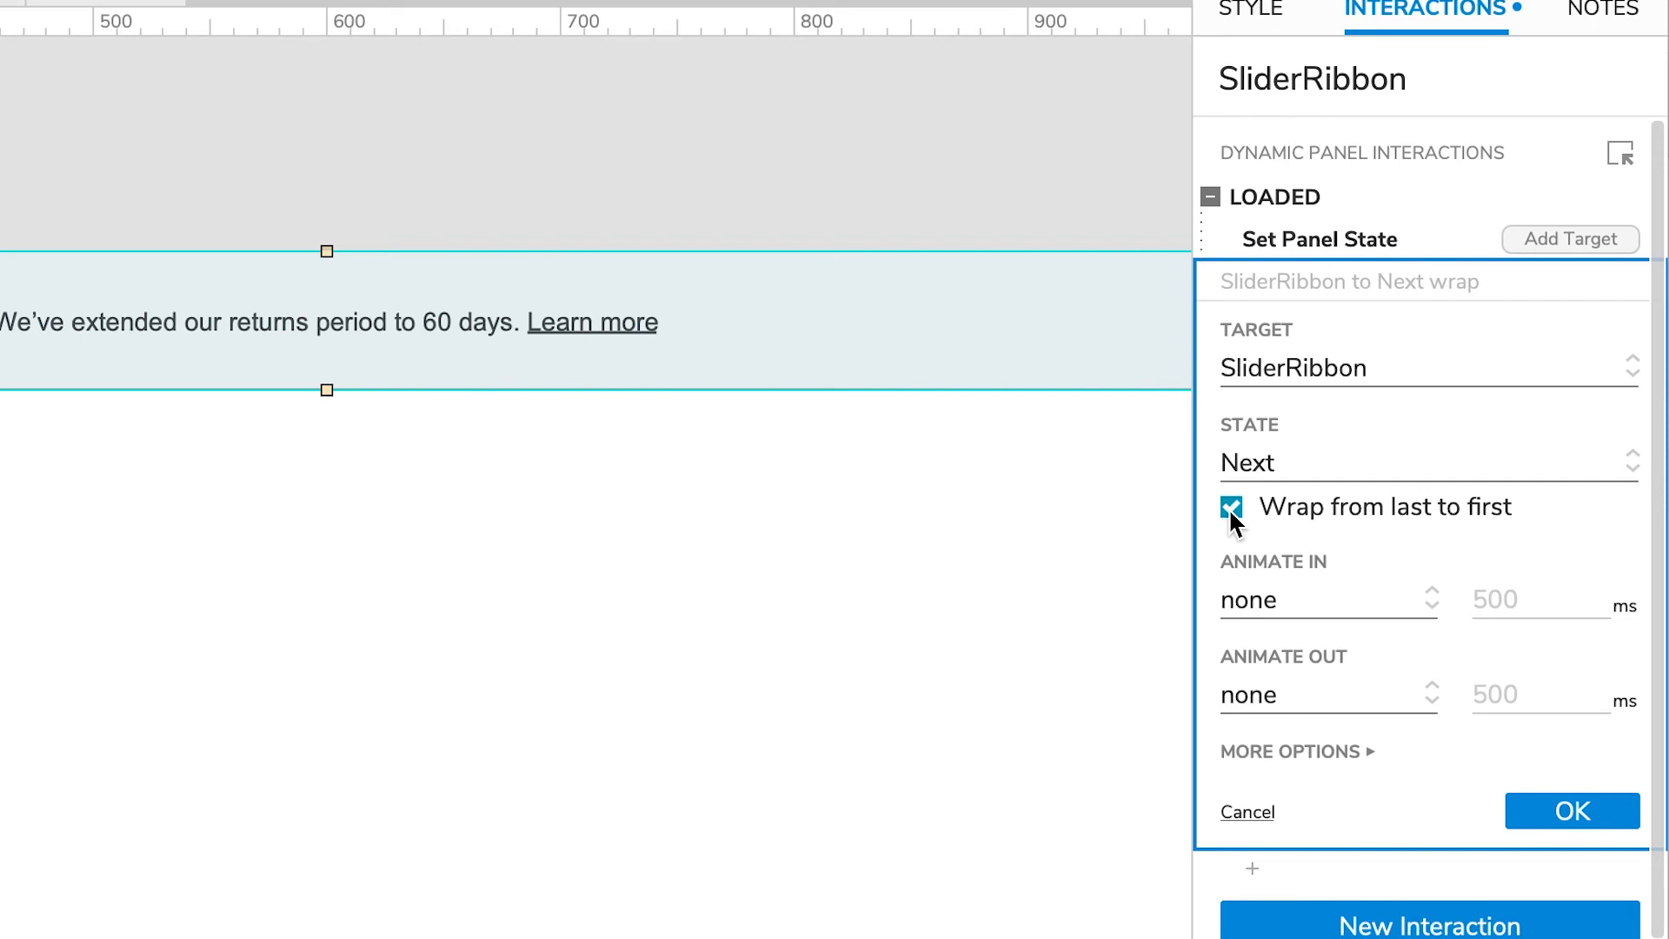
{"action": "left_click", "coordinate": [1325, 599]}
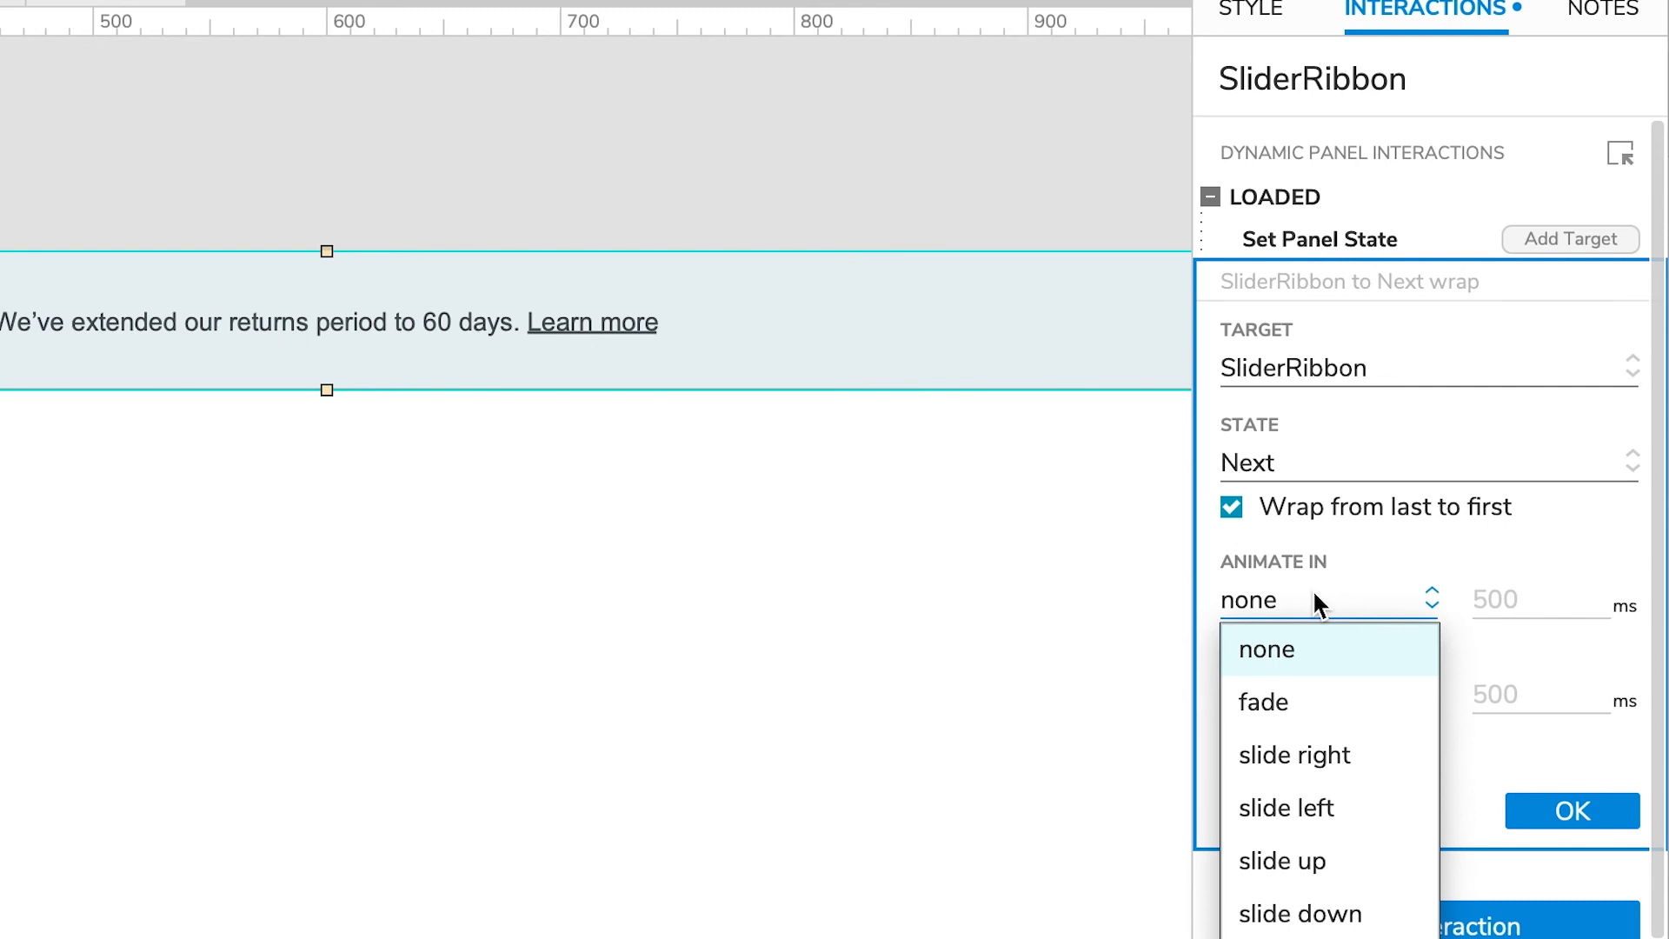
{"action": "mouse_move", "coordinate": [1300, 808]}
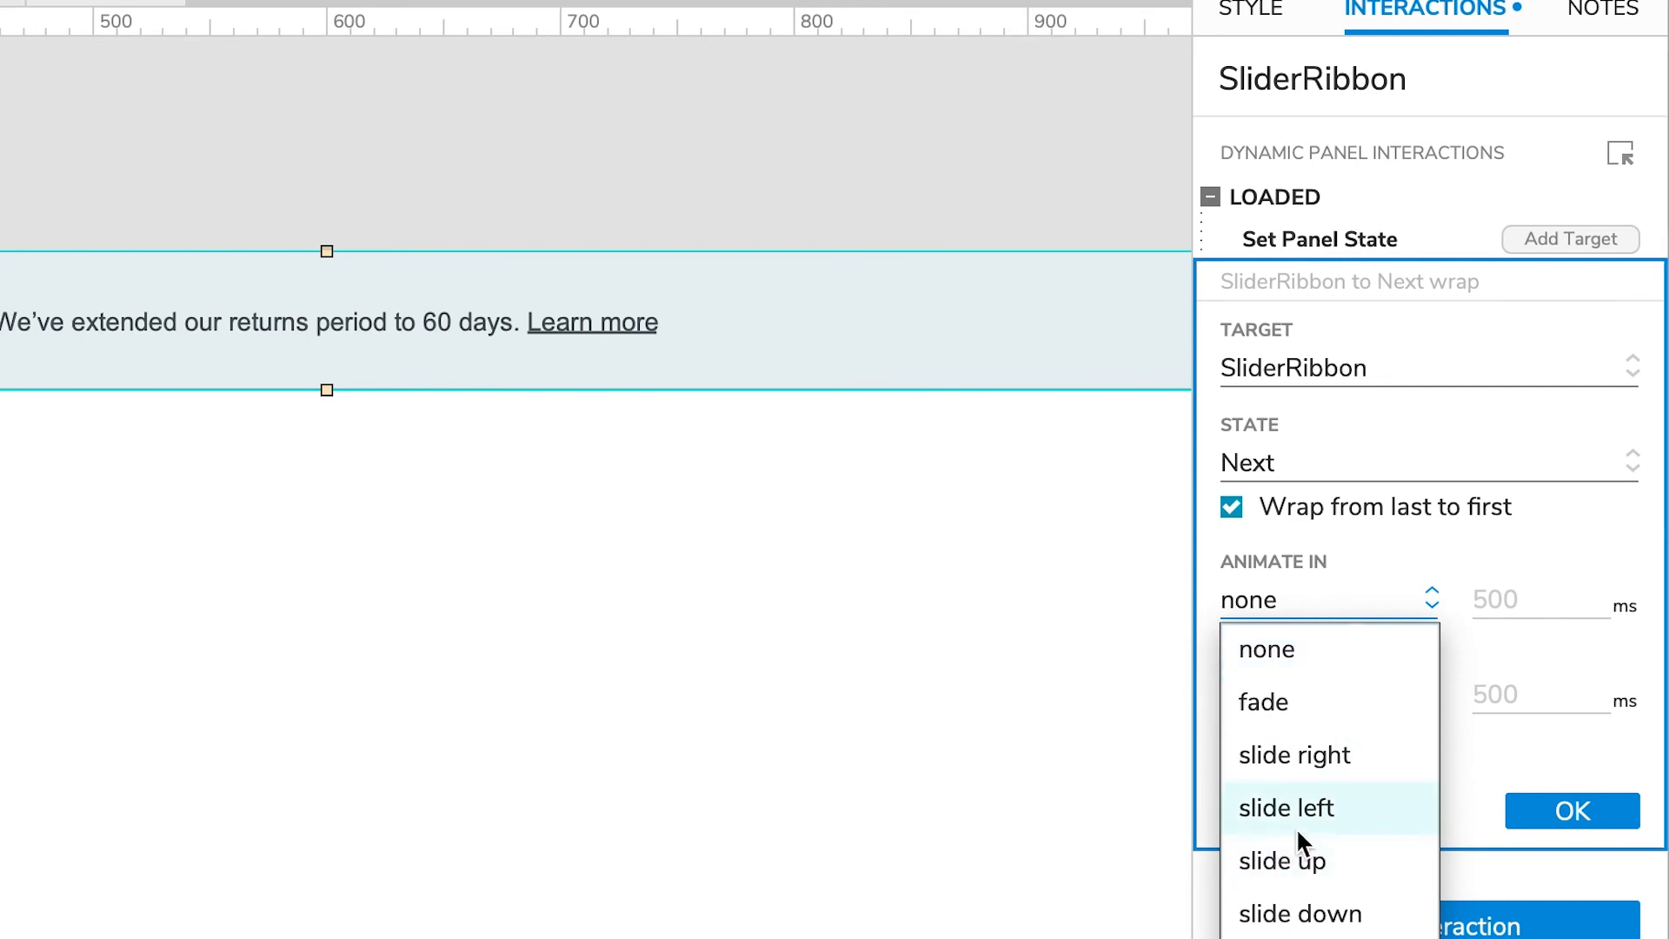
{"action": "mouse_move", "coordinate": [1307, 841]}
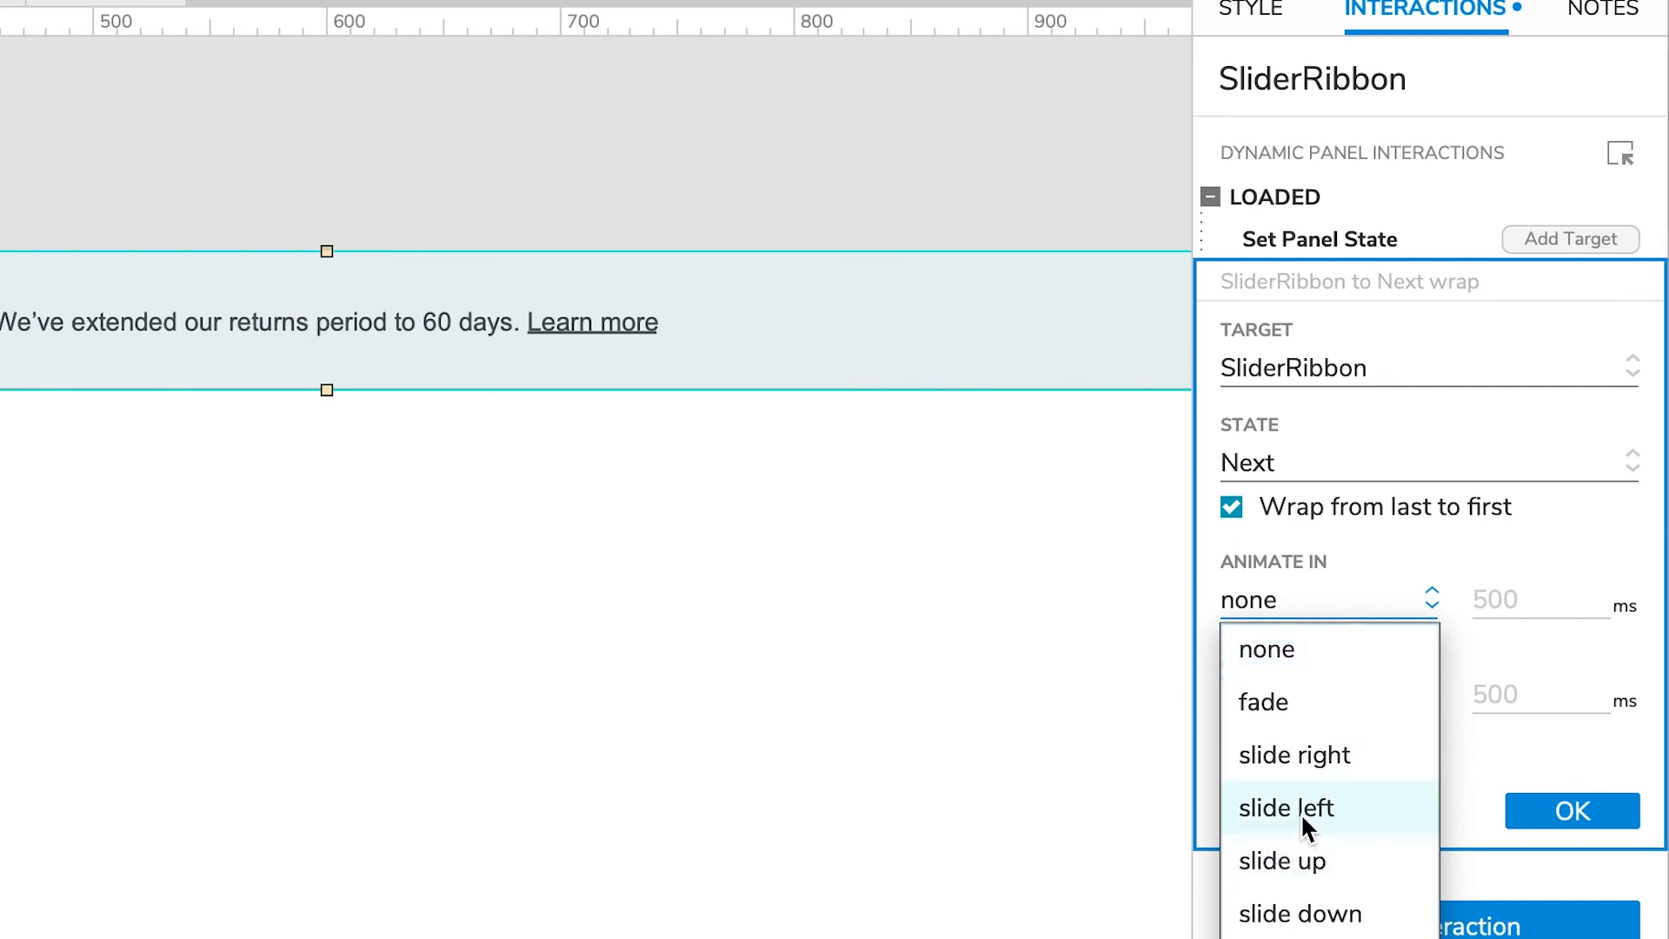
{"action": "left_click", "coordinate": [1287, 809]}
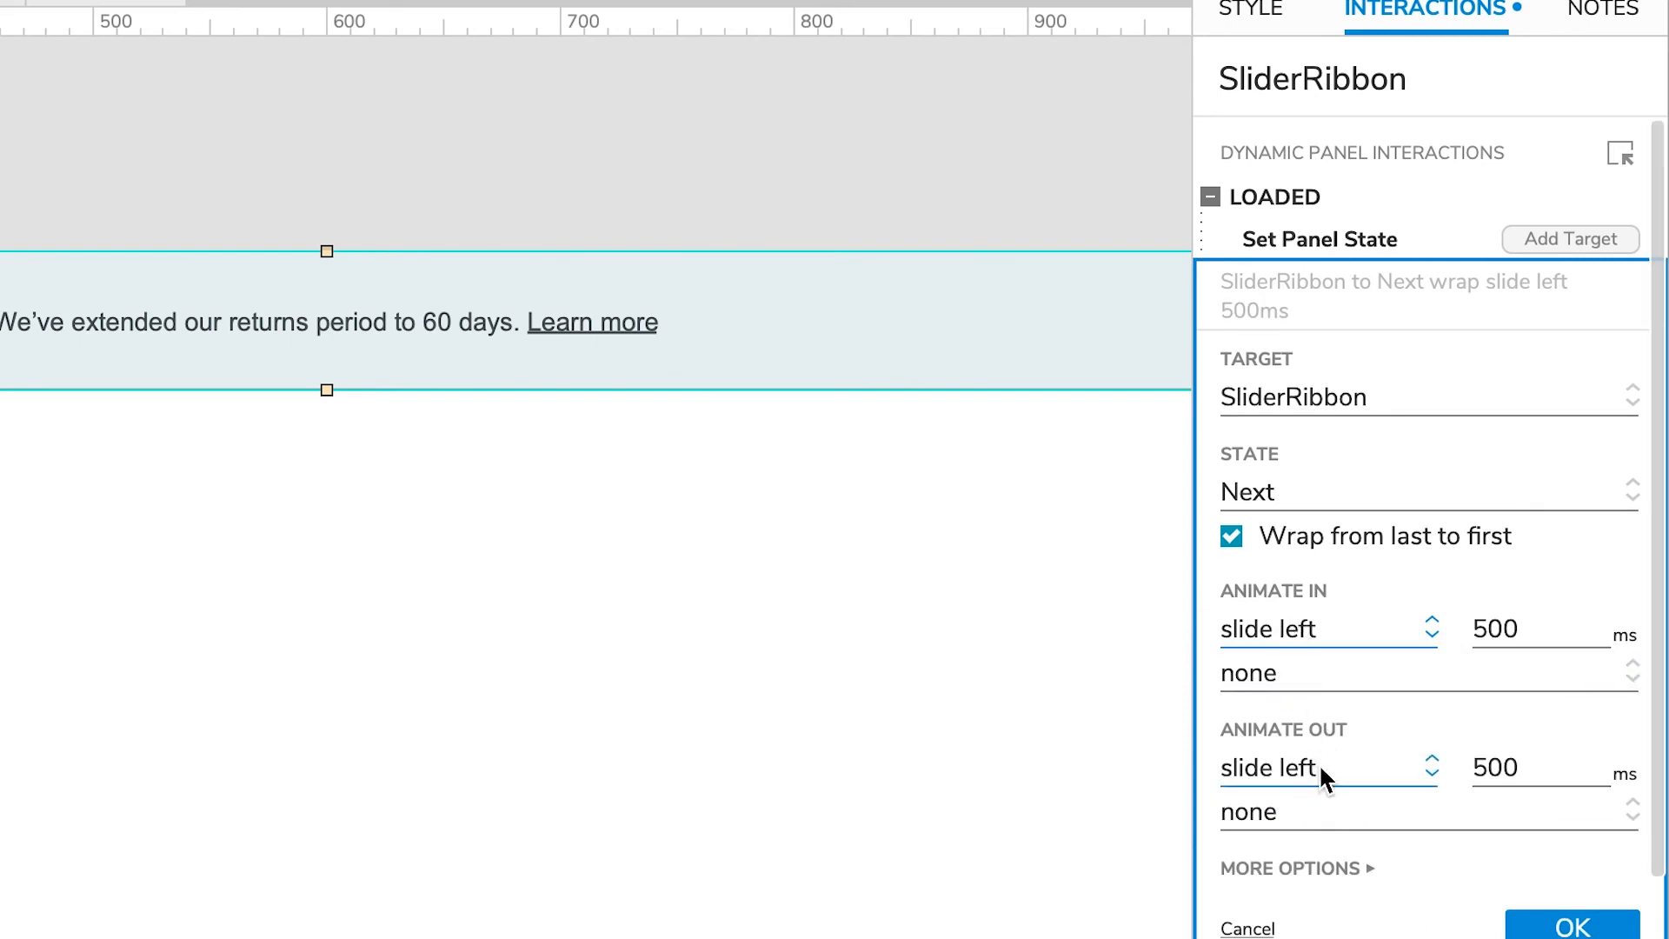
{"action": "mouse_move", "coordinate": [1566, 723]}
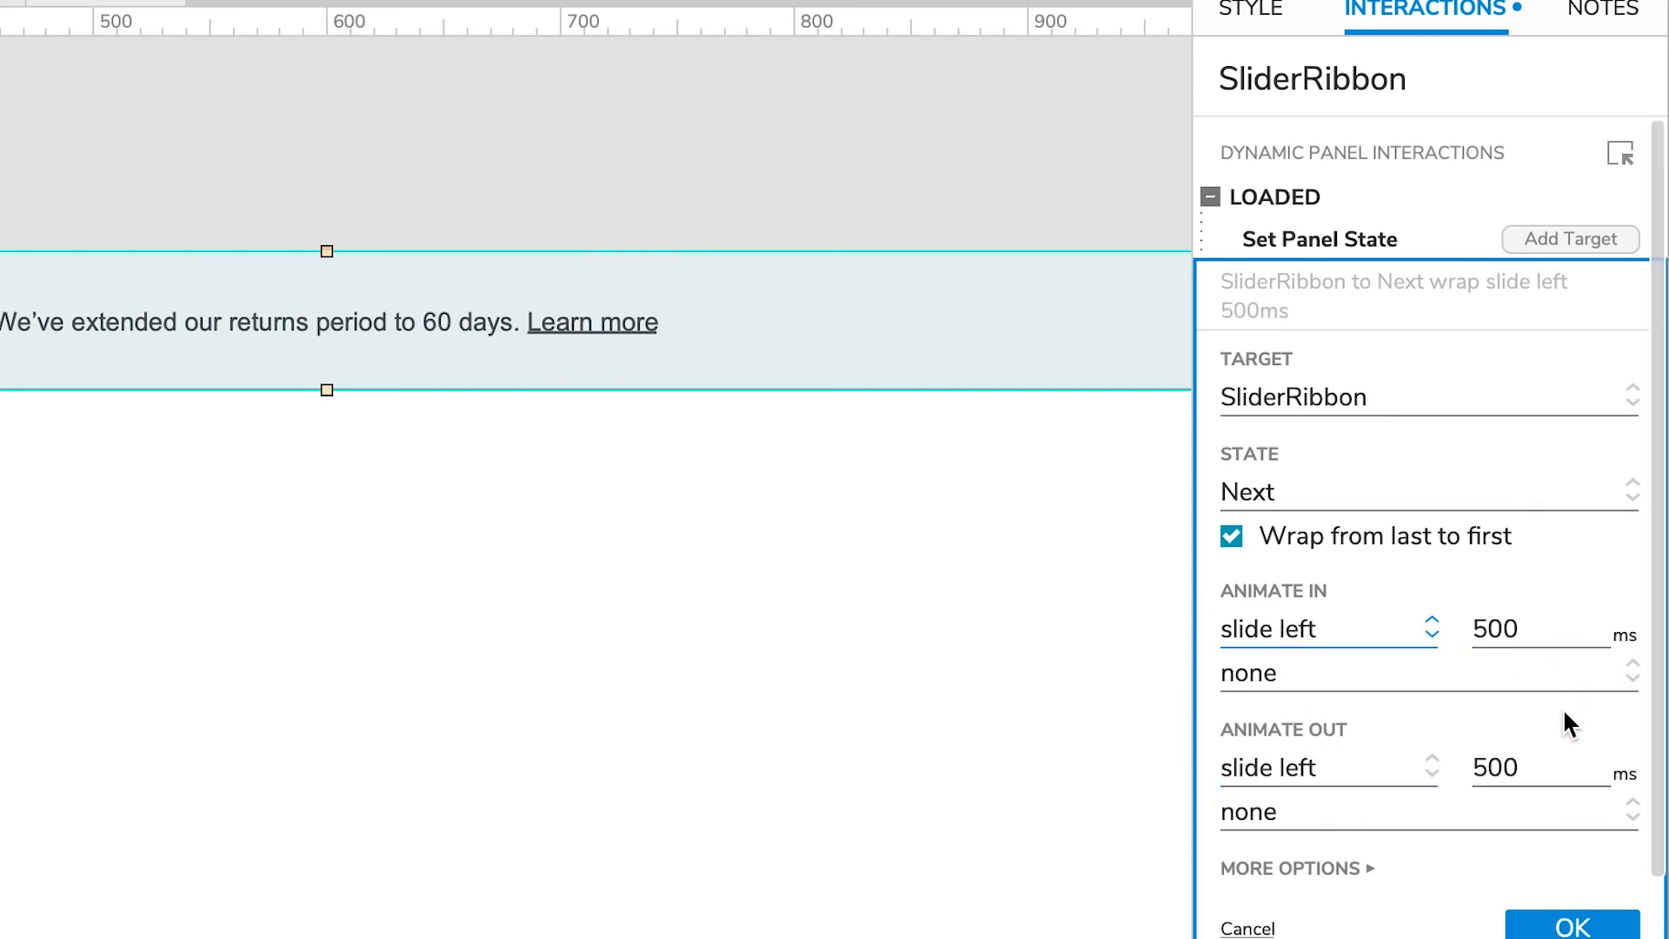
{"action": "left_click", "coordinate": [1534, 769]}
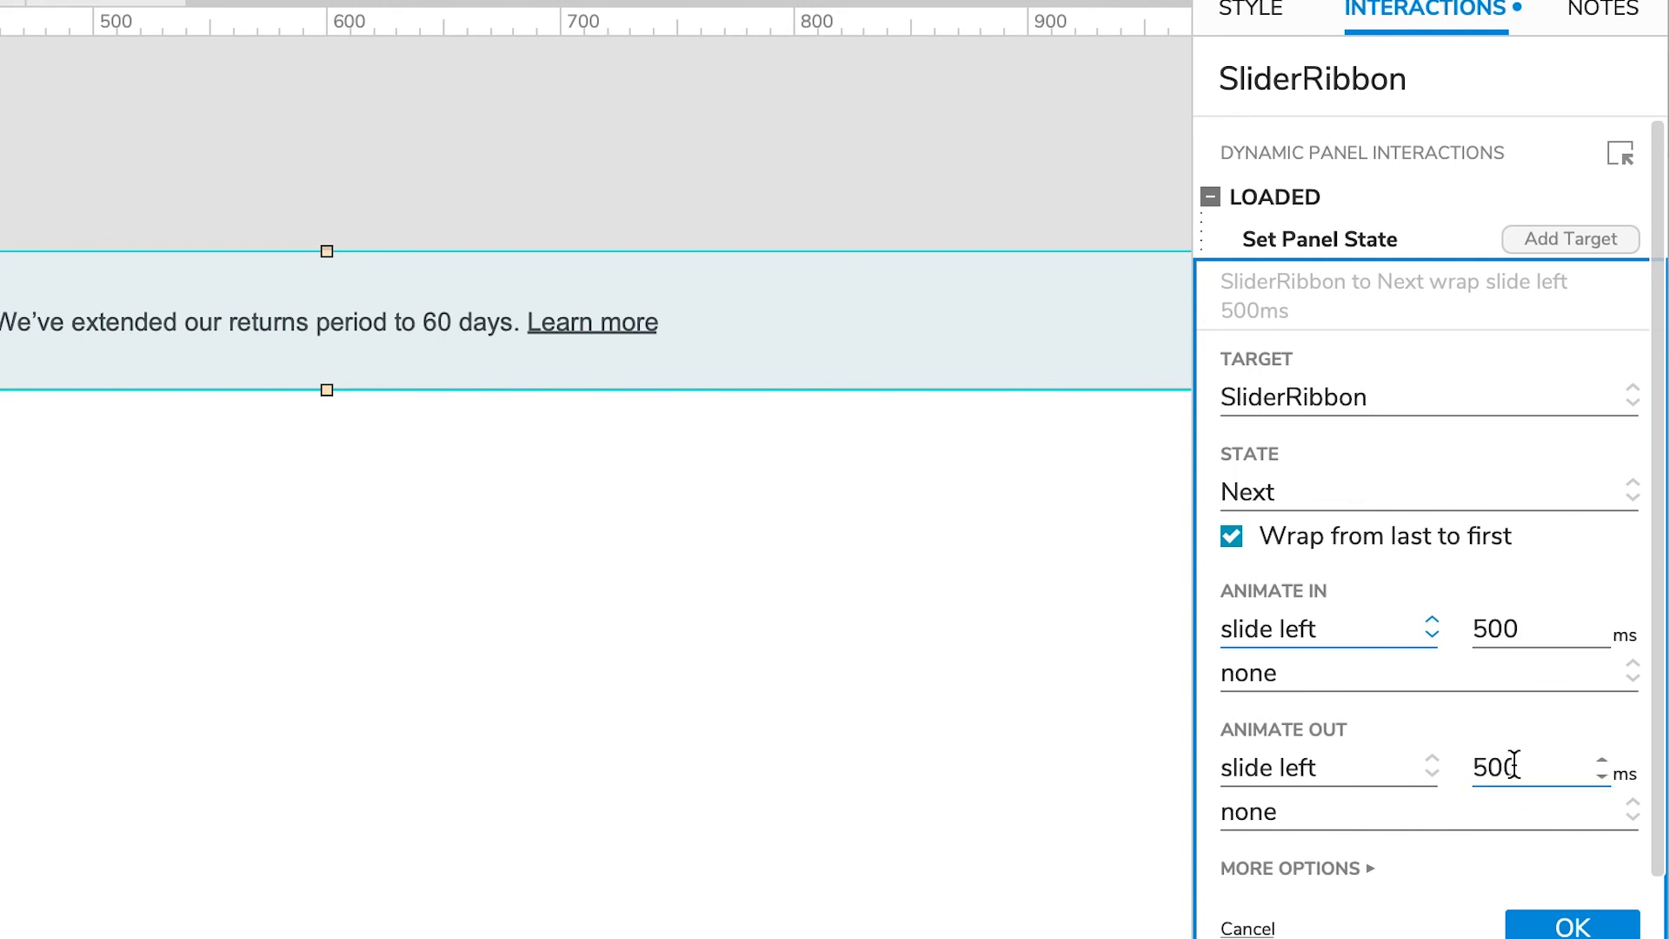
{"action": "left_click", "coordinate": [1293, 868]}
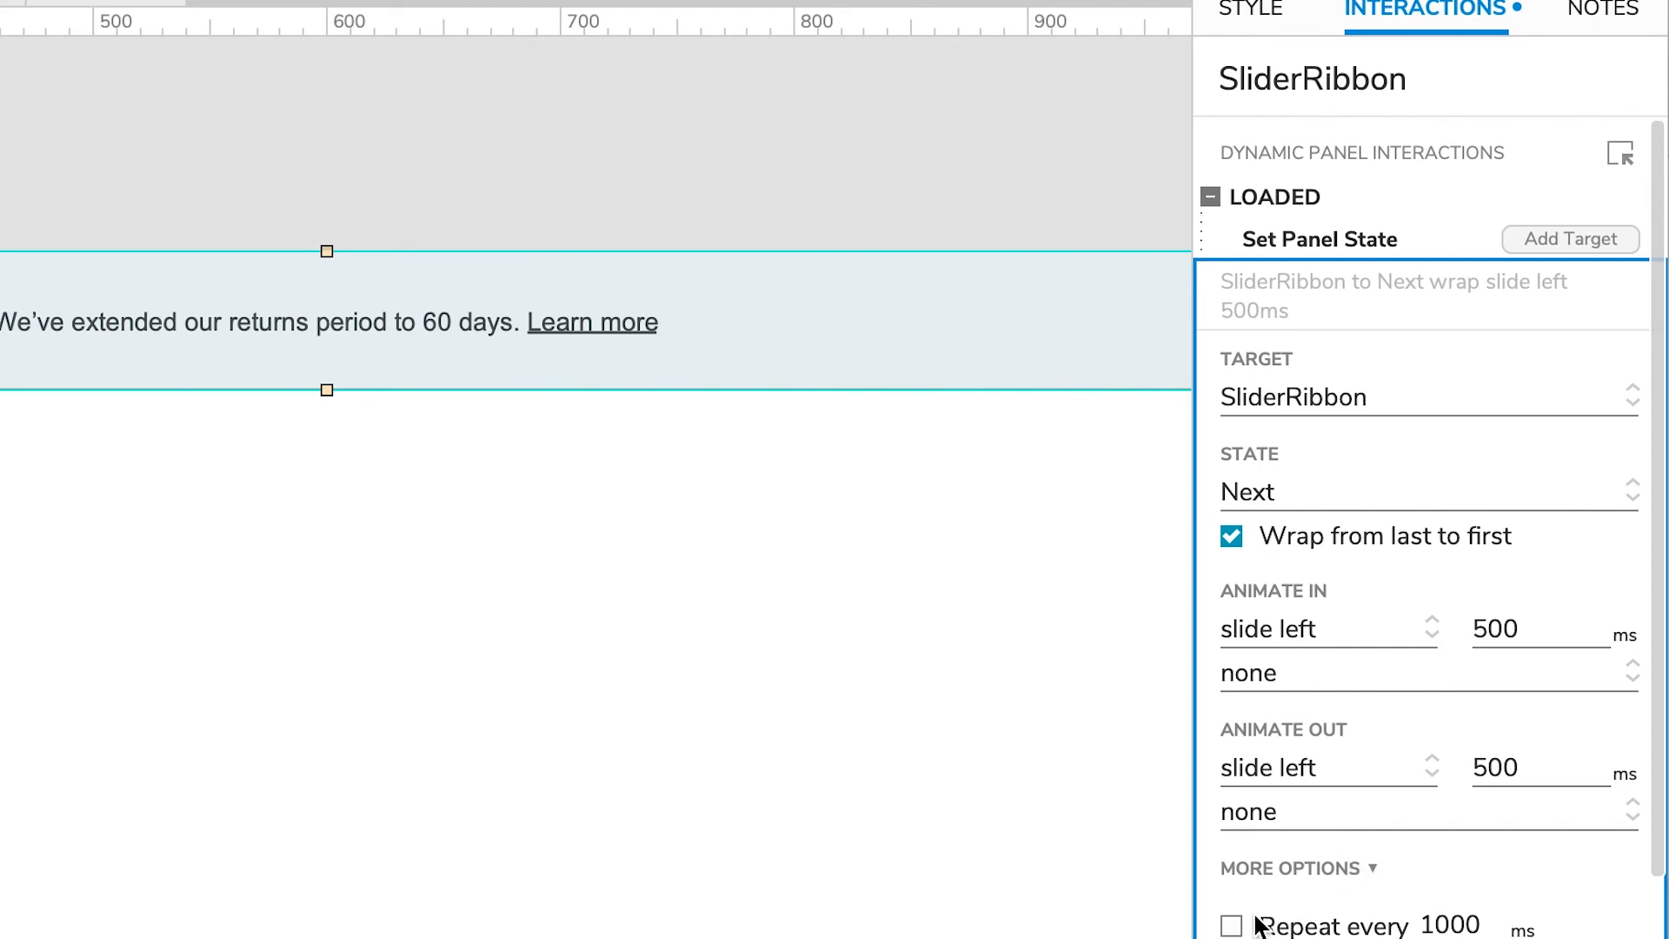
Turn on Repeat every, confirm the action, and preview the Homepage in Chrome.
{"action": "left_click", "coordinate": [1528, 628]}
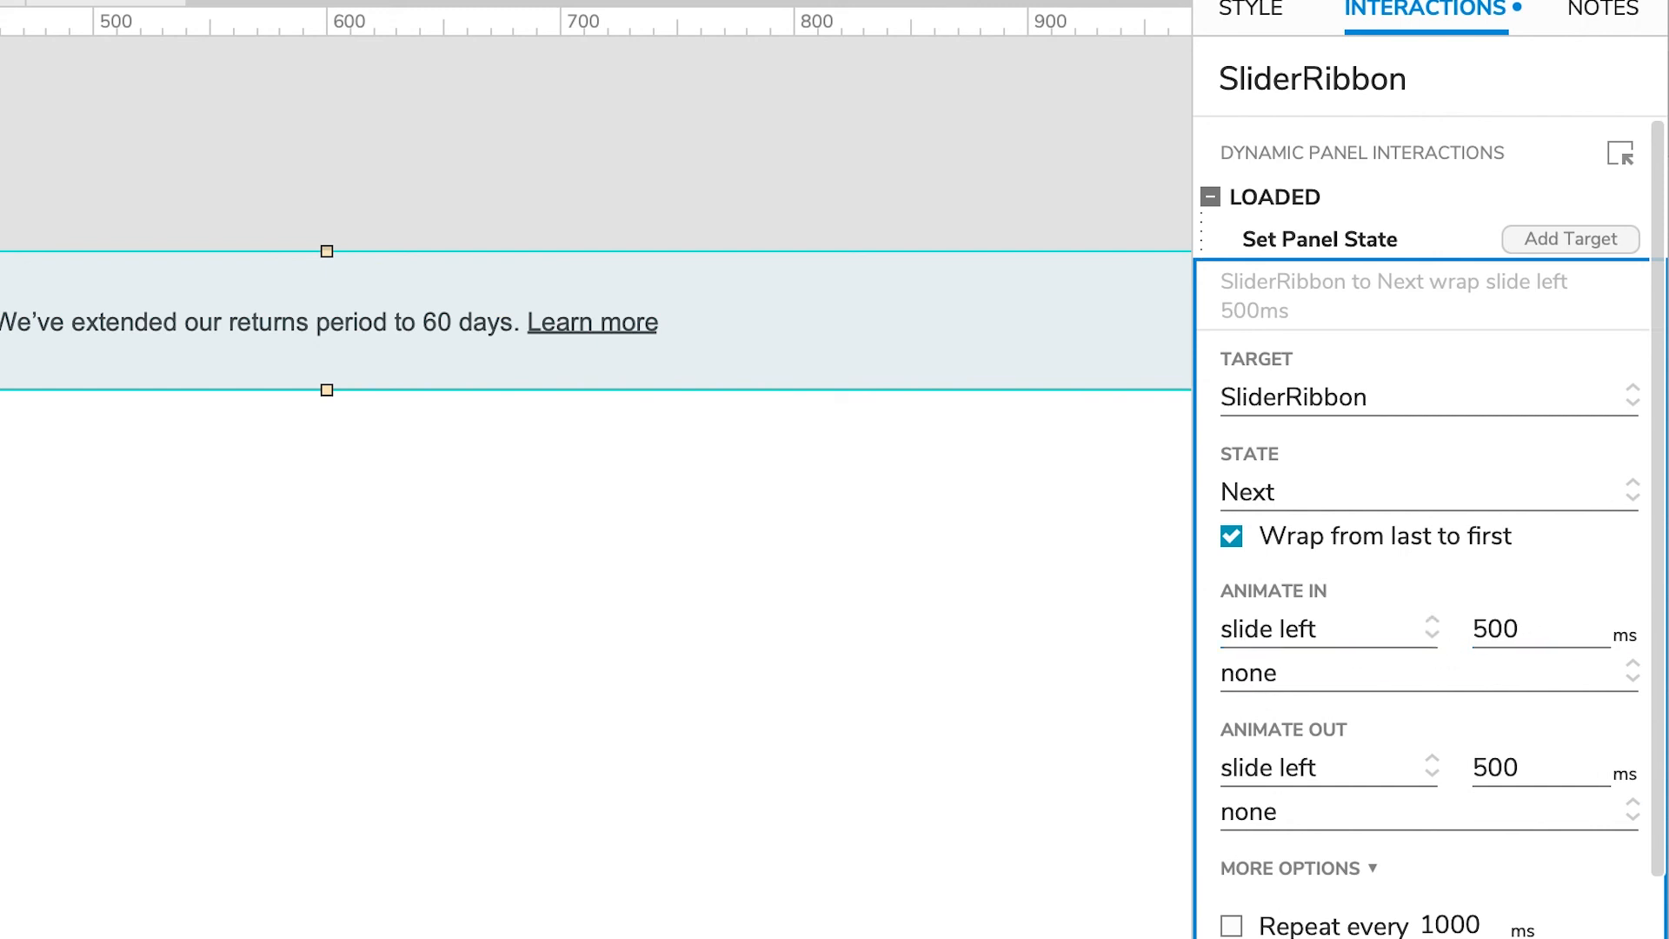
{"action": "scroll", "scroll_direction": "down", "scroll_amount": 3}
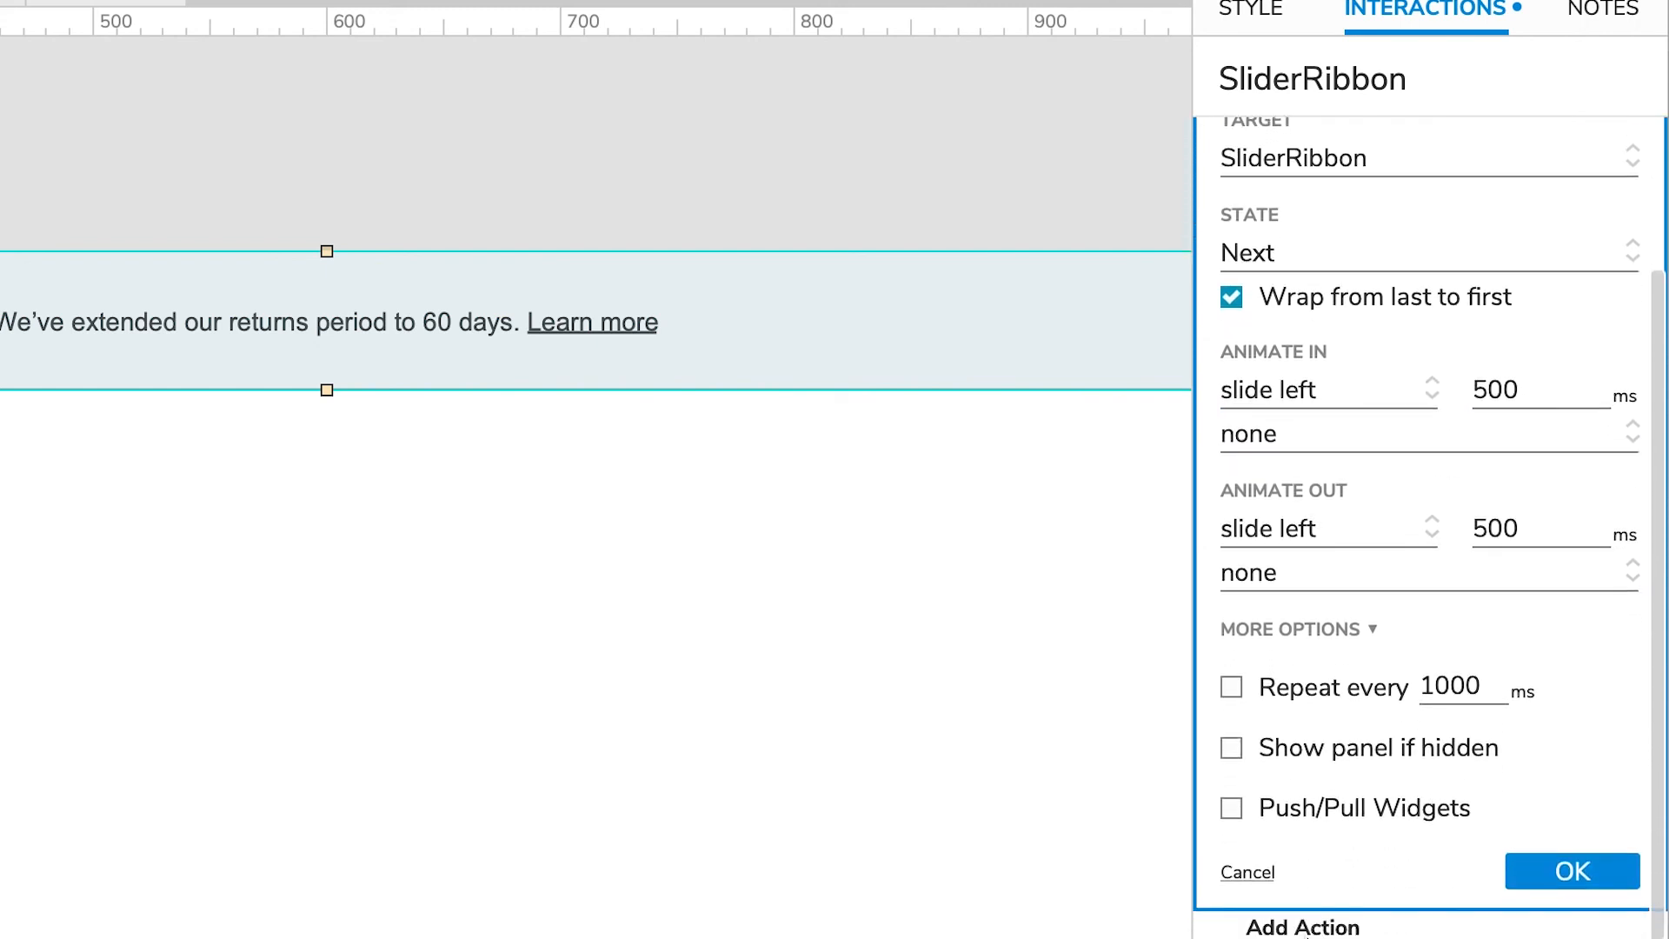
{"action": "mouse_move", "coordinate": [1235, 713]}
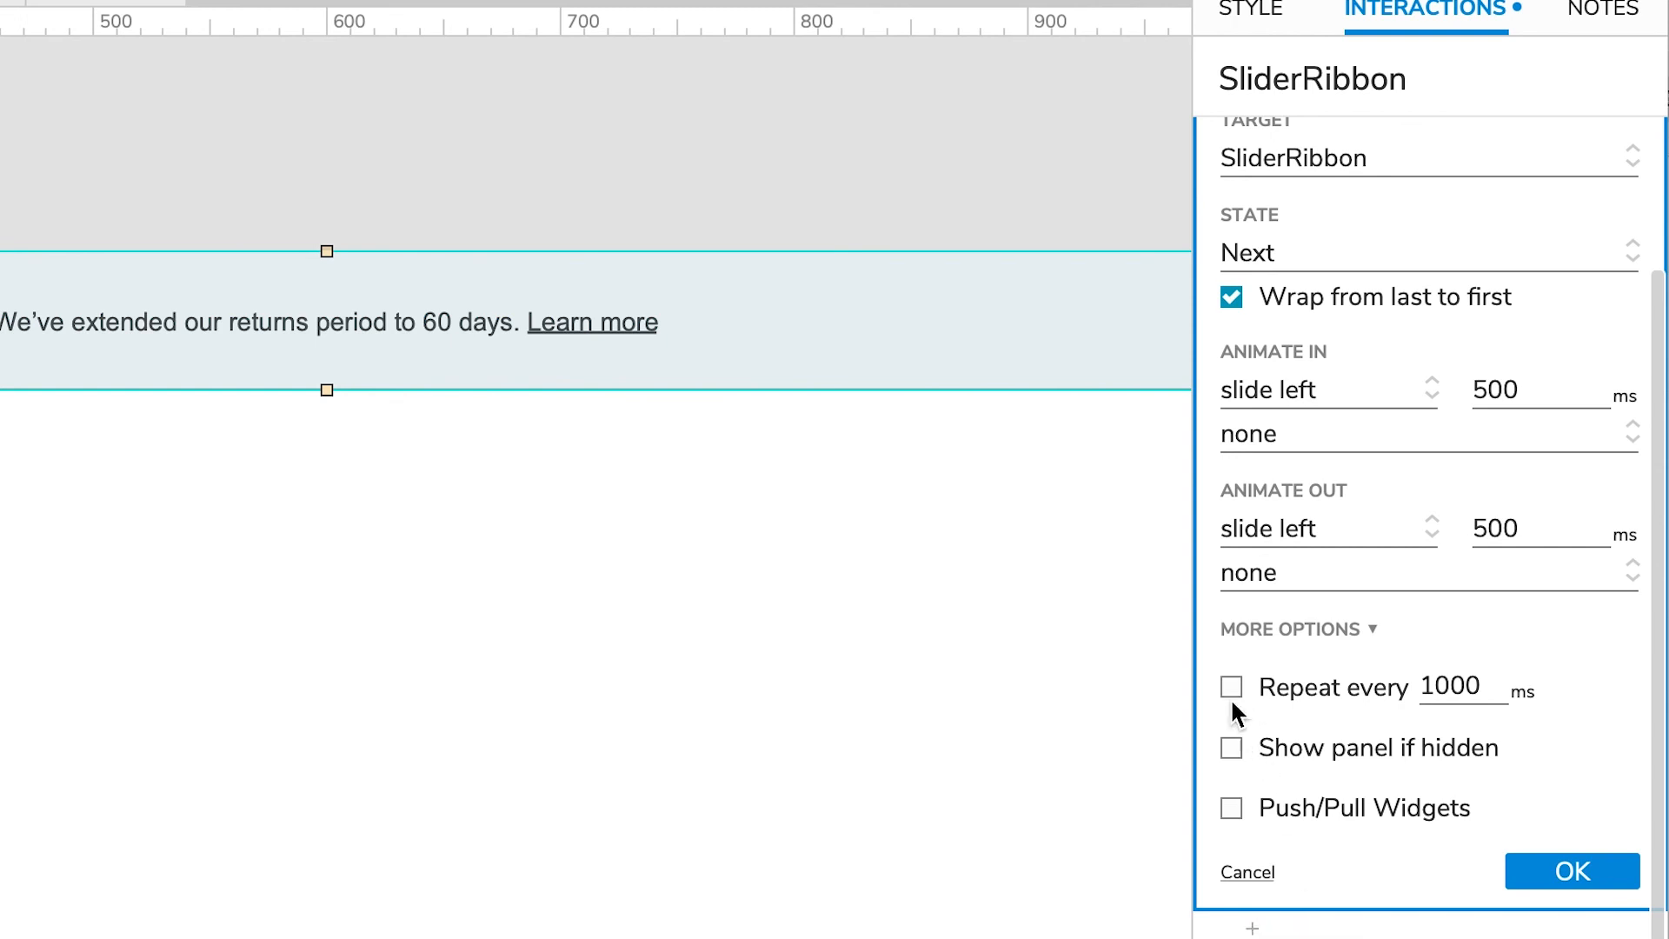
{"action": "left_click", "coordinate": [1231, 687]}
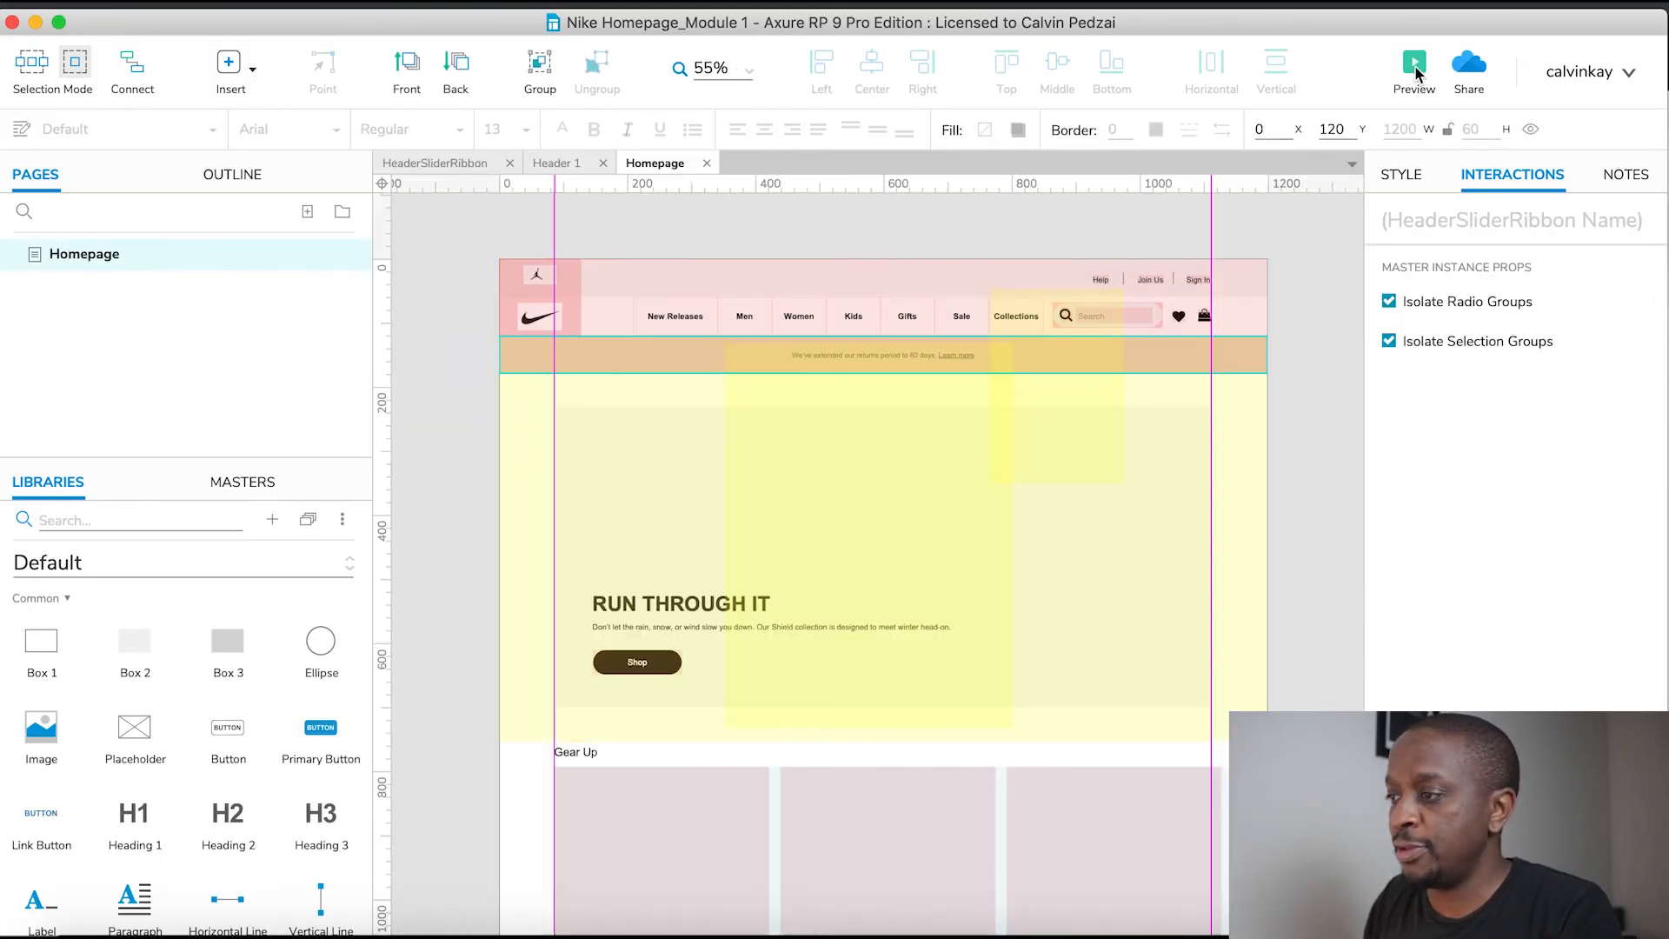
{"action": "left_click", "coordinate": [1413, 64]}
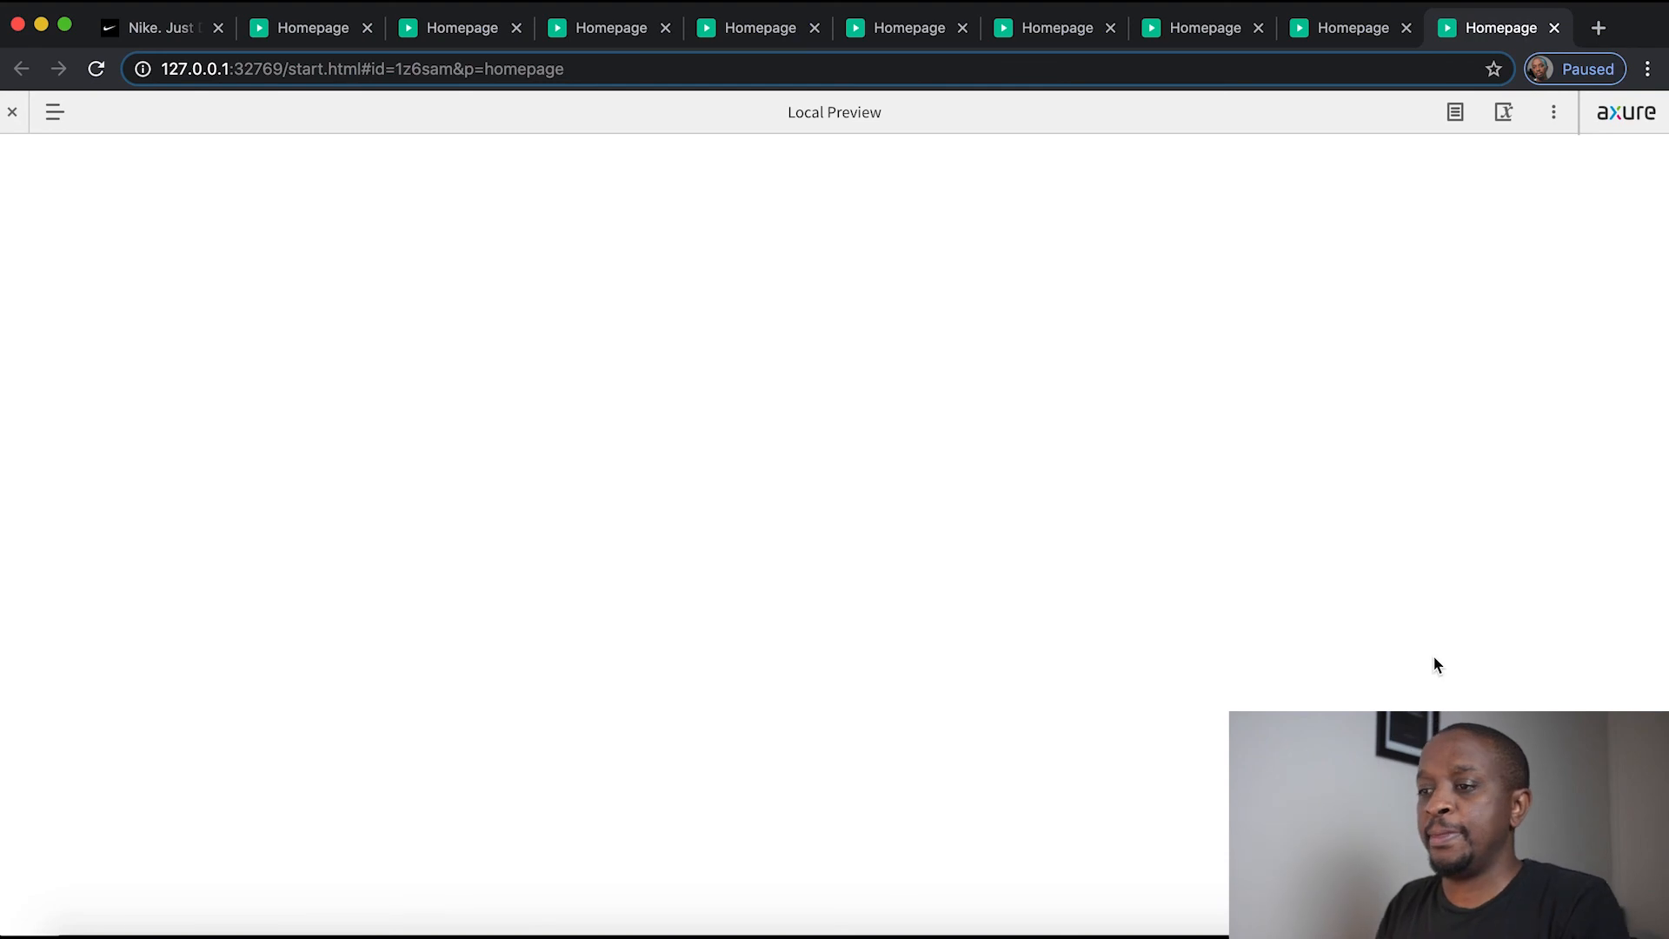